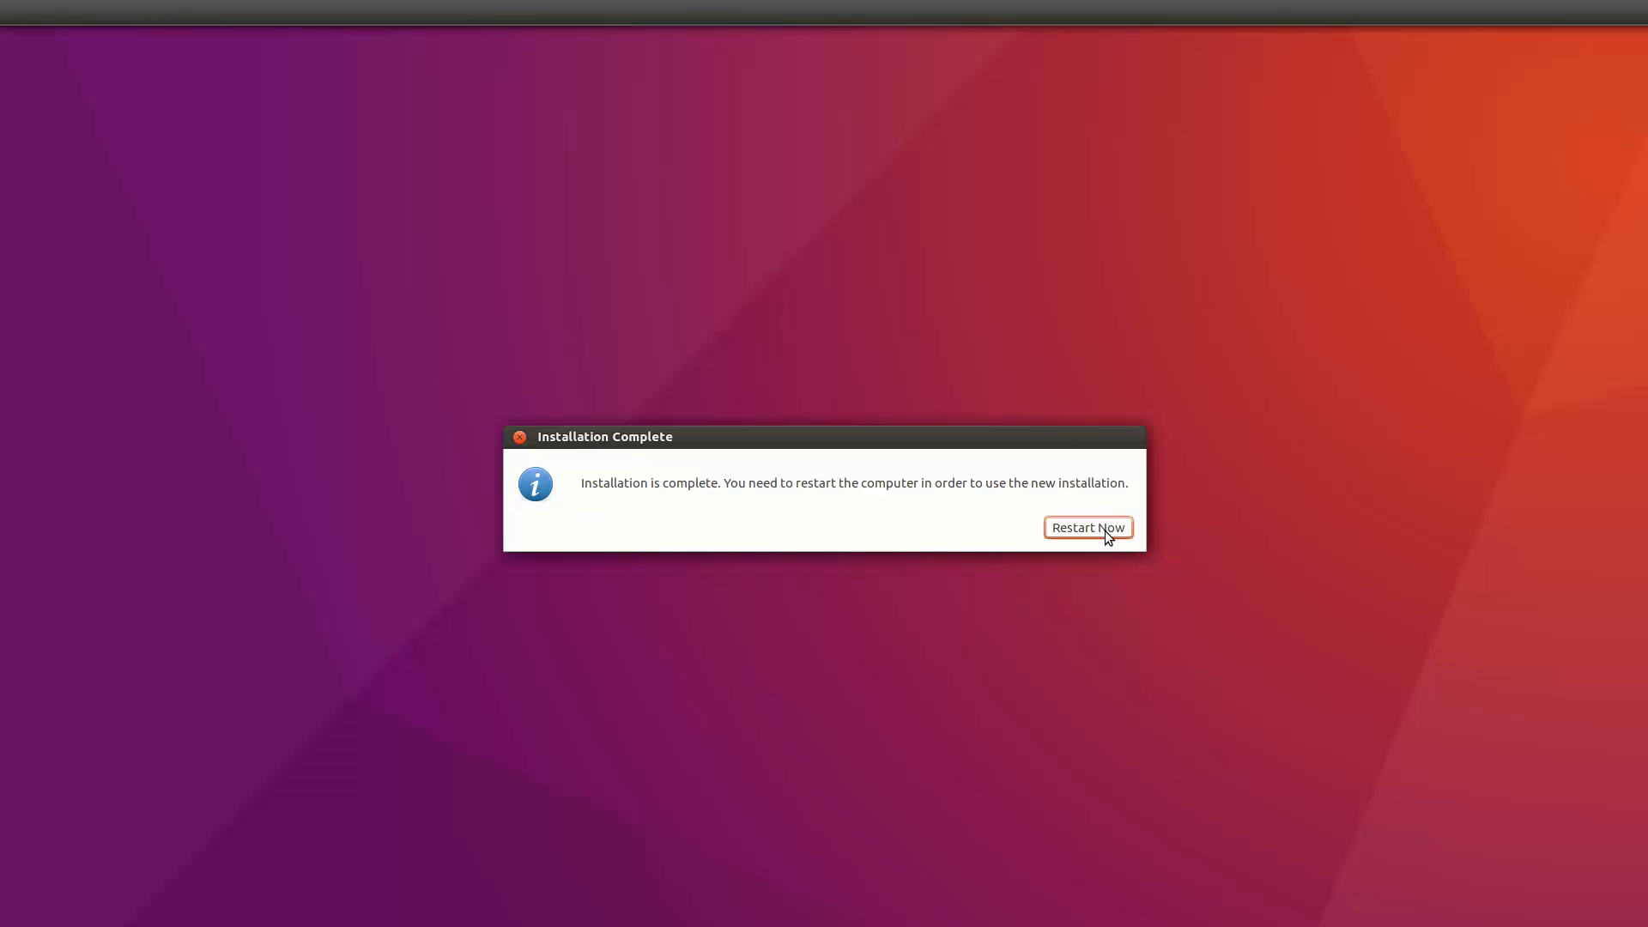
Choose Restart Now in the Ubuntu Installation Complete dialog.
click(1088, 526)
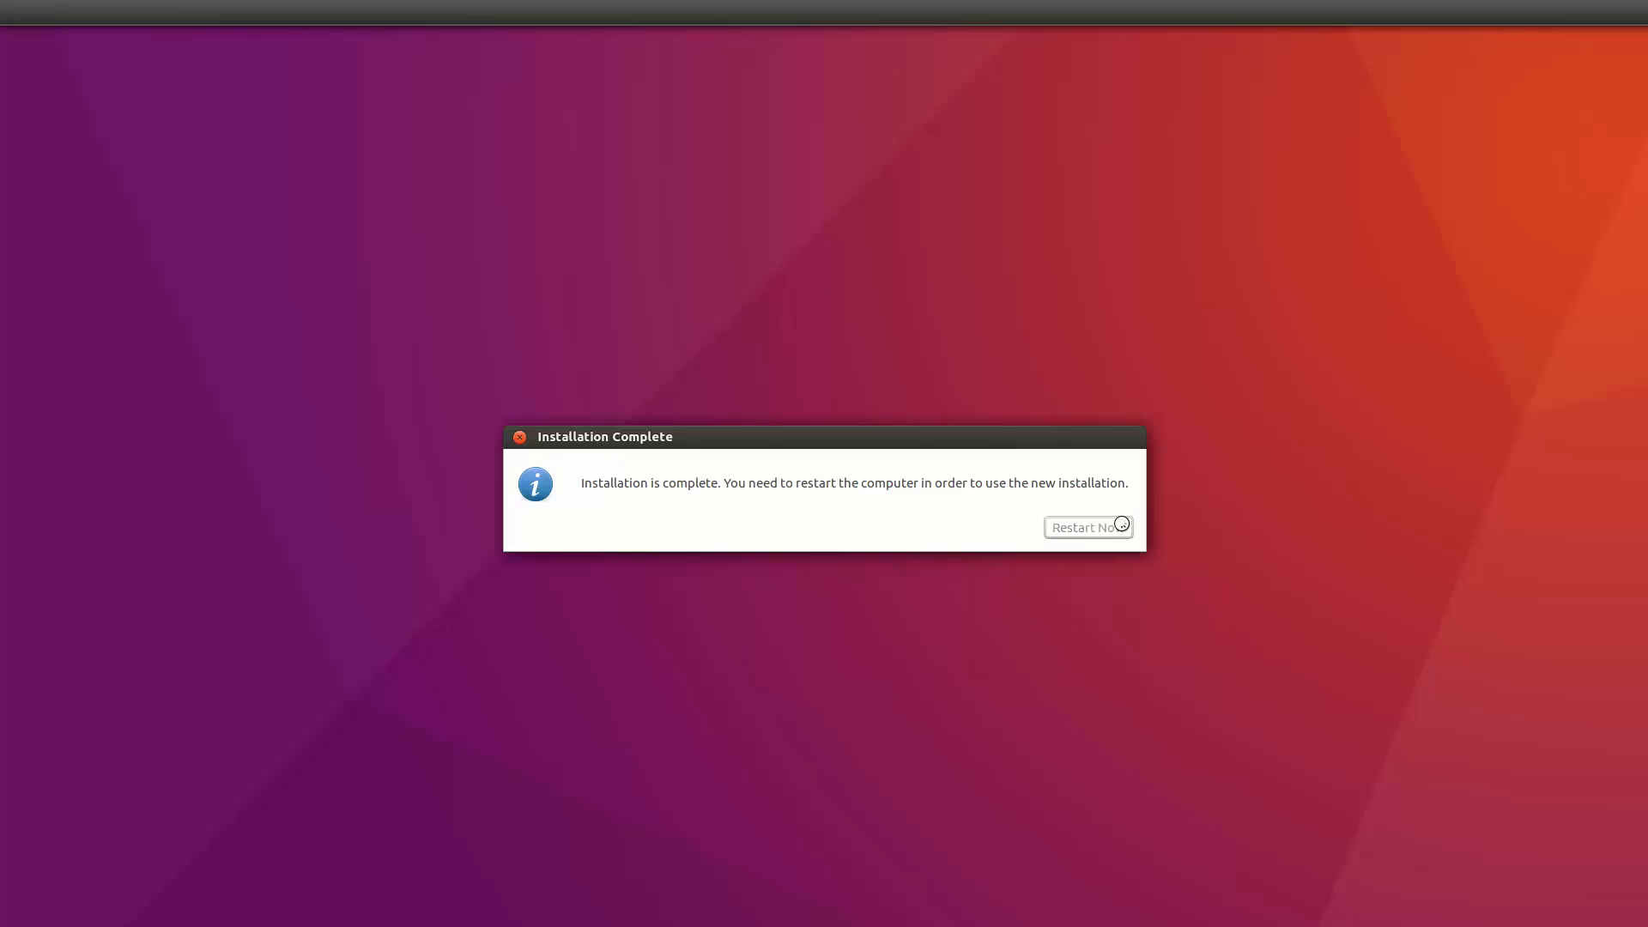
click(1087, 526)
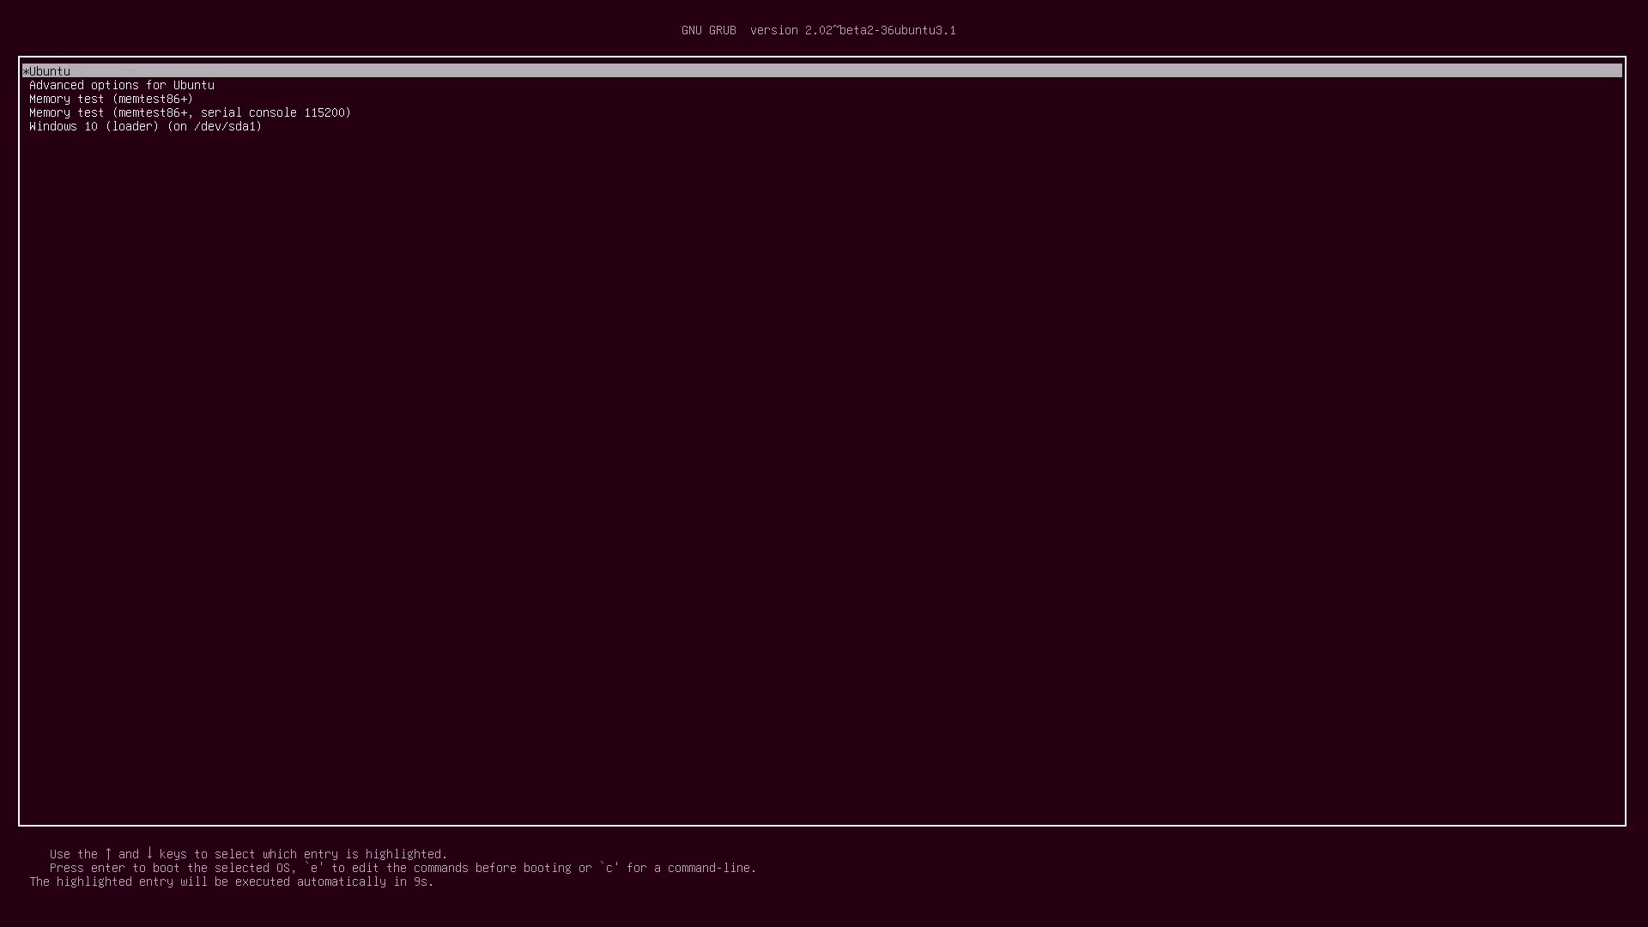
Boot the Ubuntu entry from the GRUB menu.
key(Down)
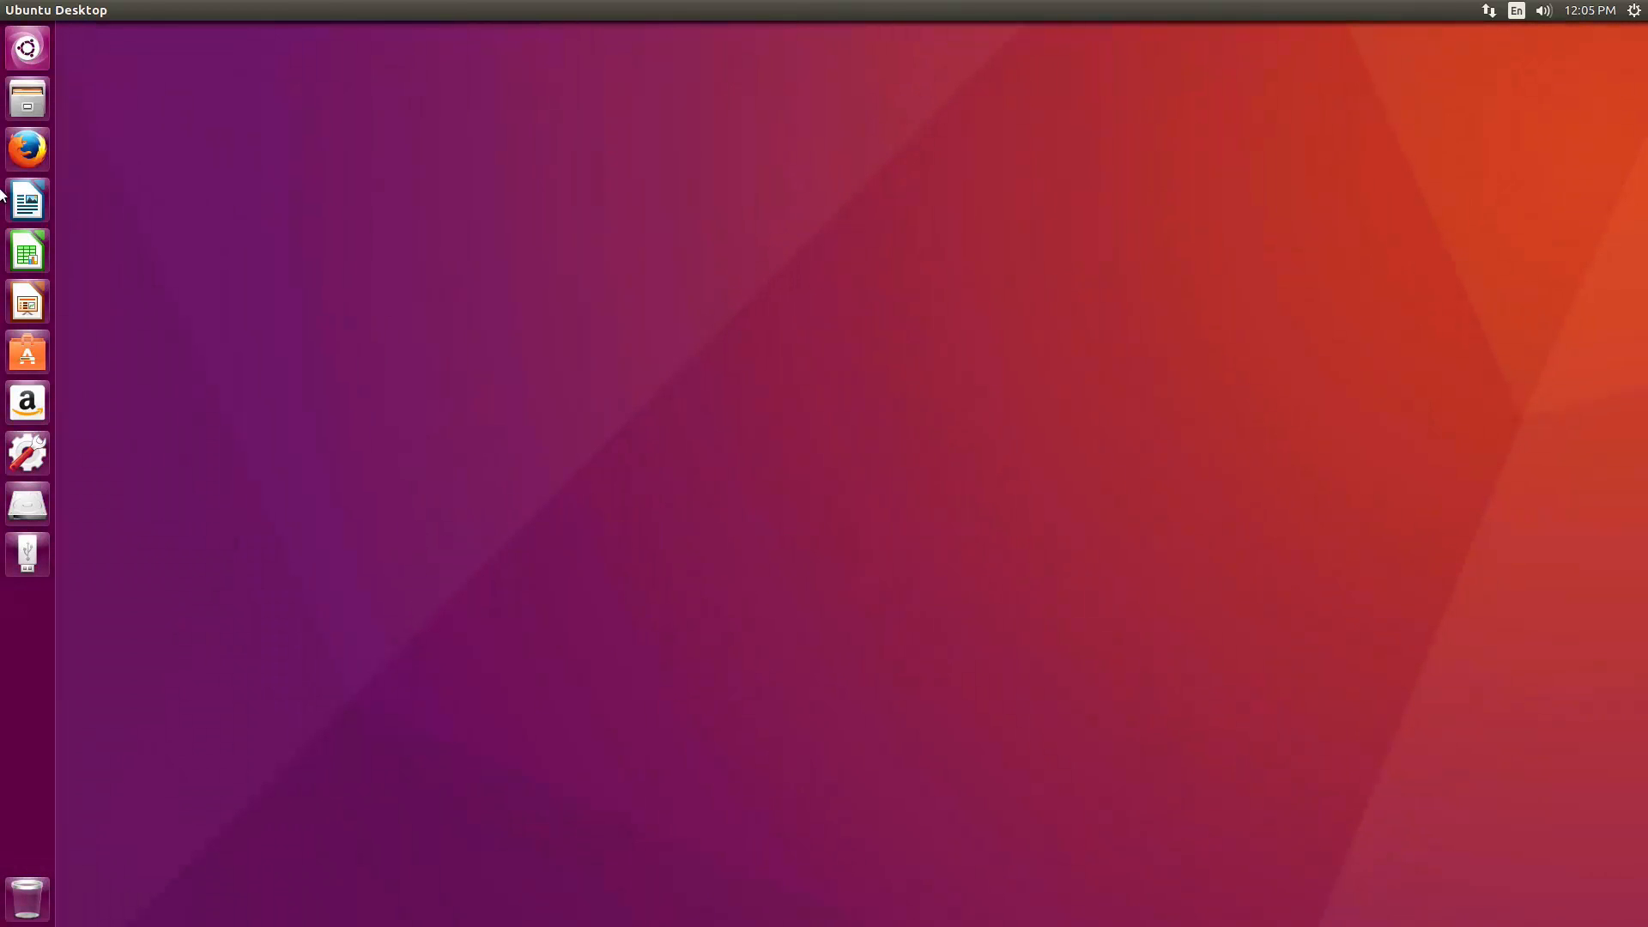
Launch Terminal from the Dash and run sudo update-grub.
click(26, 47)
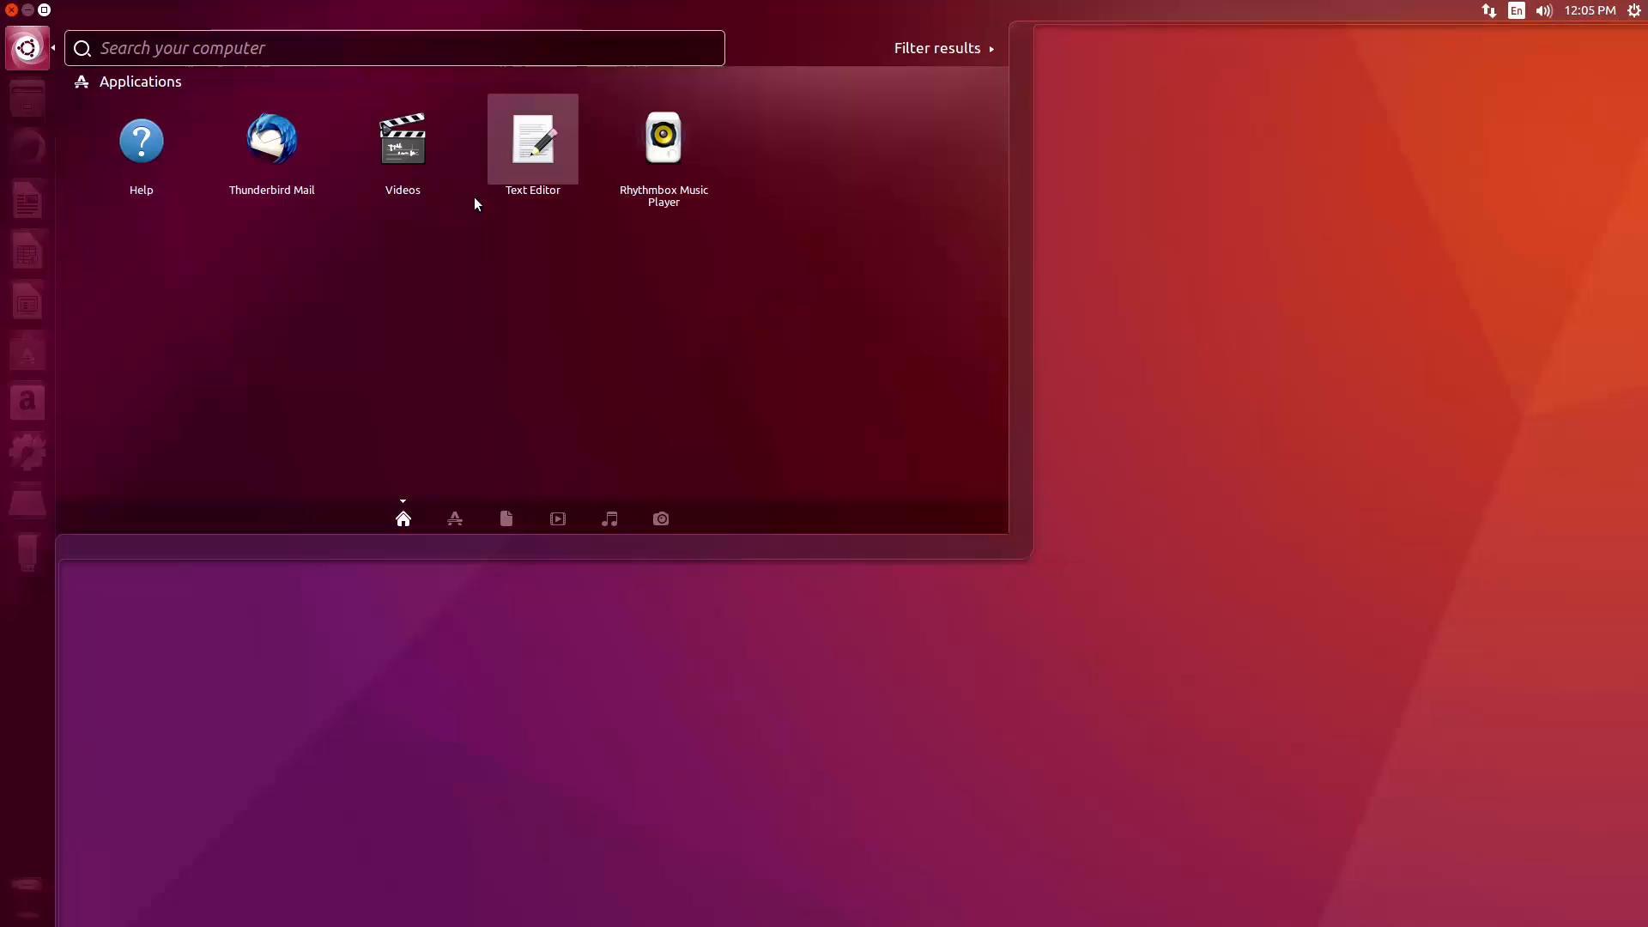
text(t)
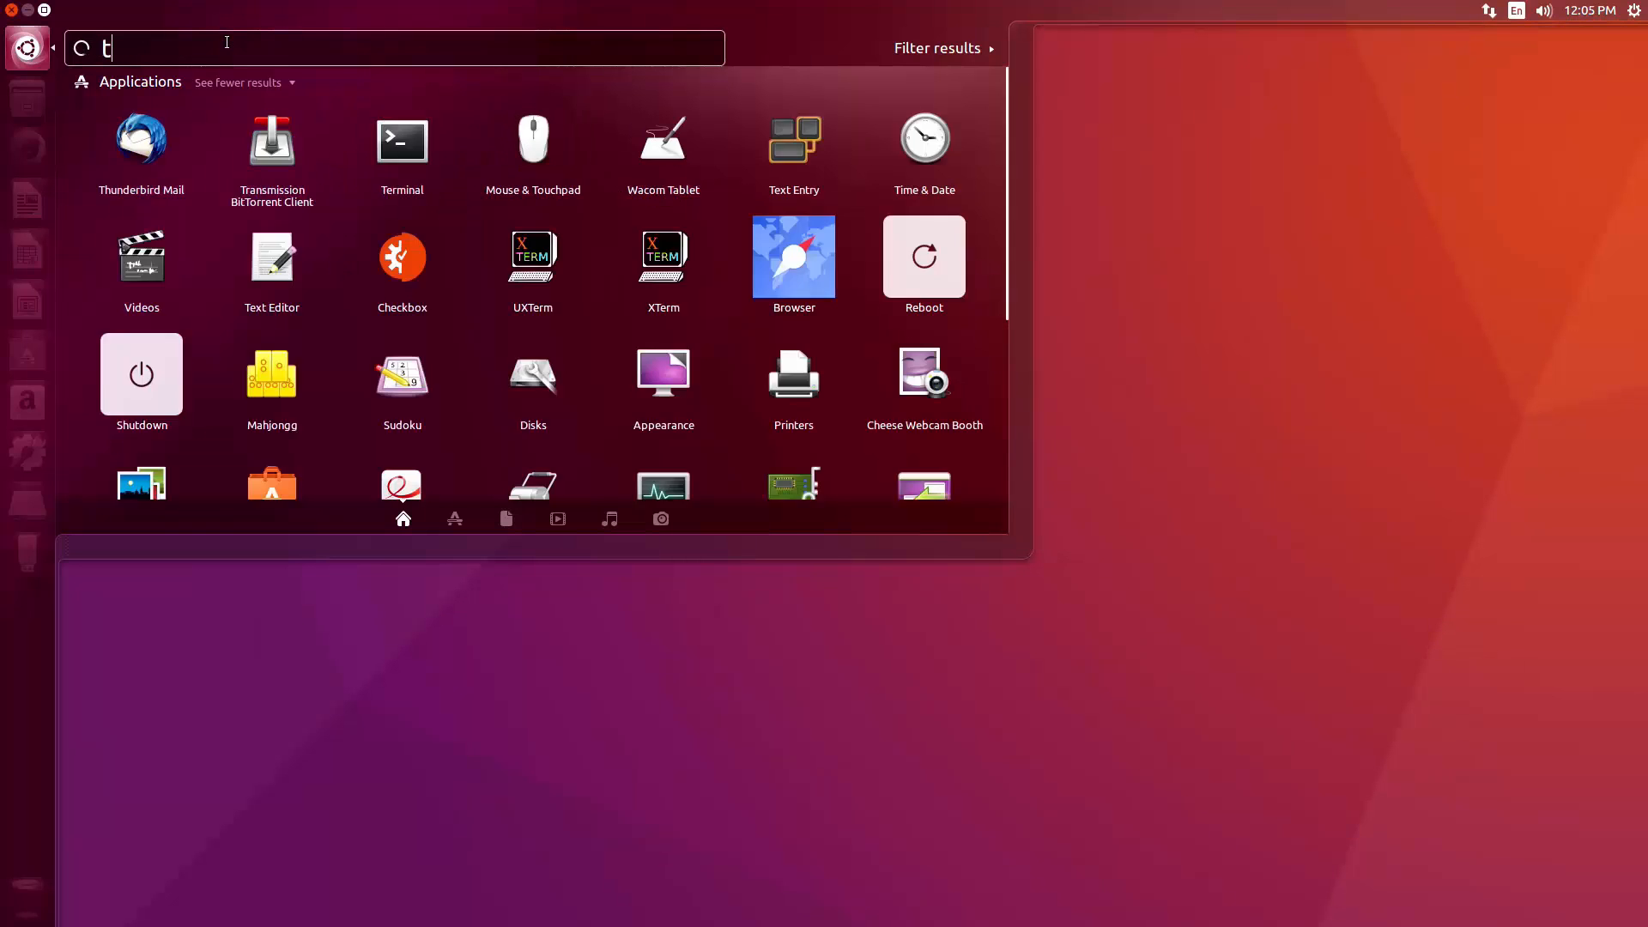
click(401, 140)
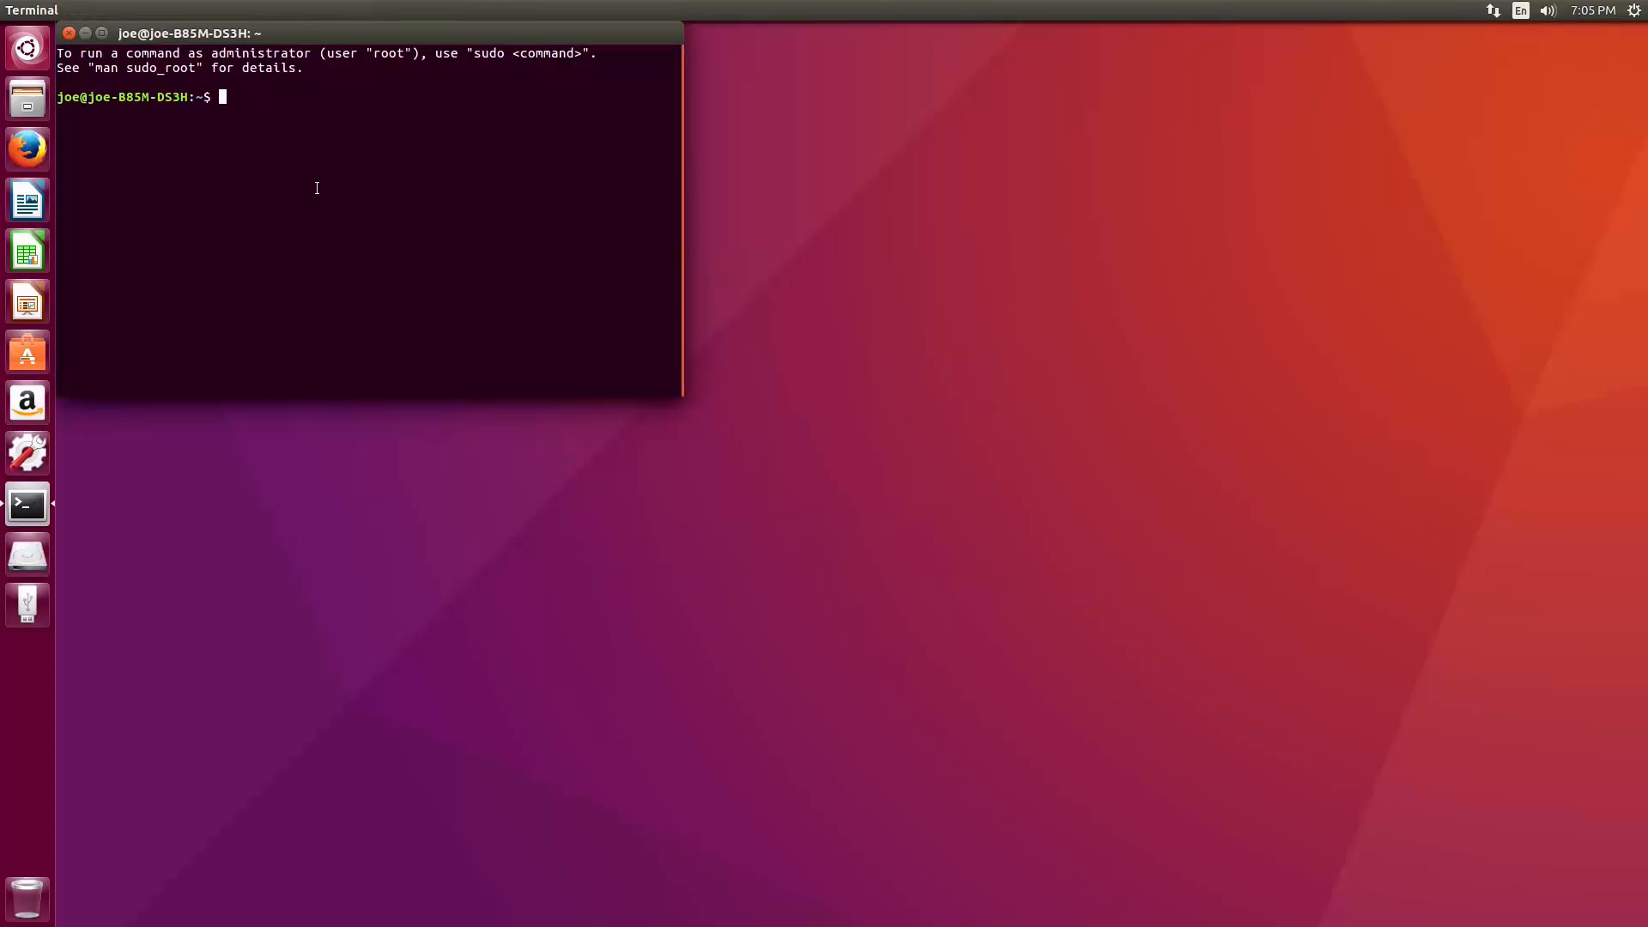
text(sudo)
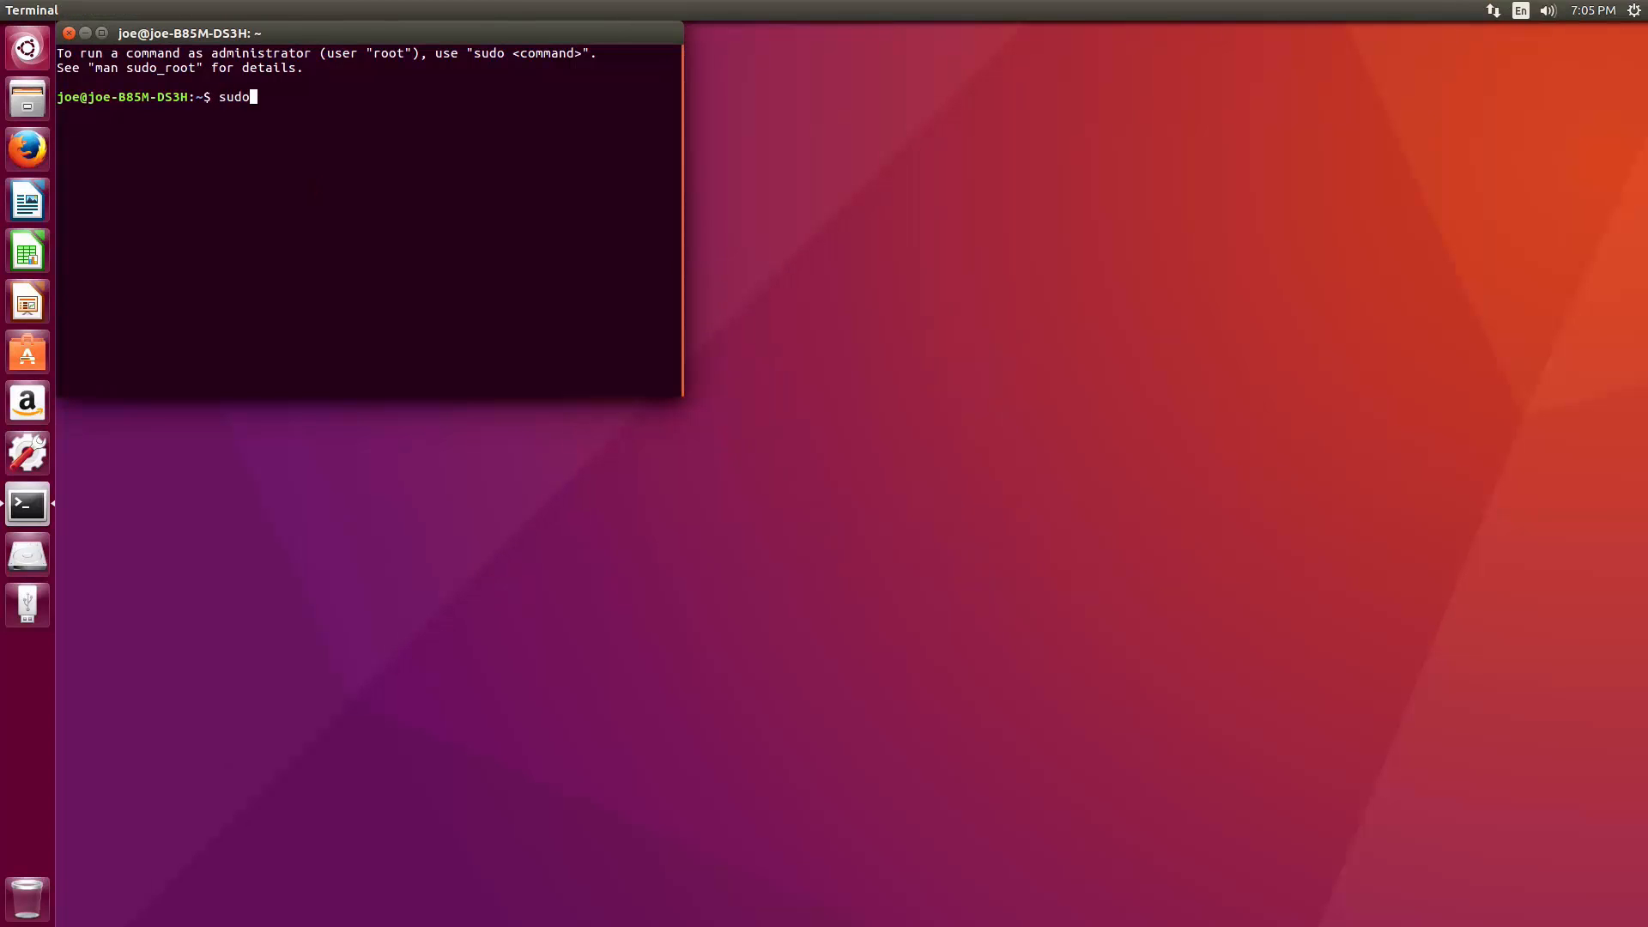
text(update)
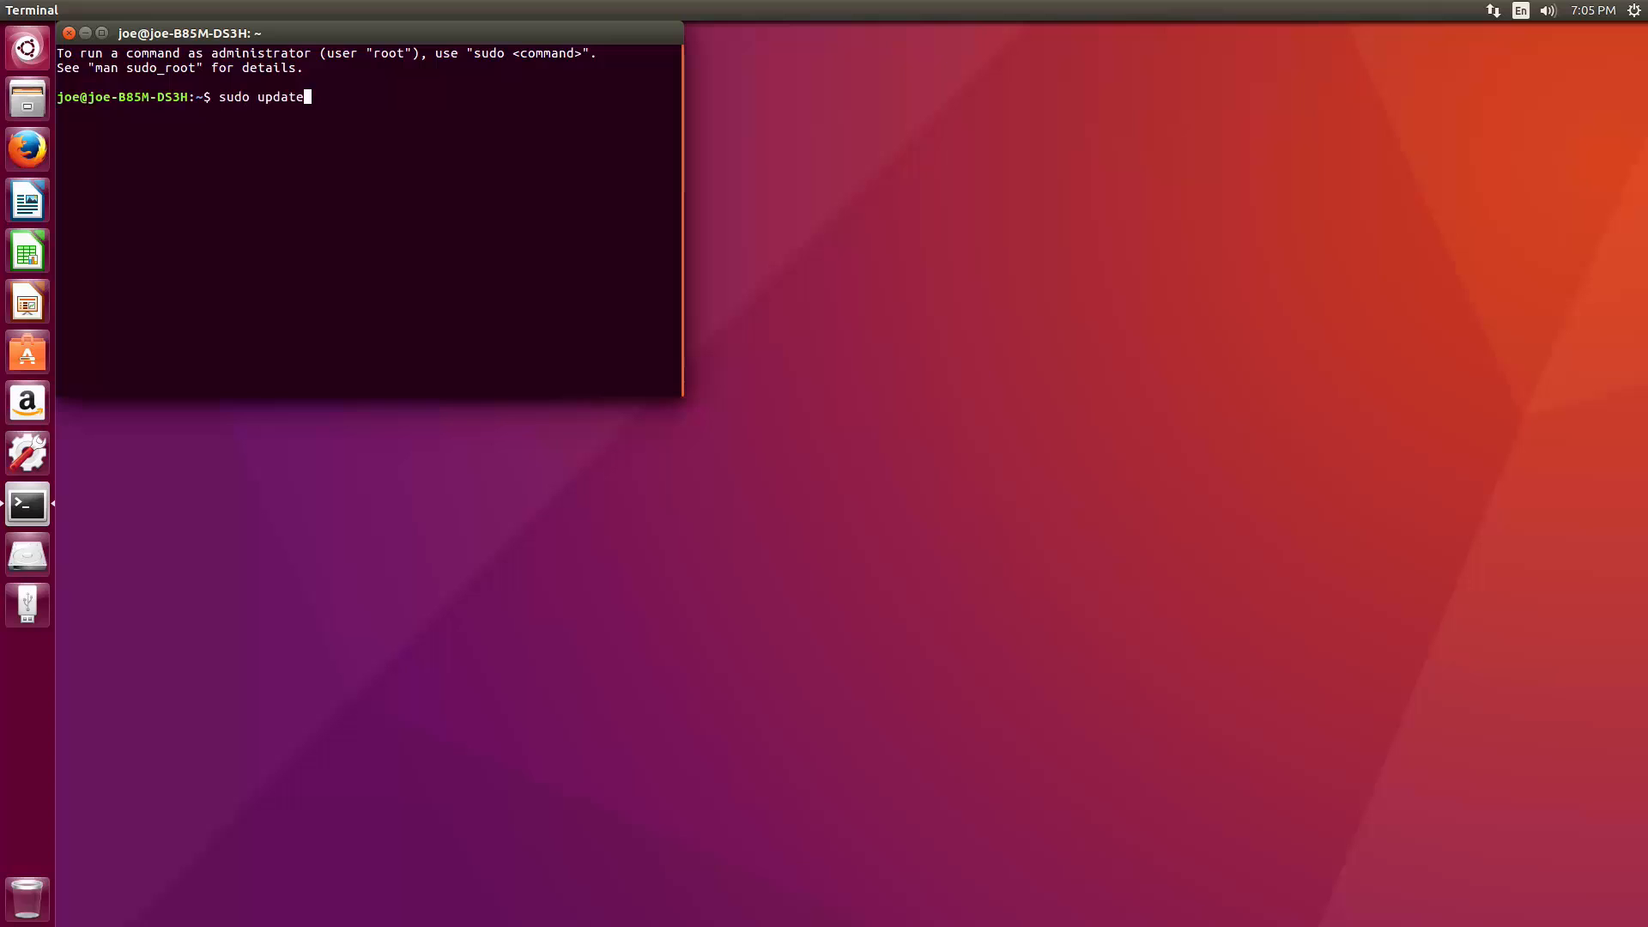
text(-grub)
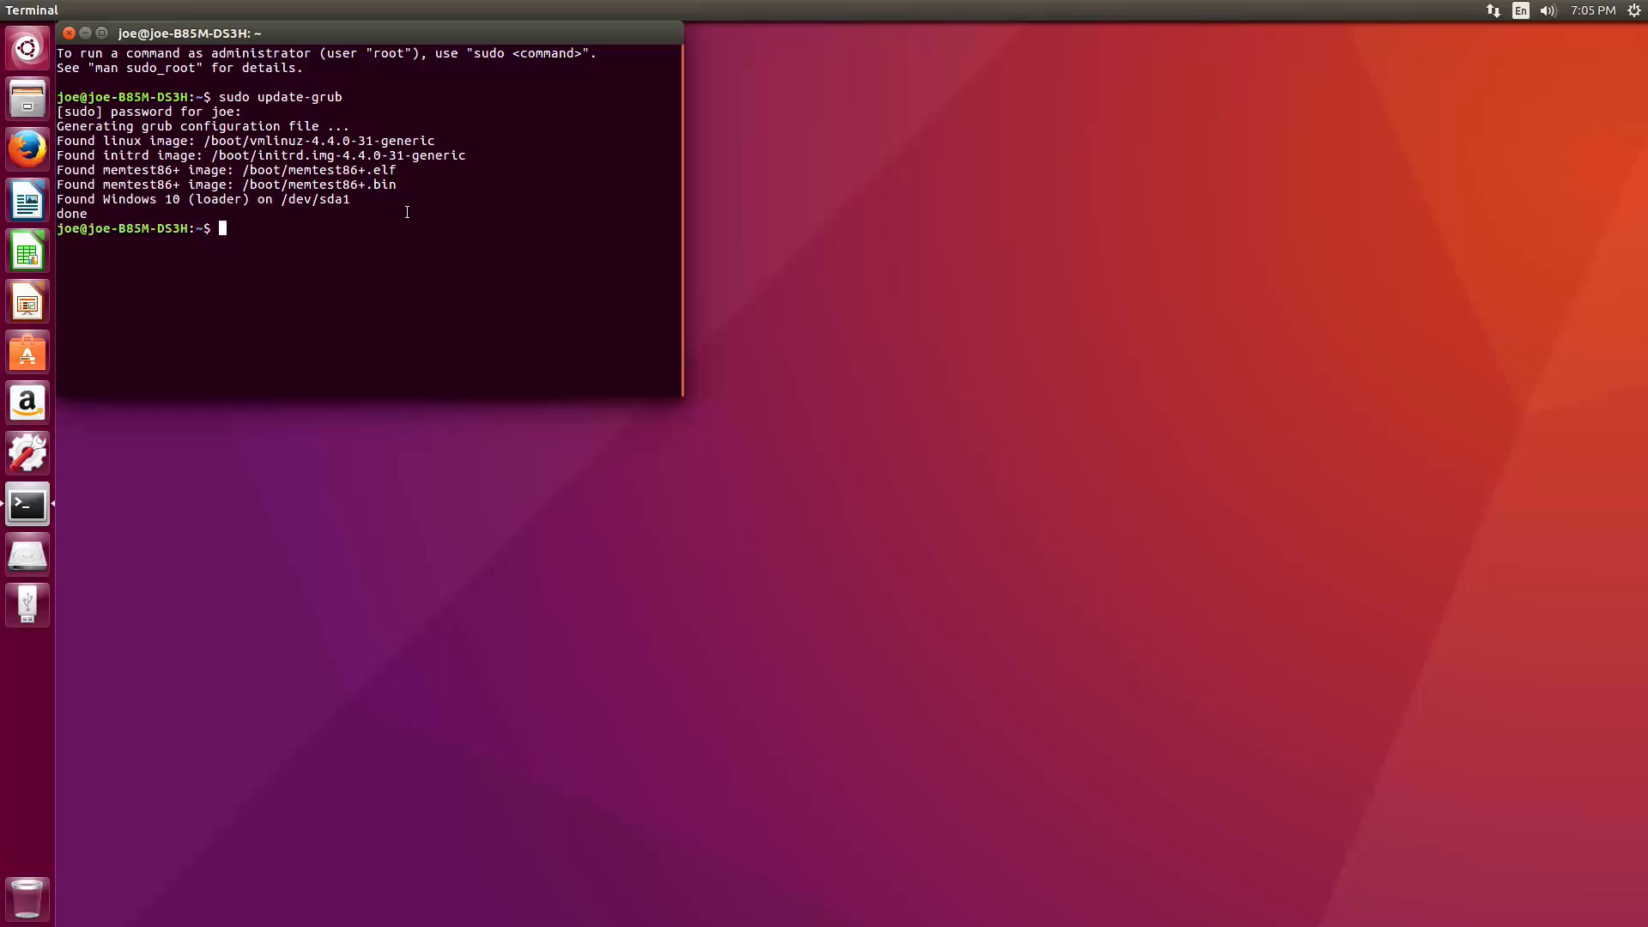
mouse_move(284, 234)
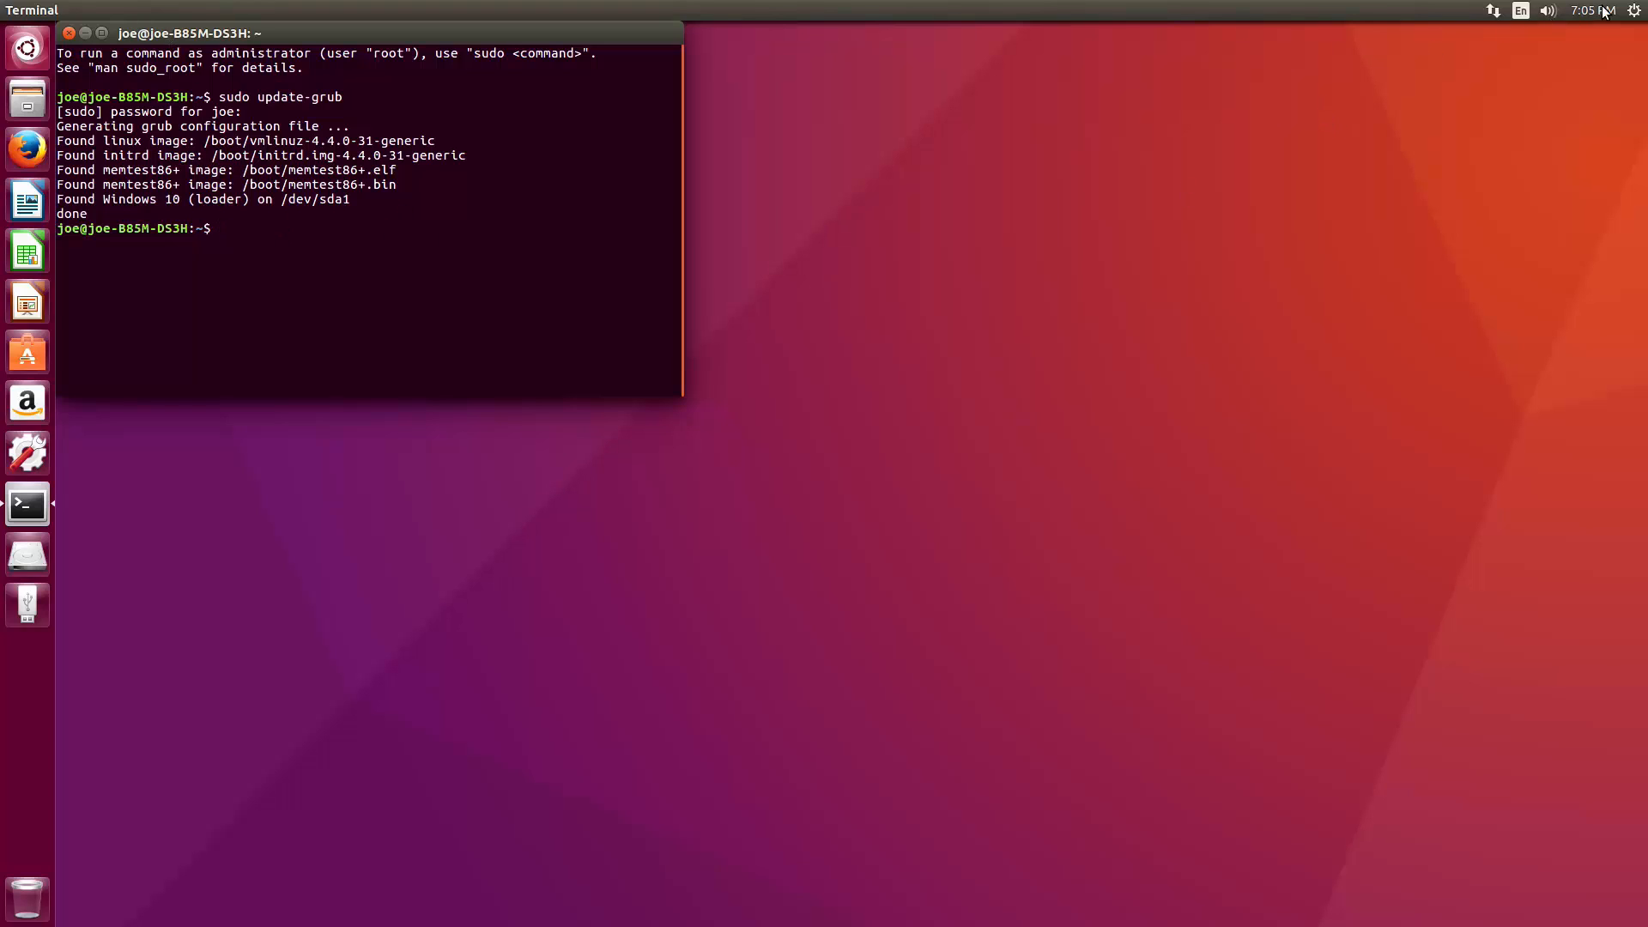
Shut down Ubuntu, then boot Windows 10 (loader) from GRUB.
click(1635, 10)
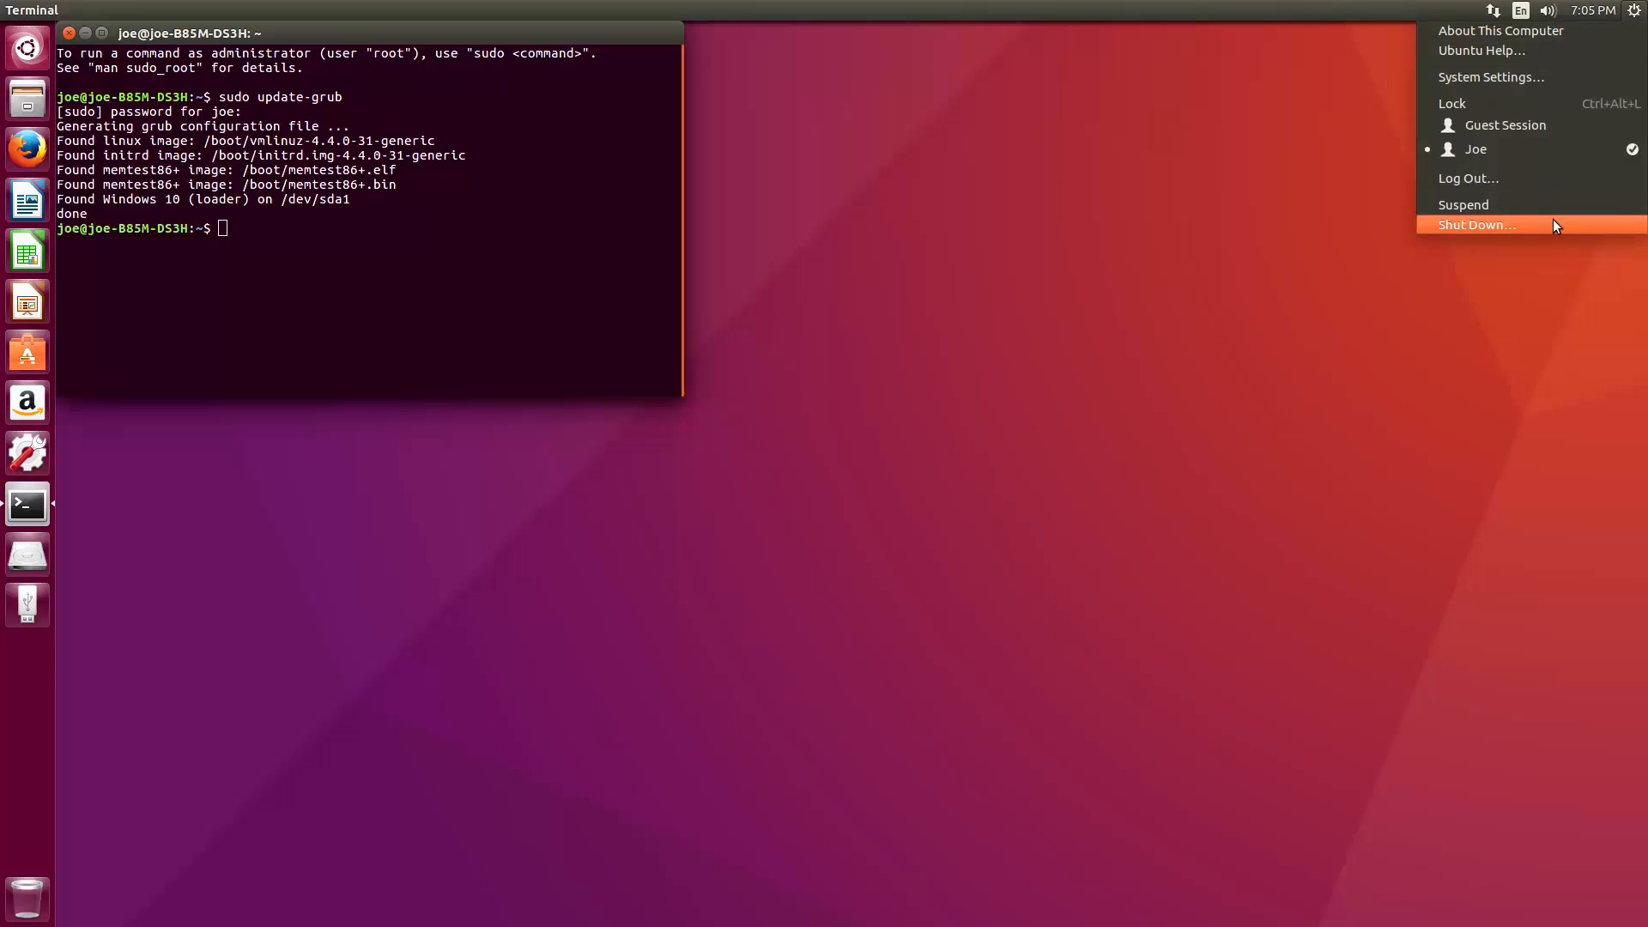
click(1475, 224)
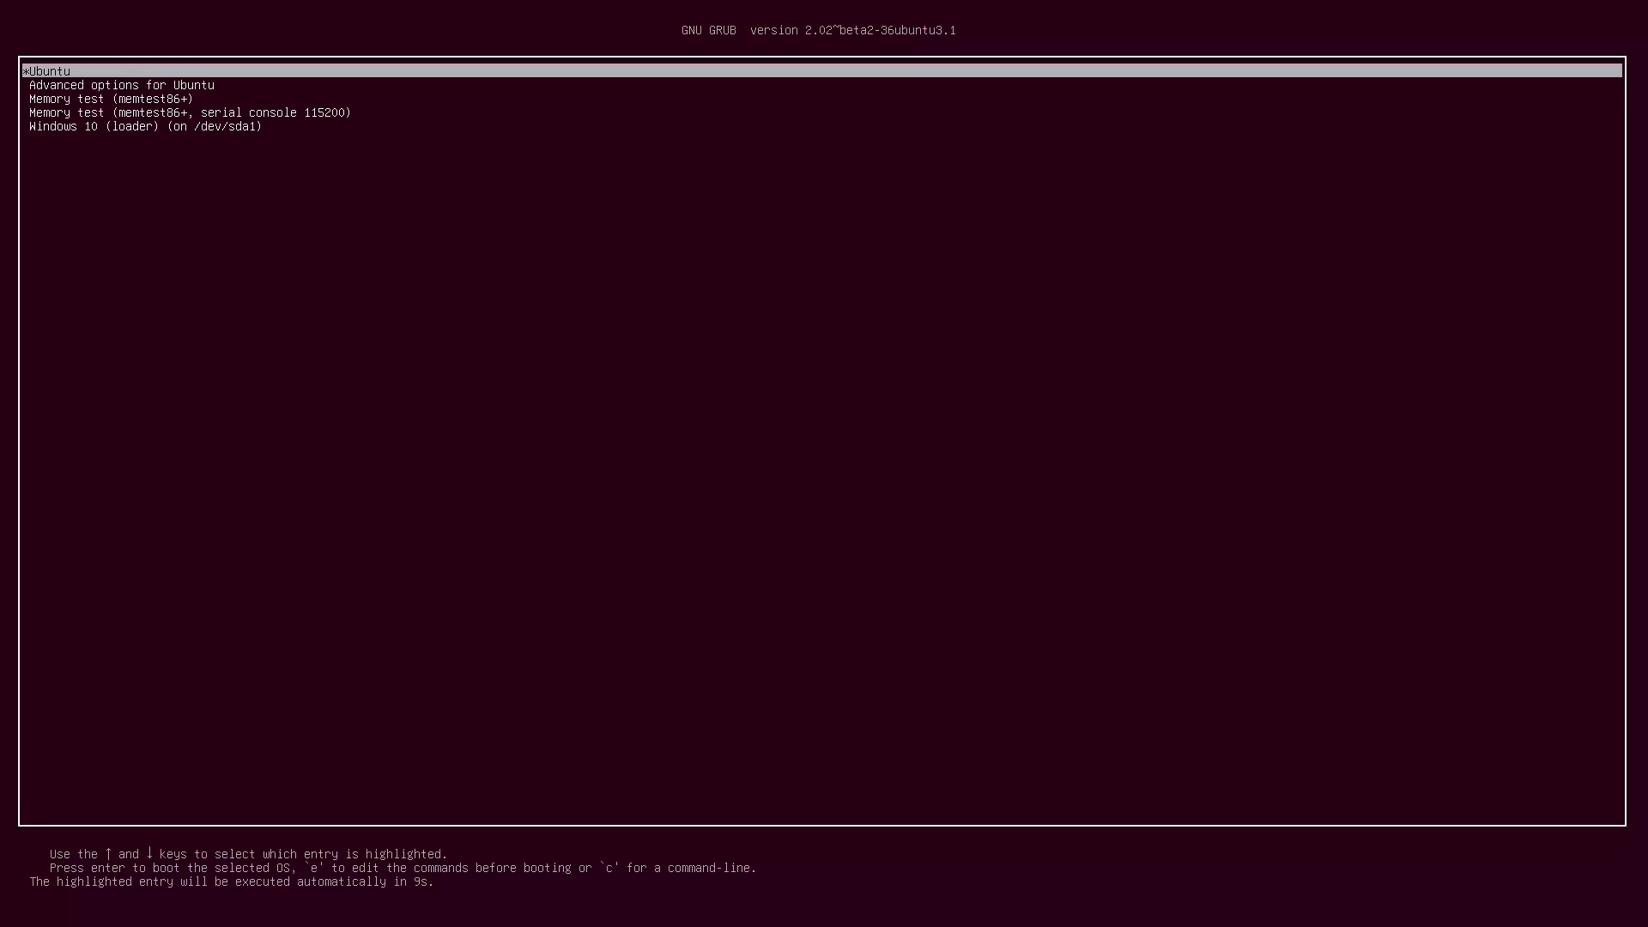
key(Down)
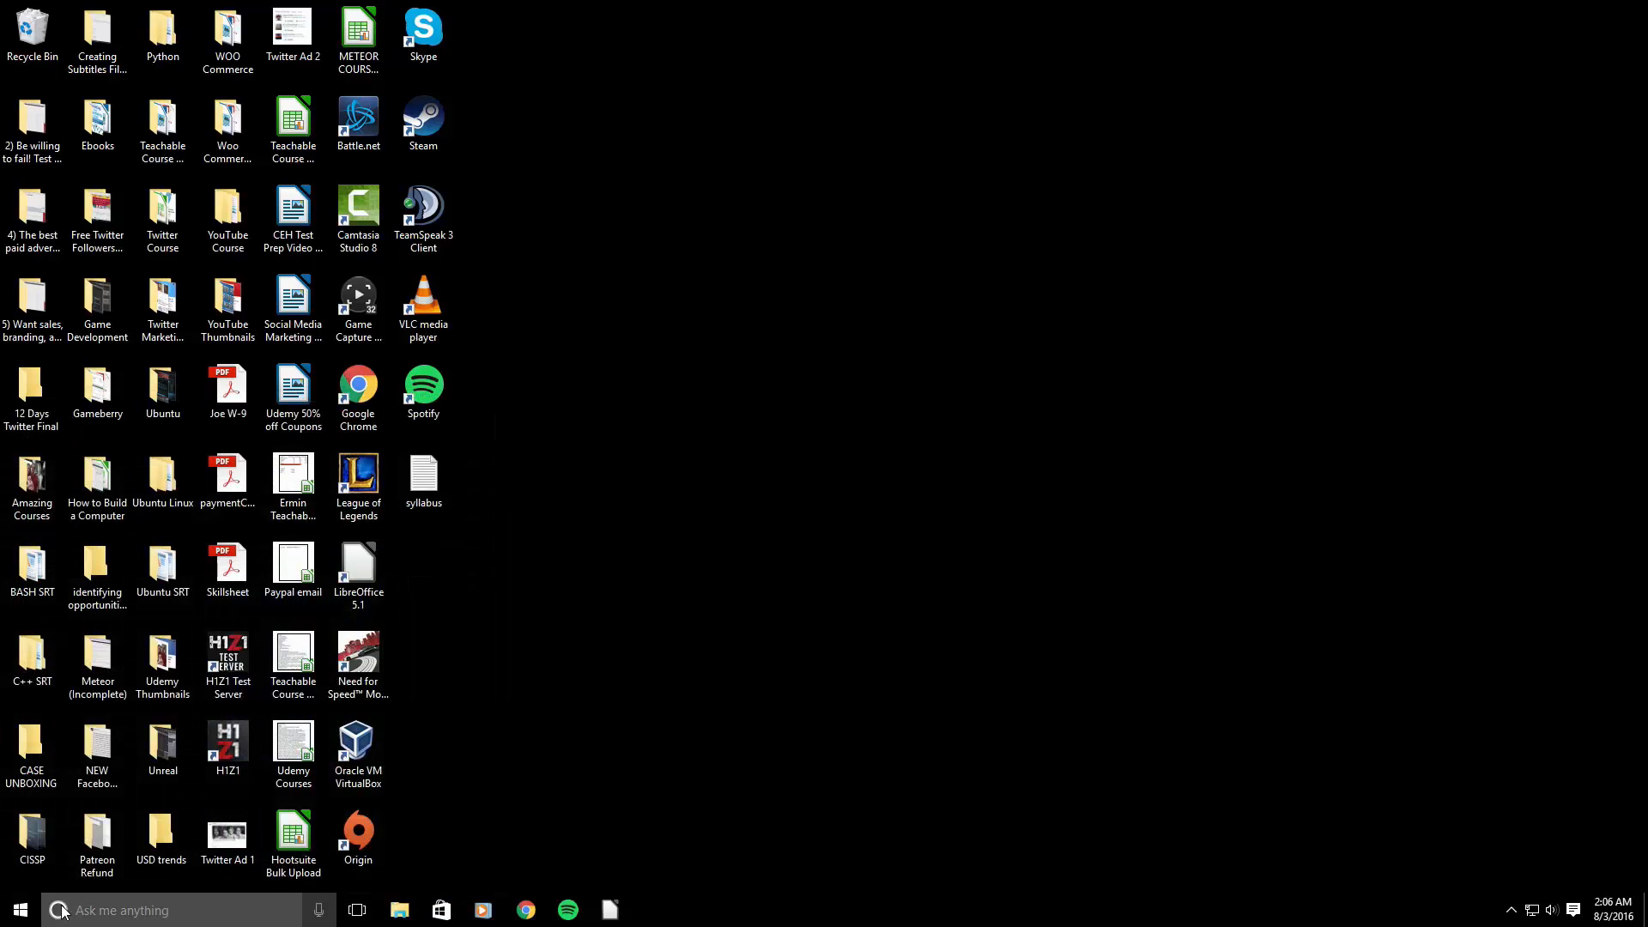
Open Disk Management from the Start button's right-click menu.
right_click(19, 909)
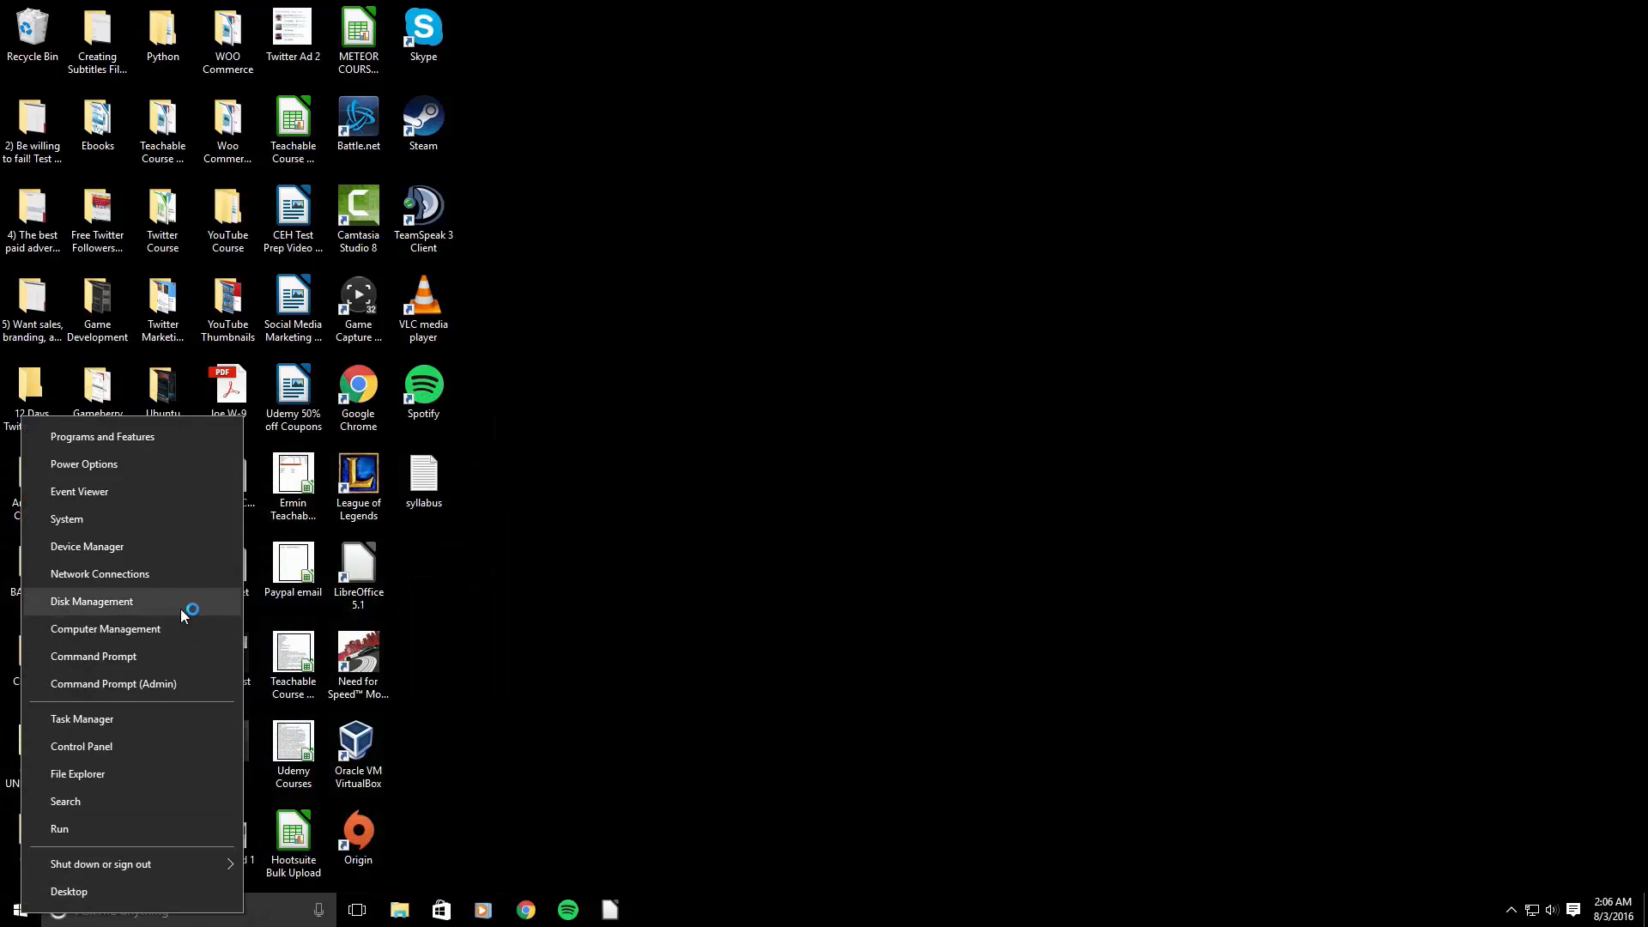
mouse_move(131, 573)
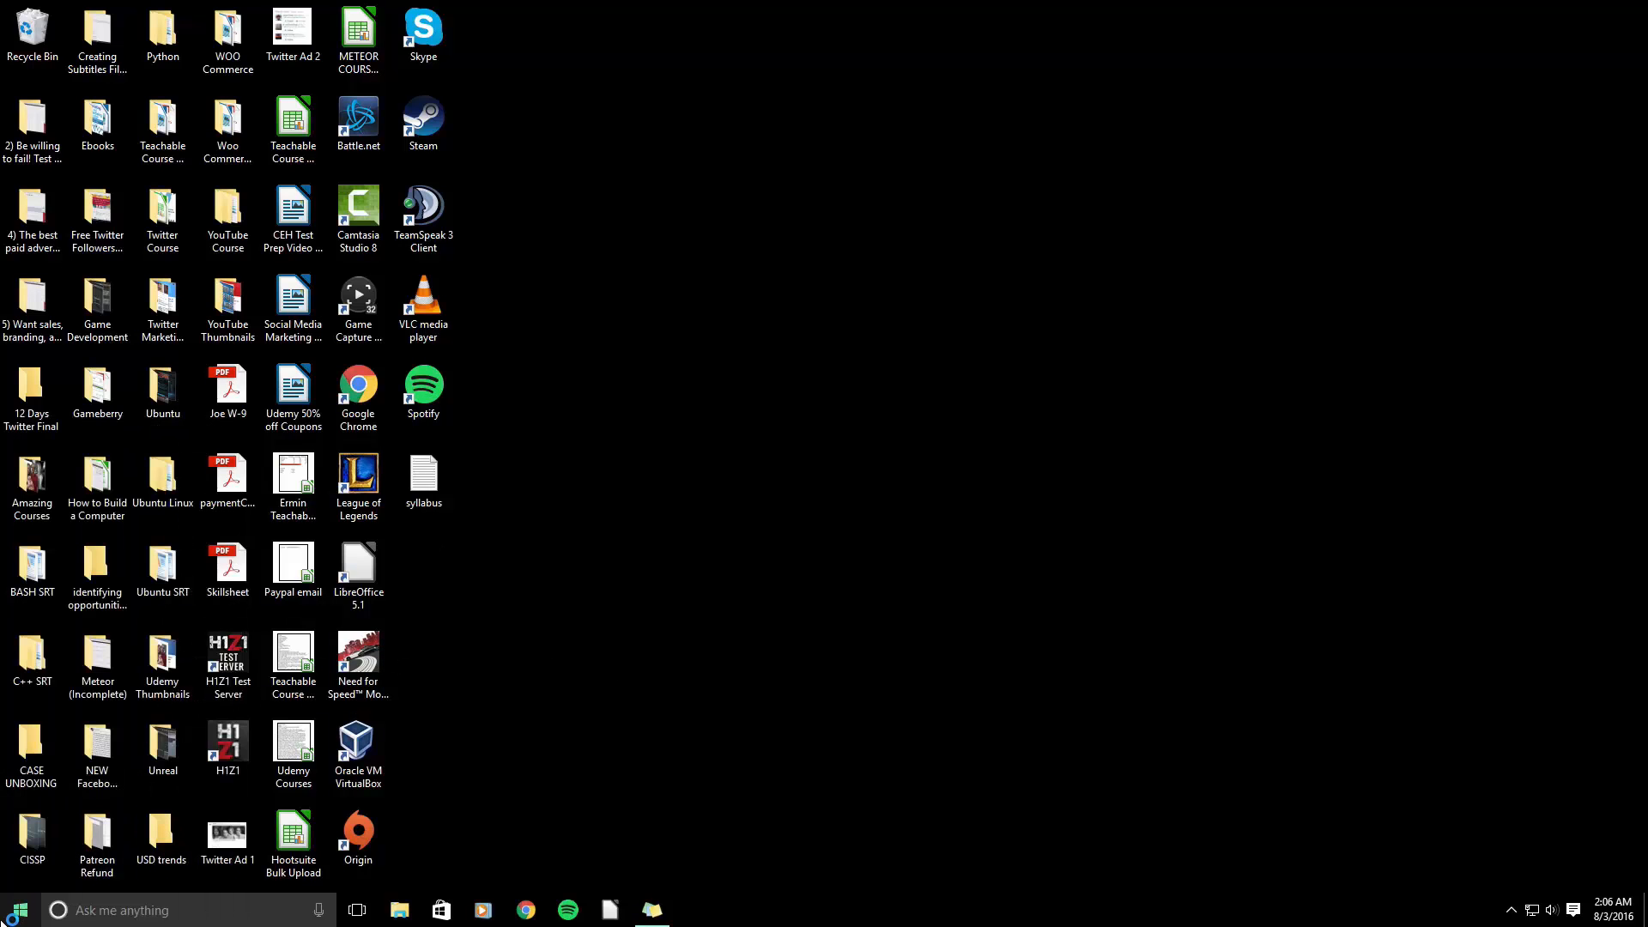
right_click(15, 908)
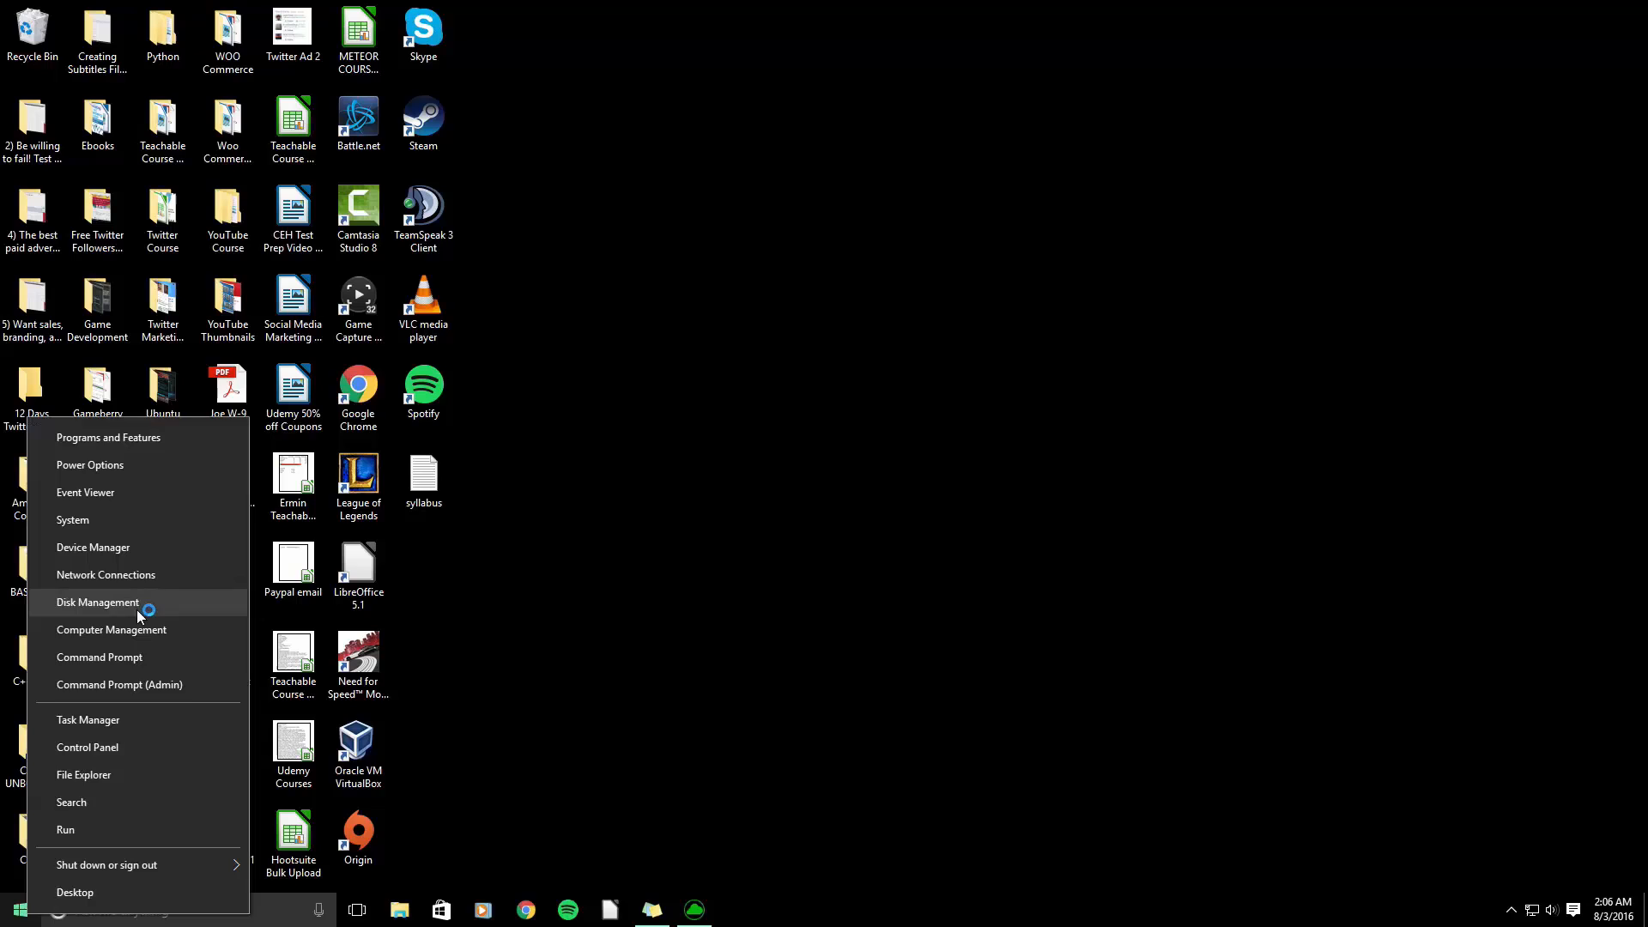
click(97, 602)
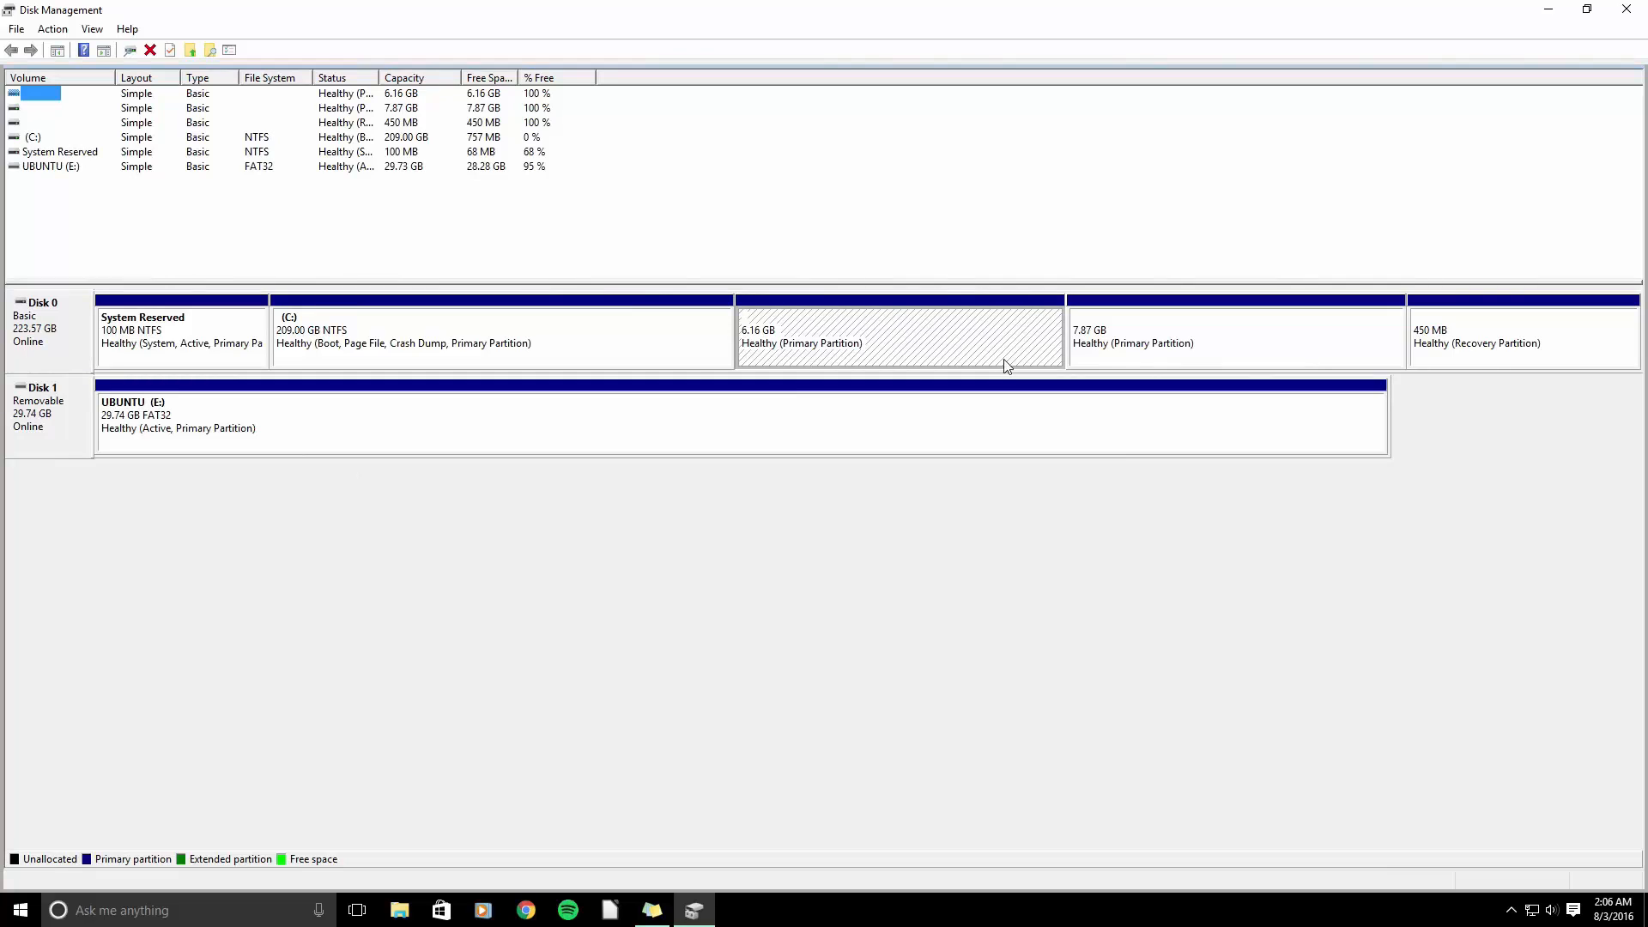
mouse_move(558, 445)
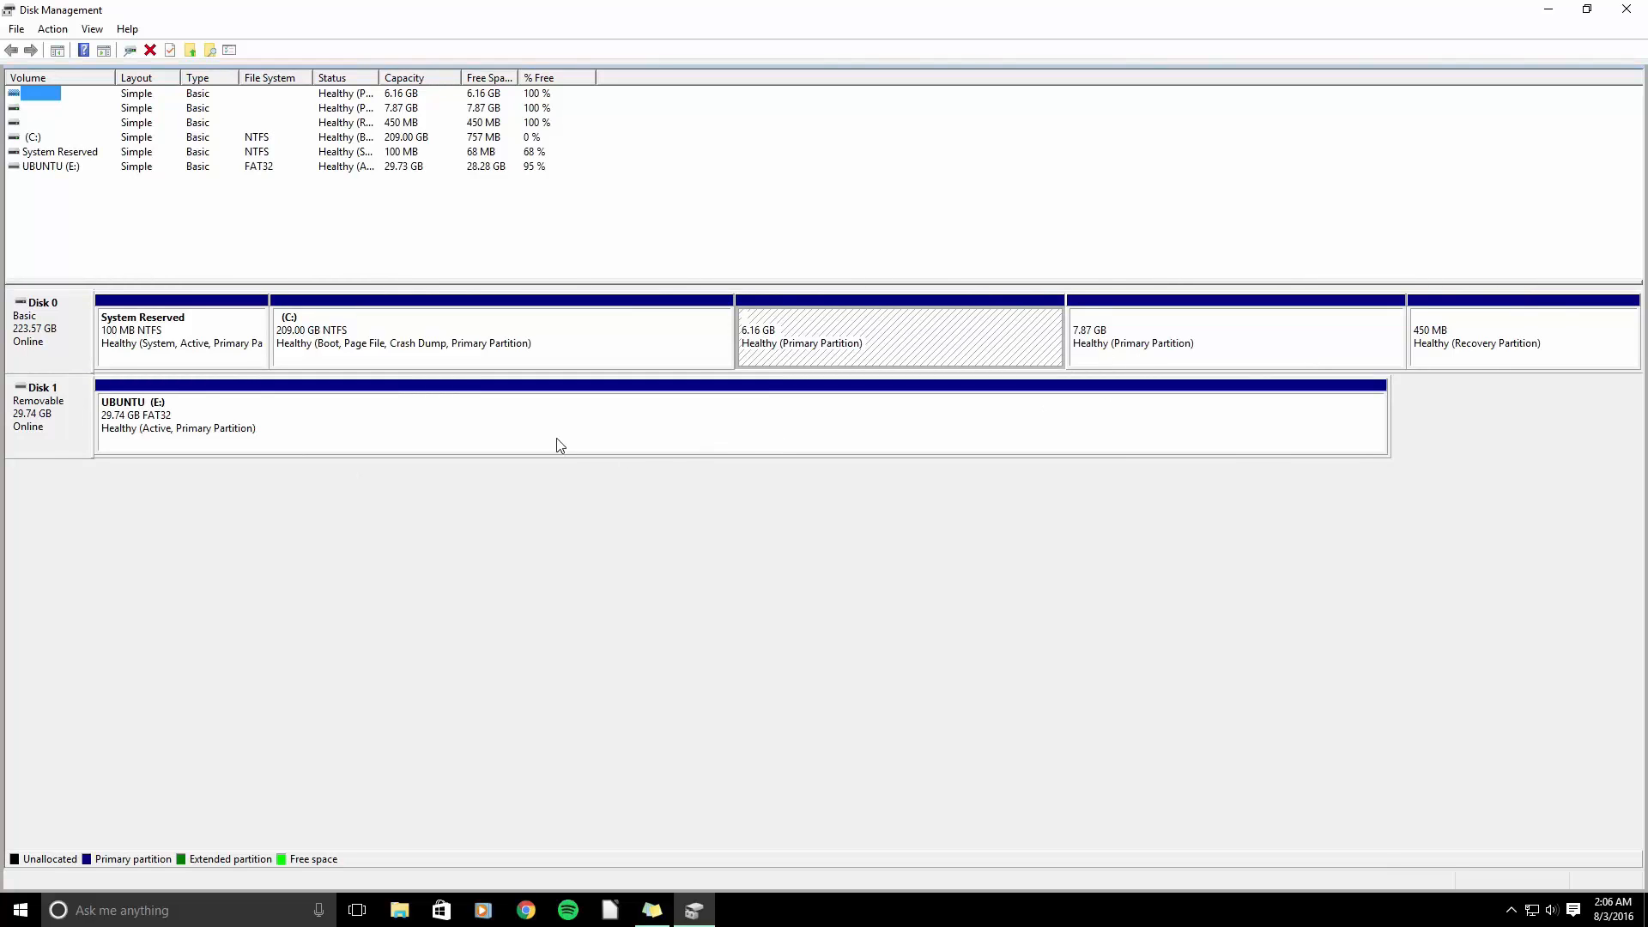
Delete the Ubuntu partitions, freeing 14.03 GB of space beside C:.
click(181, 331)
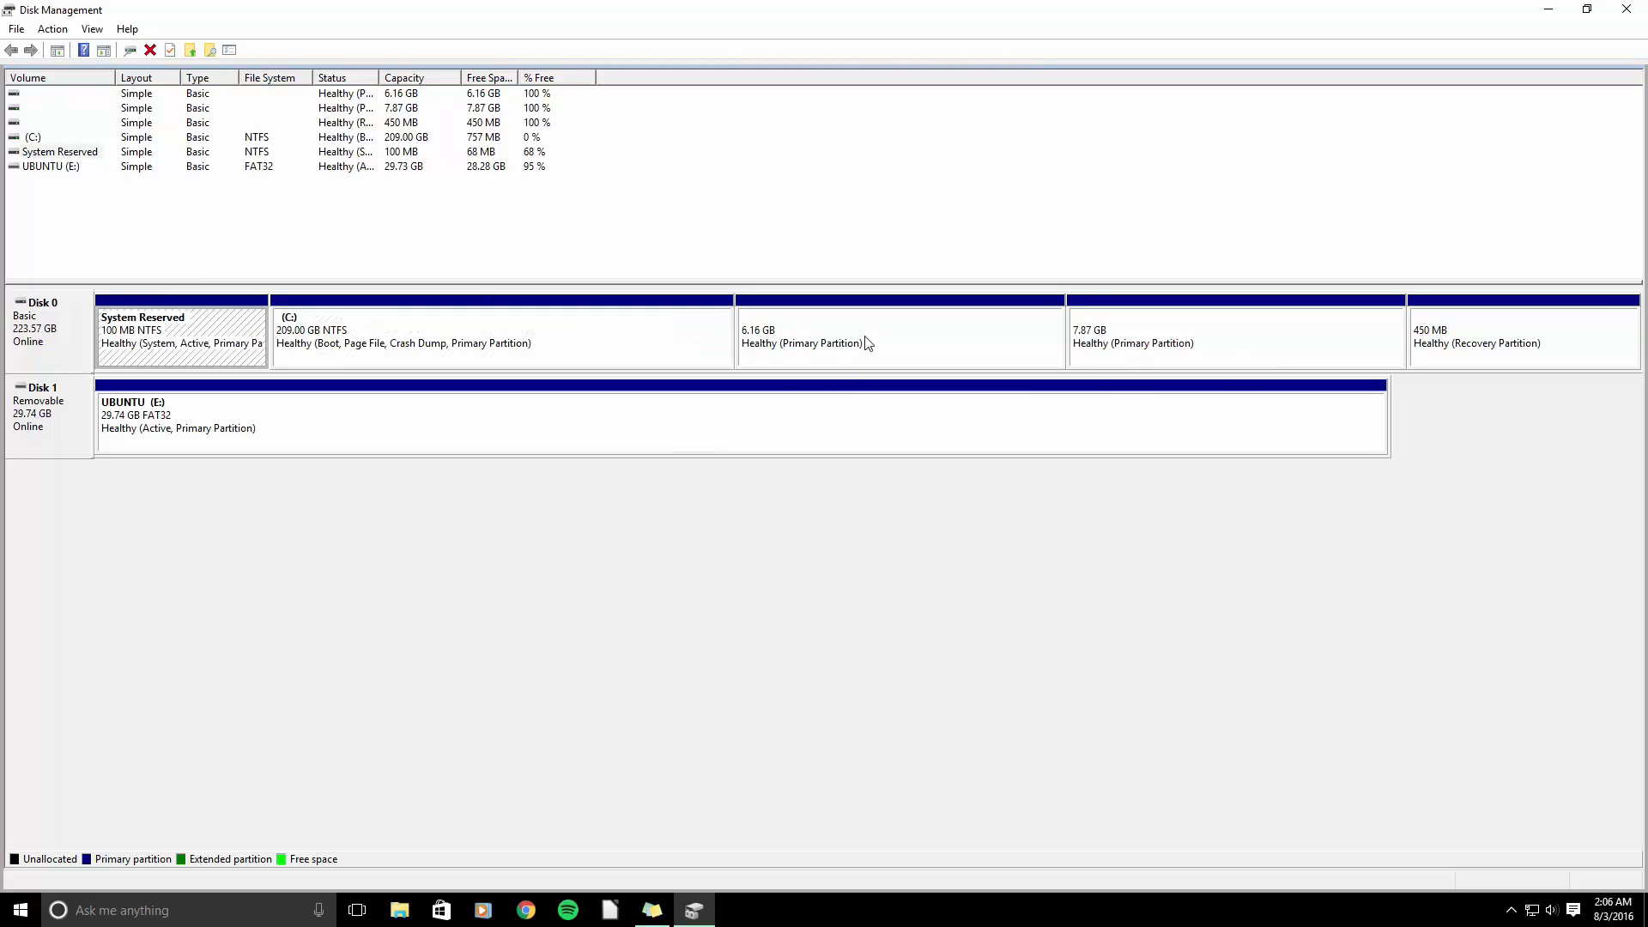
right_click(862, 336)
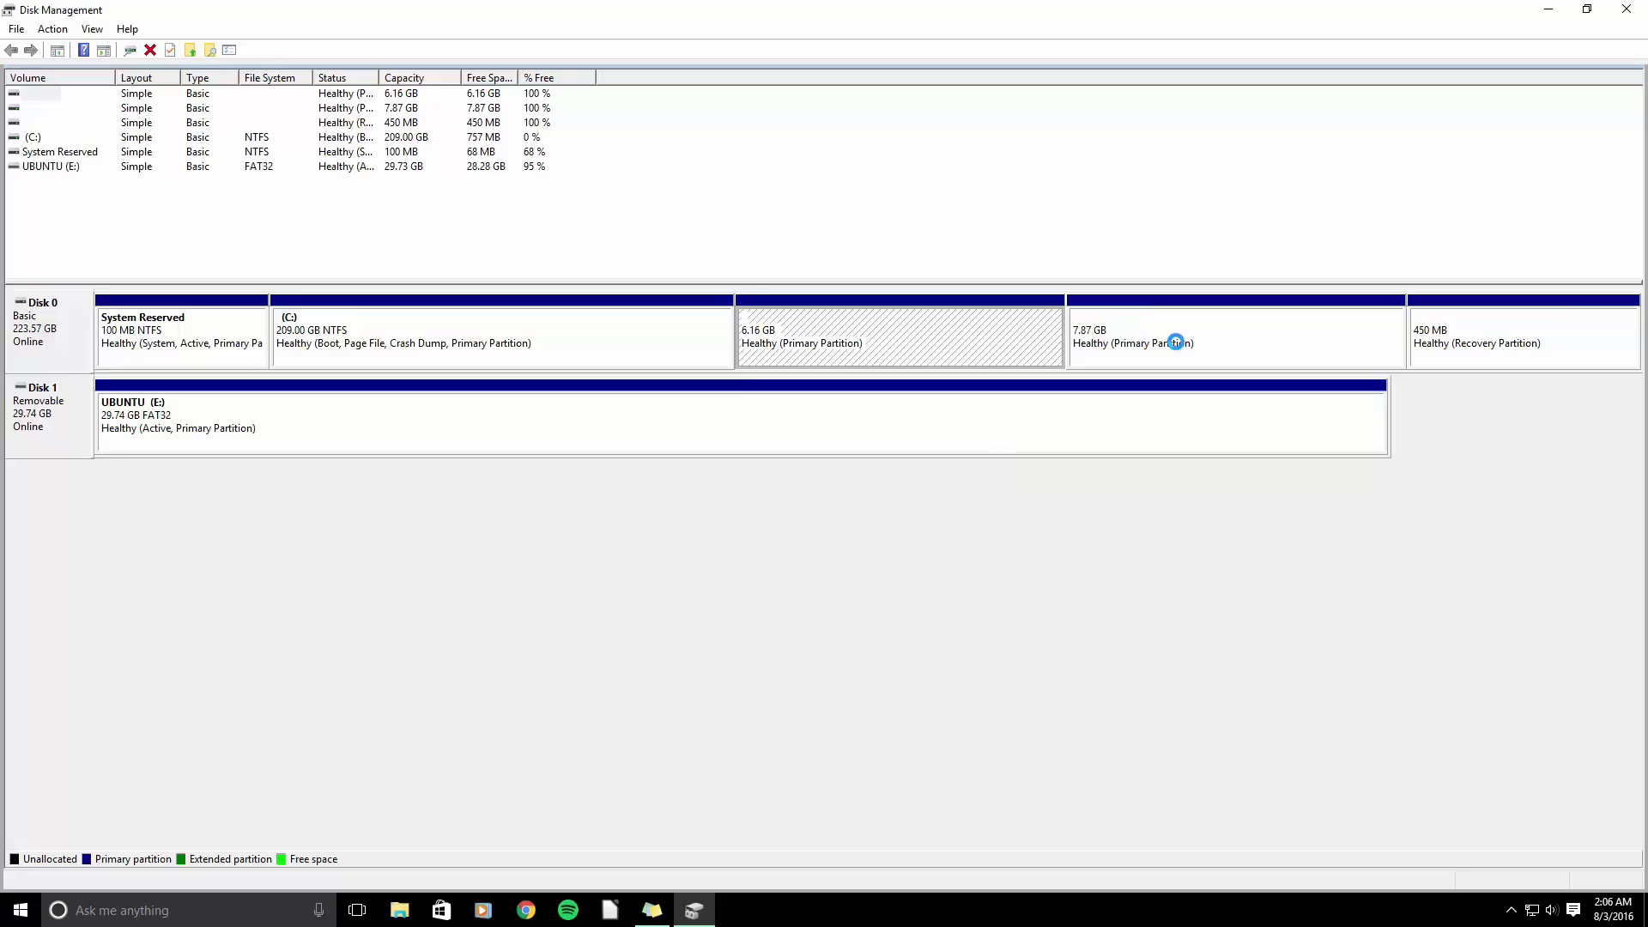
right_click(1173, 343)
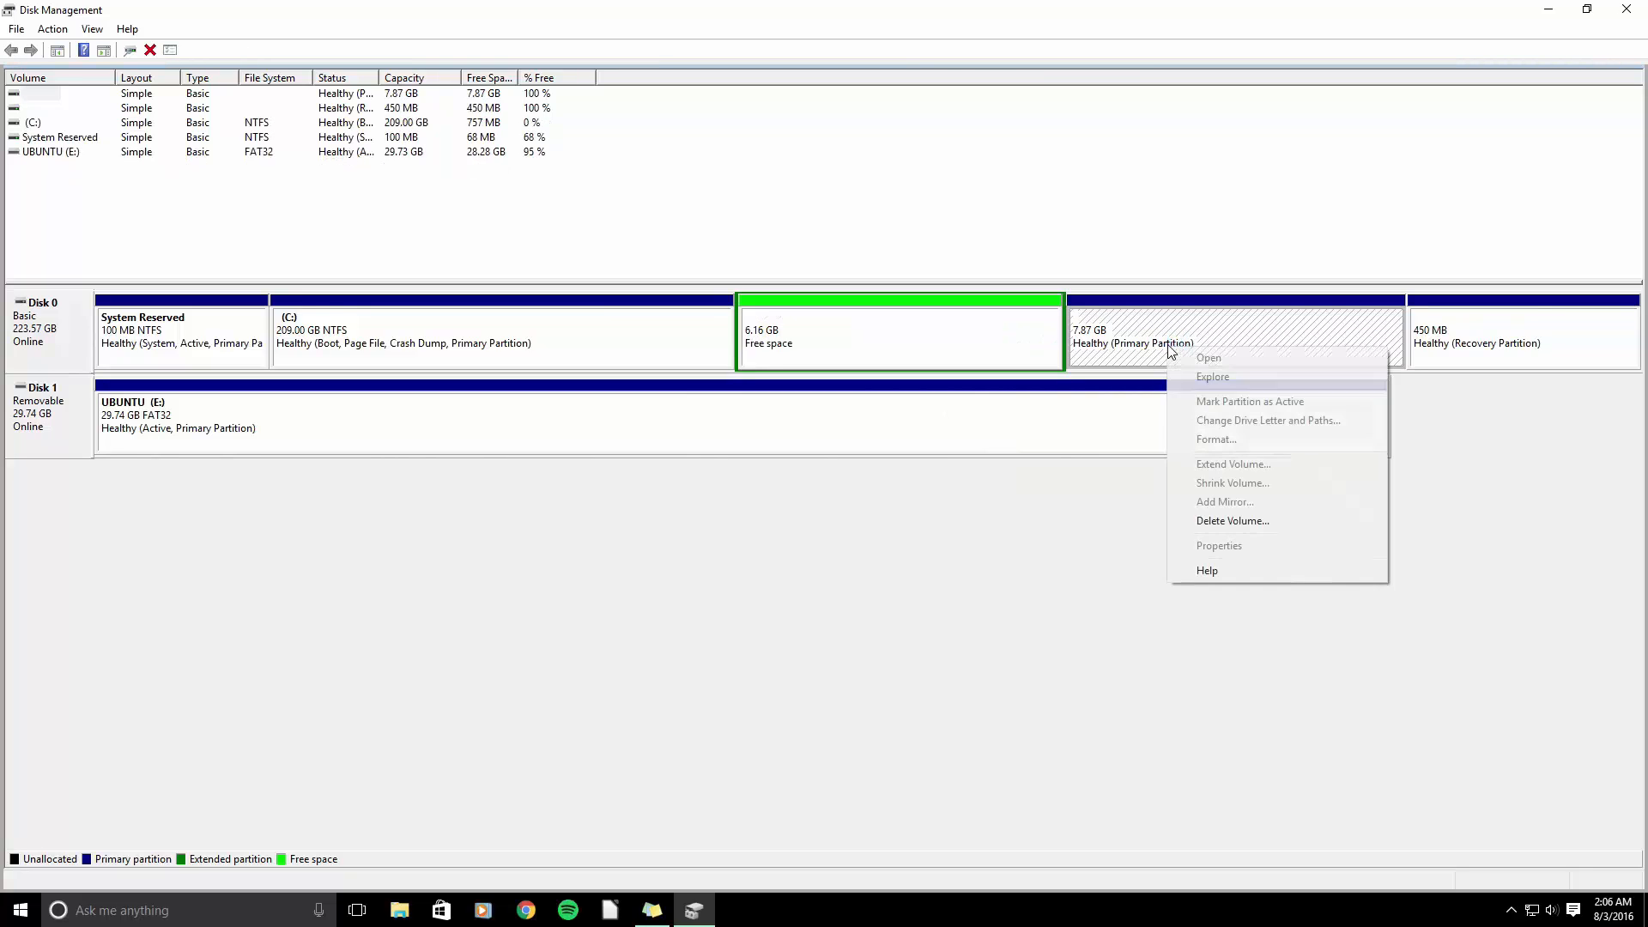
click(1232, 520)
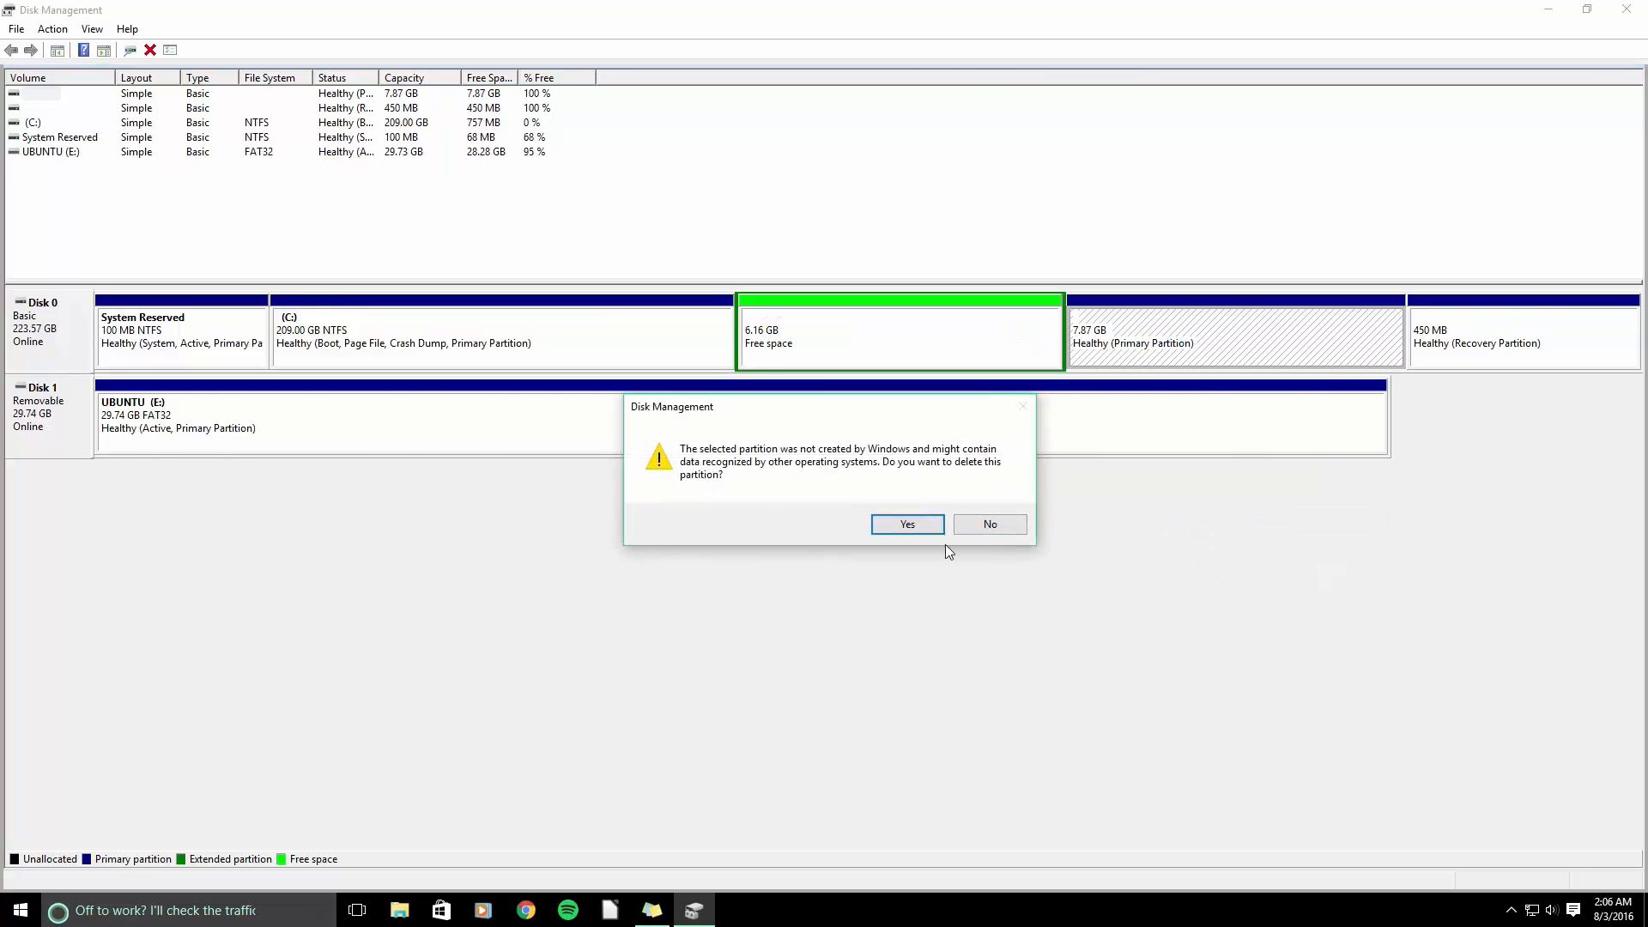
click(906, 523)
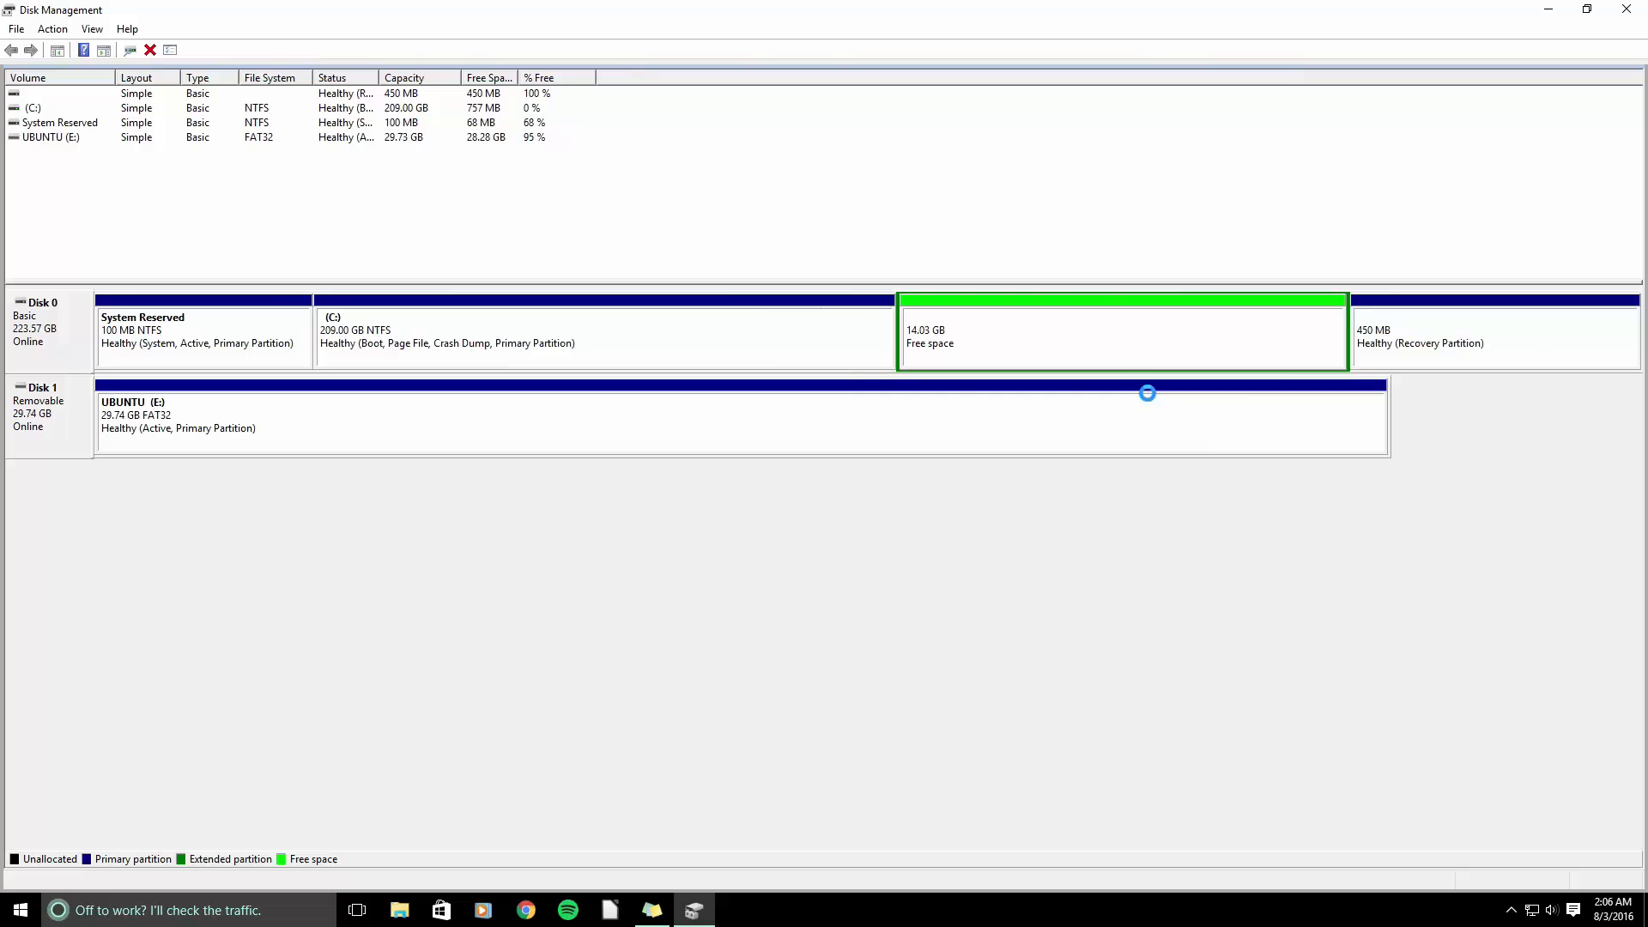
right_click(1123, 333)
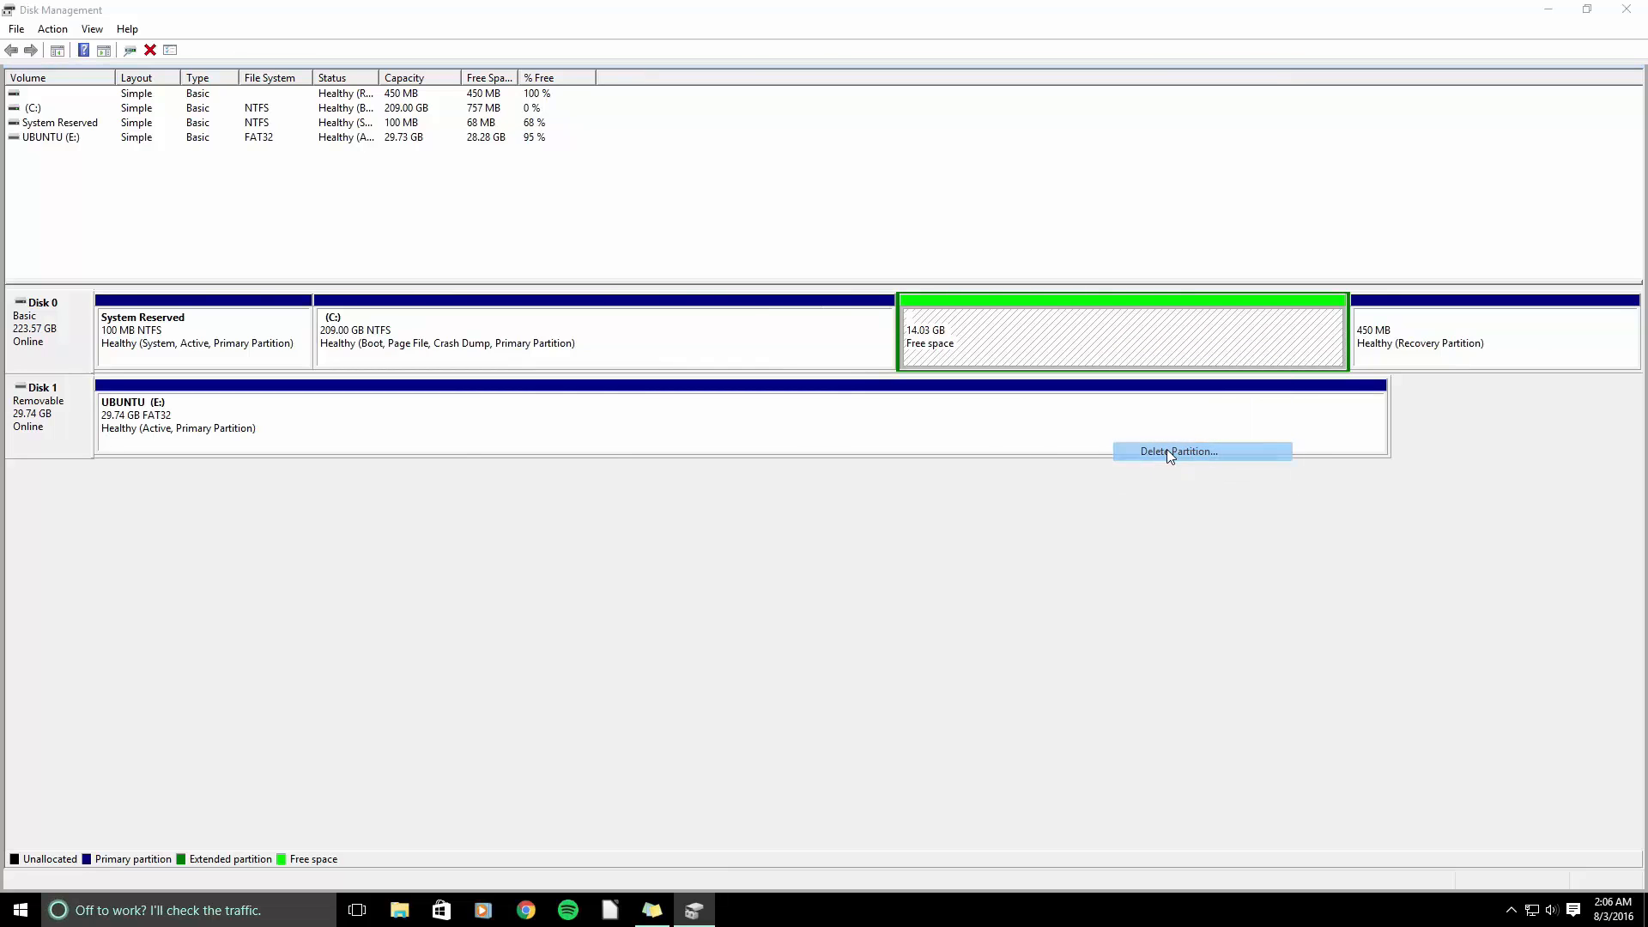
click(1177, 451)
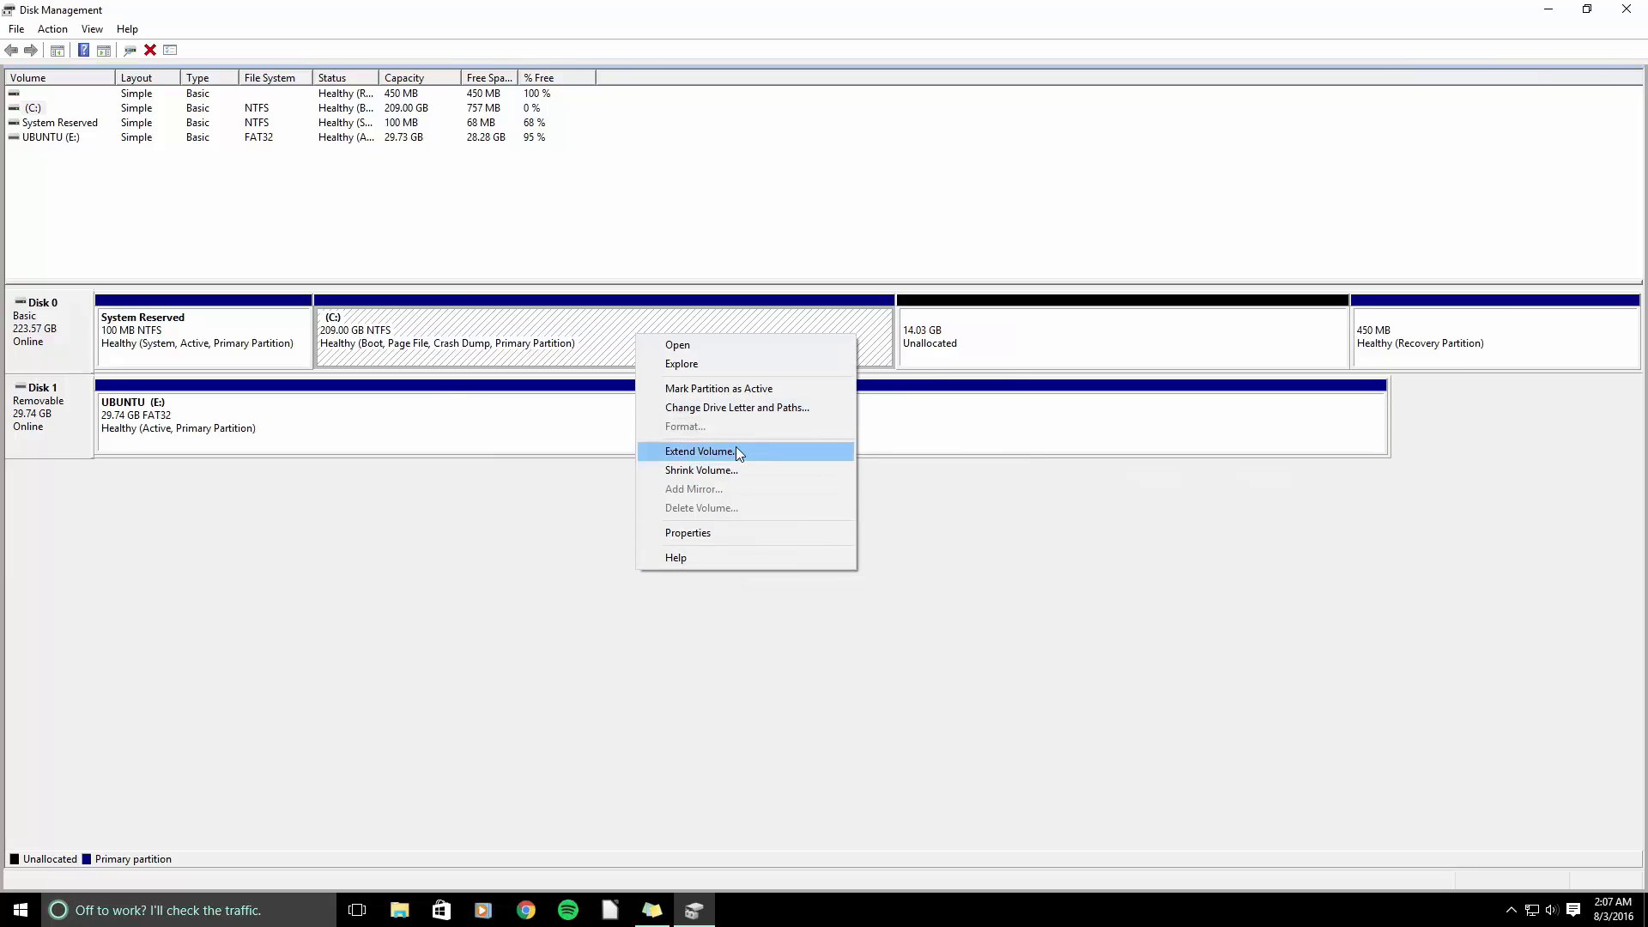
Extend C: by the full 14365 MB to reach 223.03 GB.
click(699, 451)
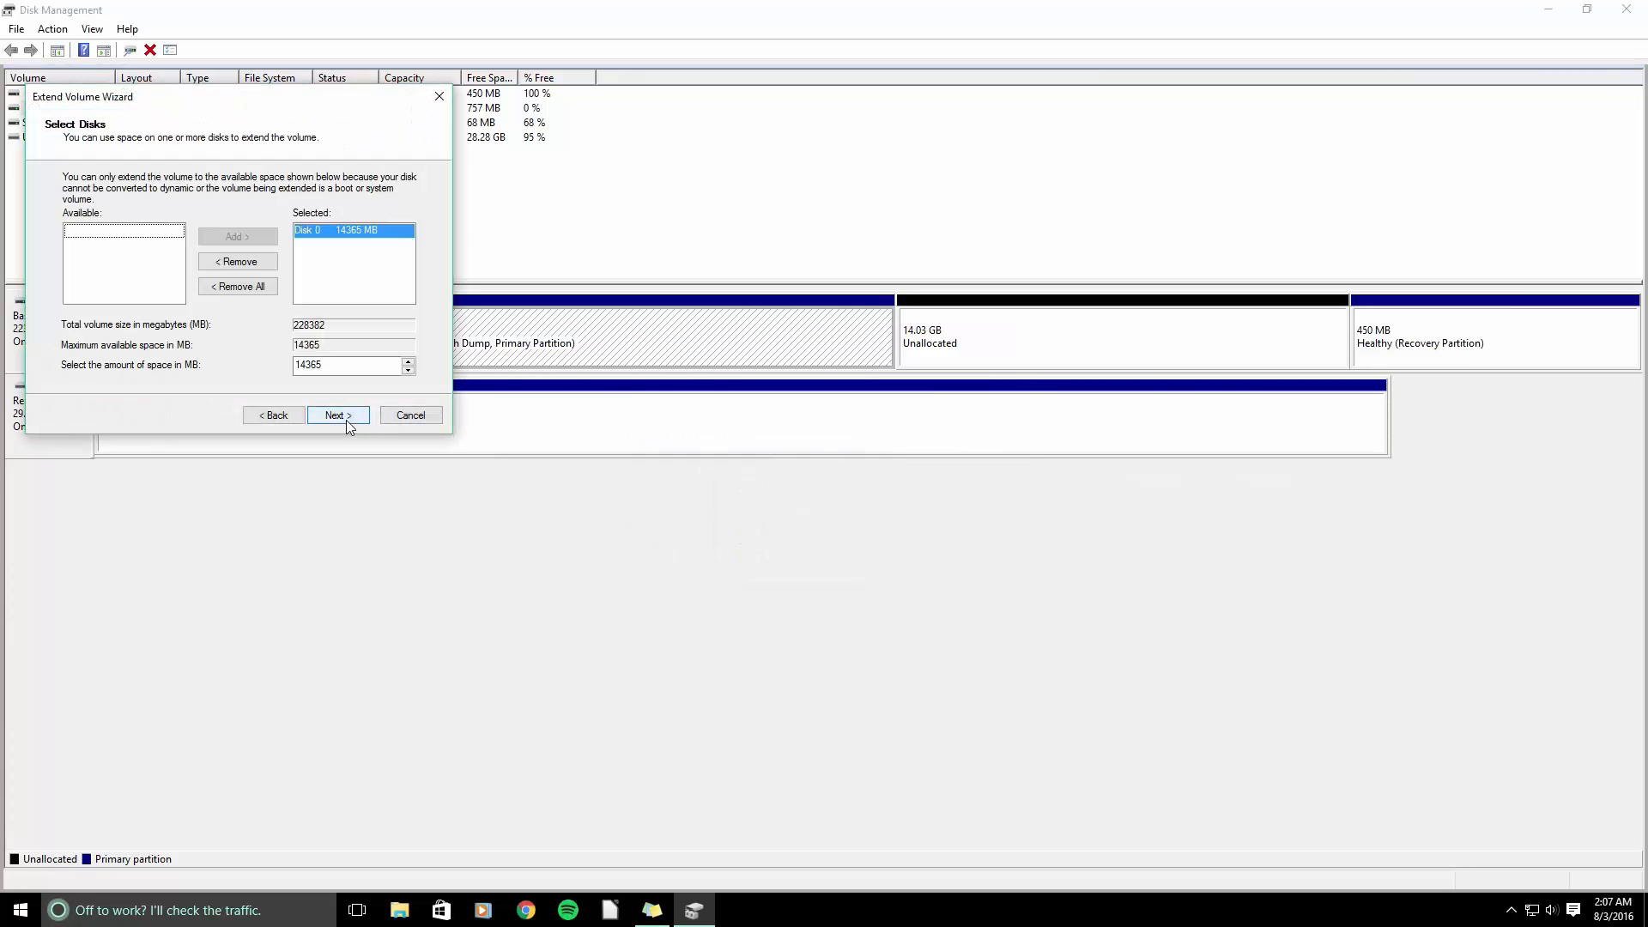
click(336, 413)
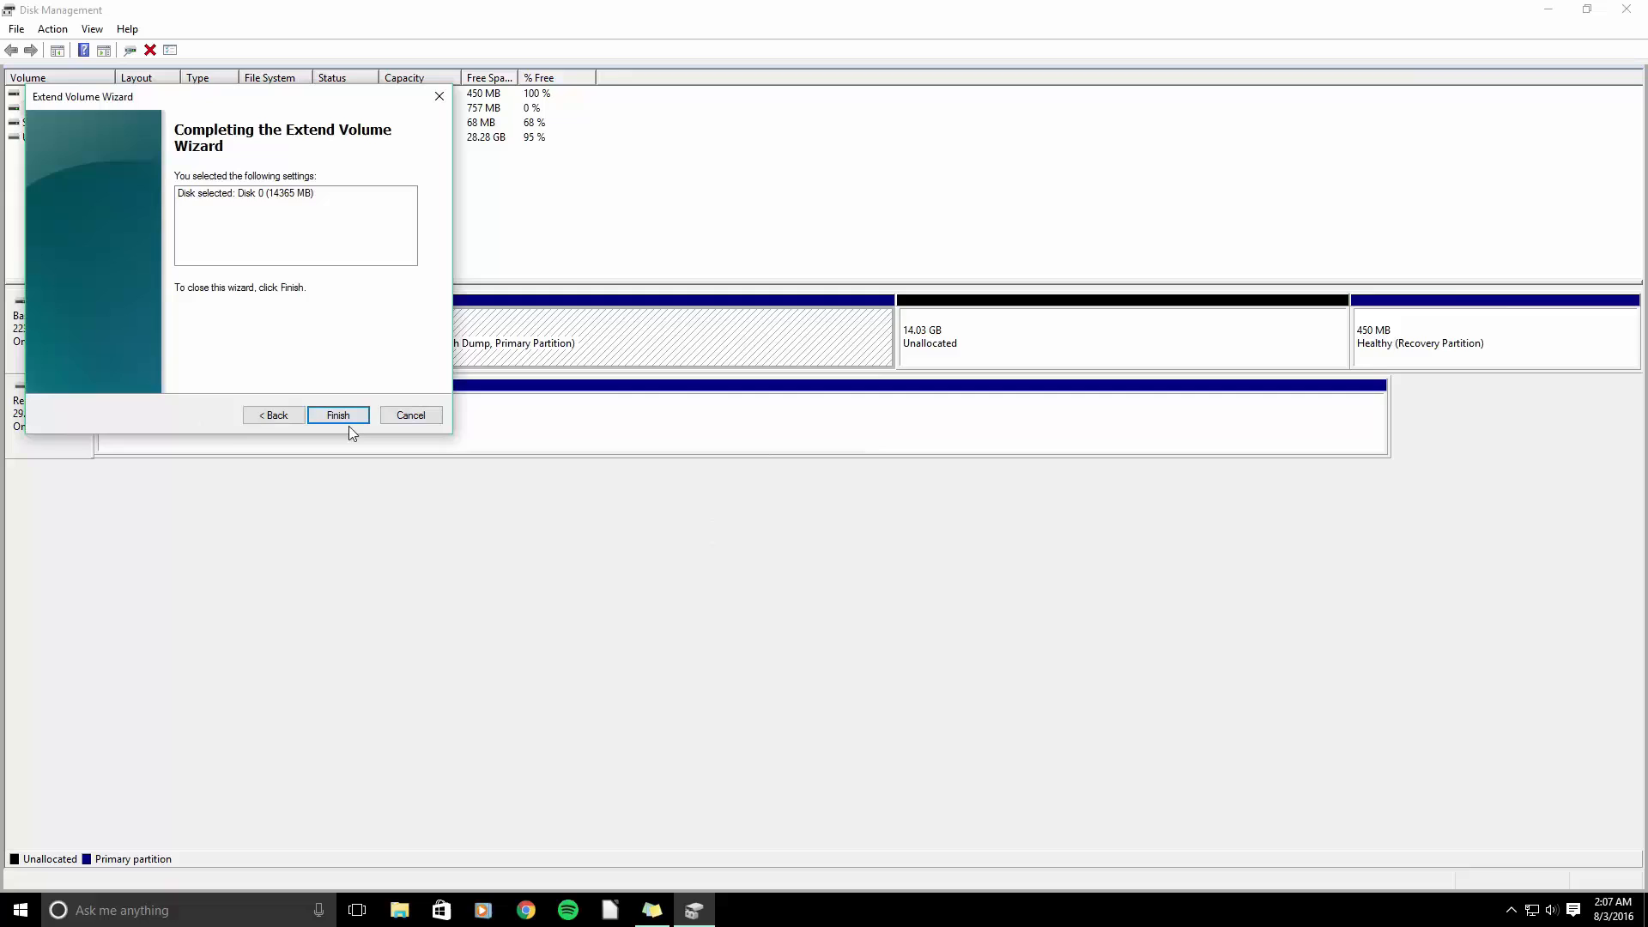
click(337, 413)
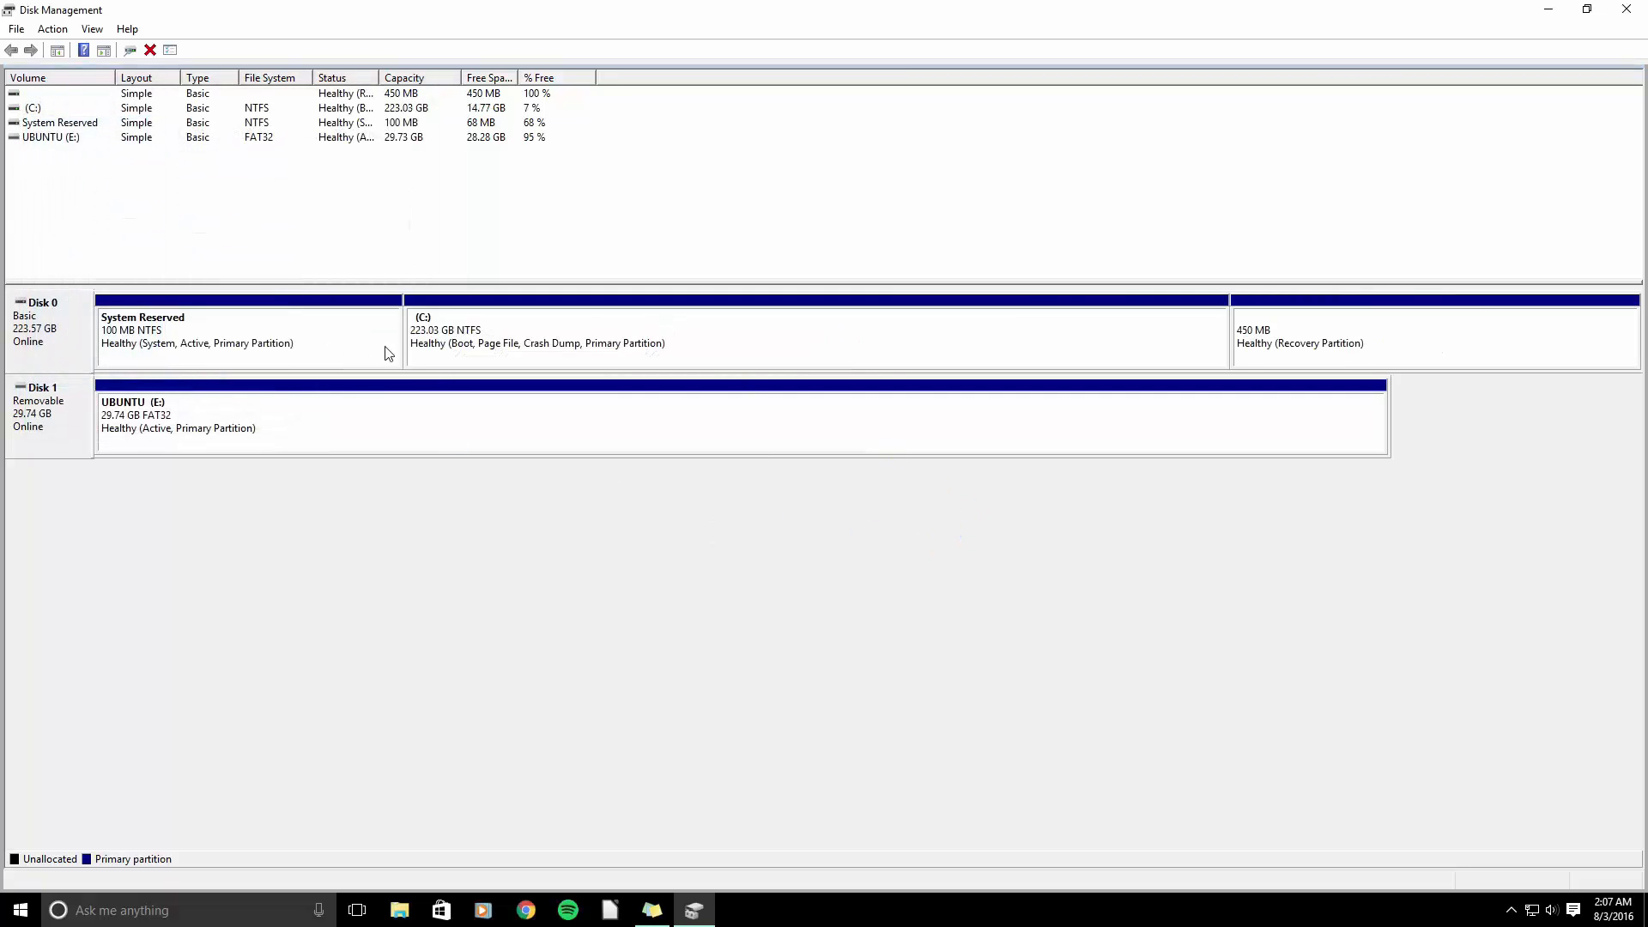
mouse_move(261, 353)
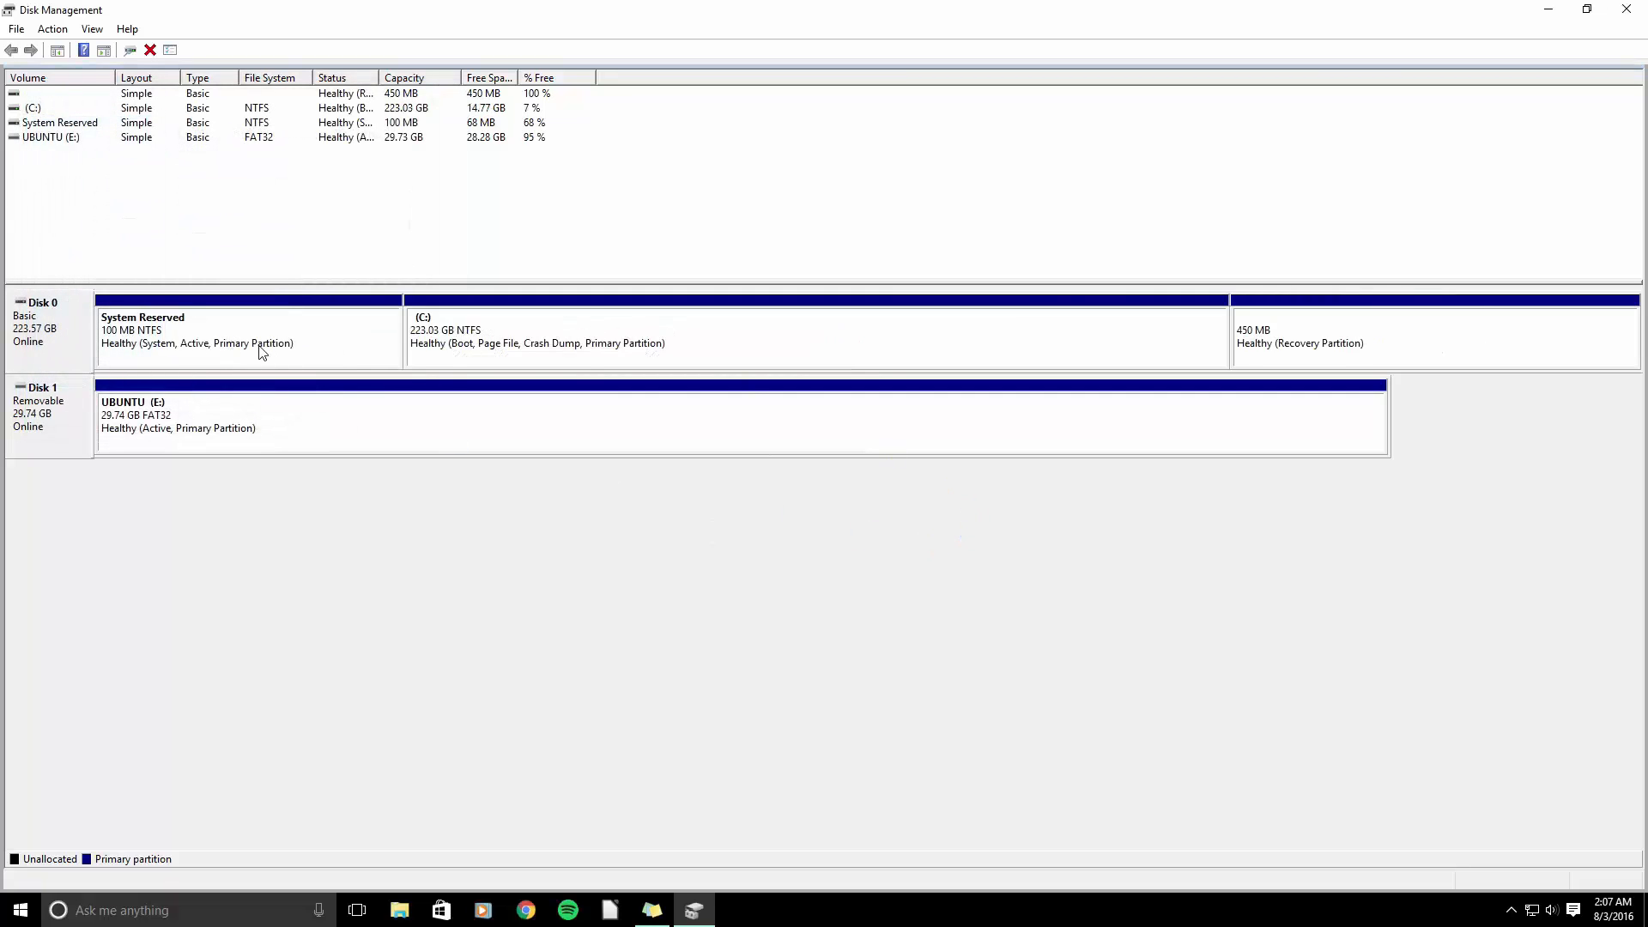
mouse_move(1456, 317)
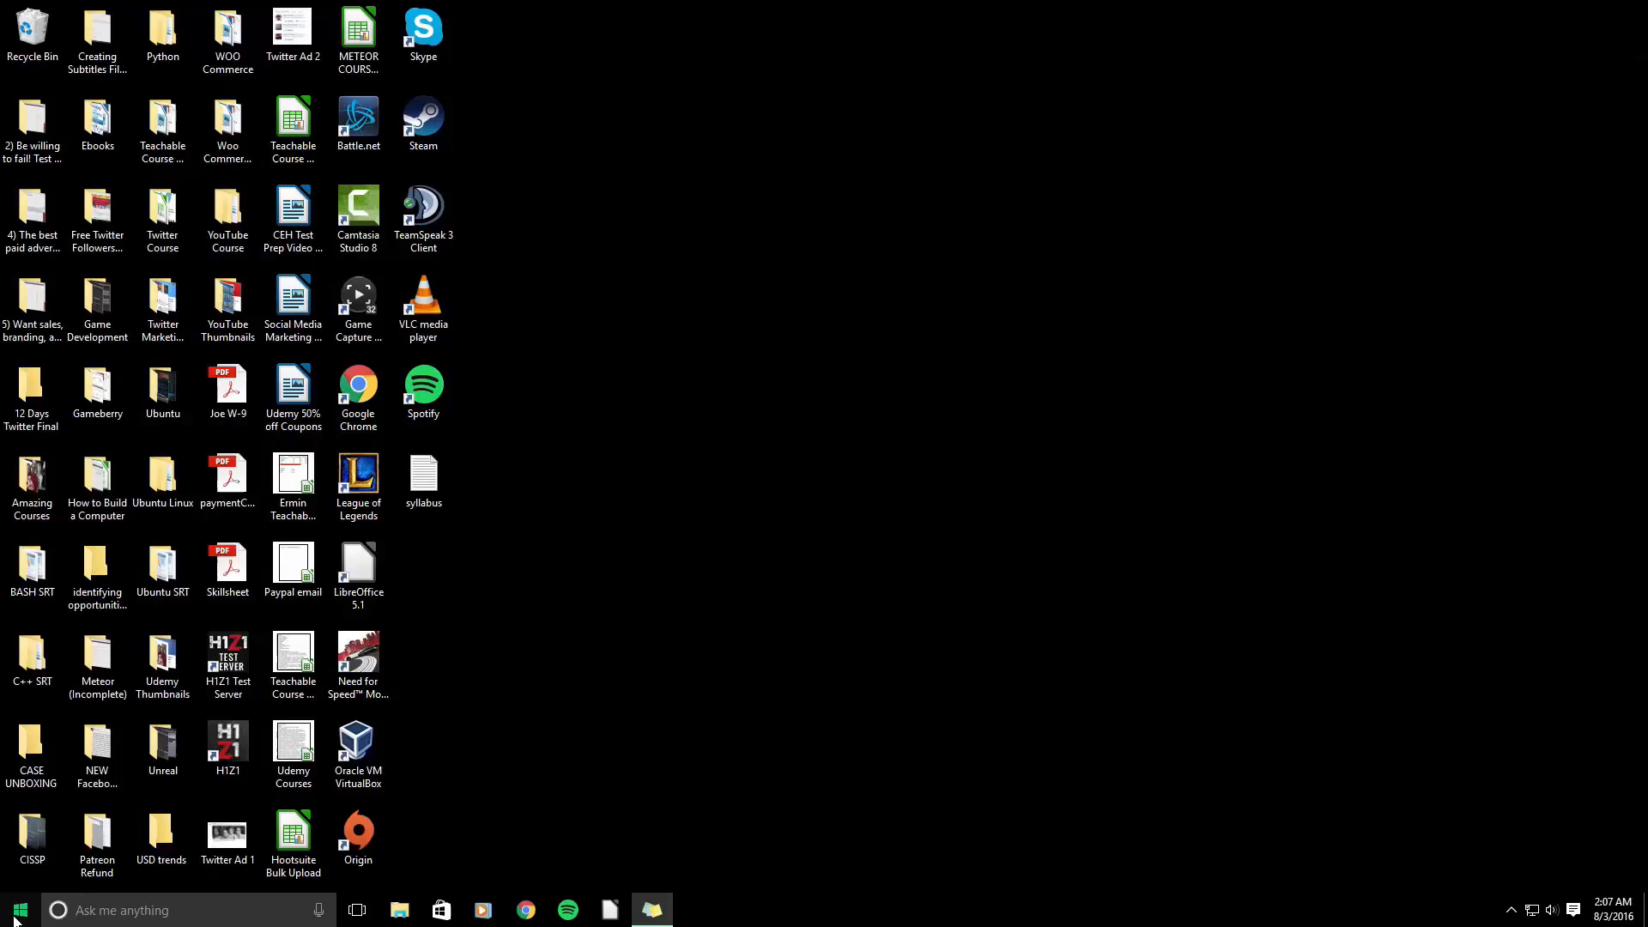
Restart Windows through the Start menu Power options.
click(19, 909)
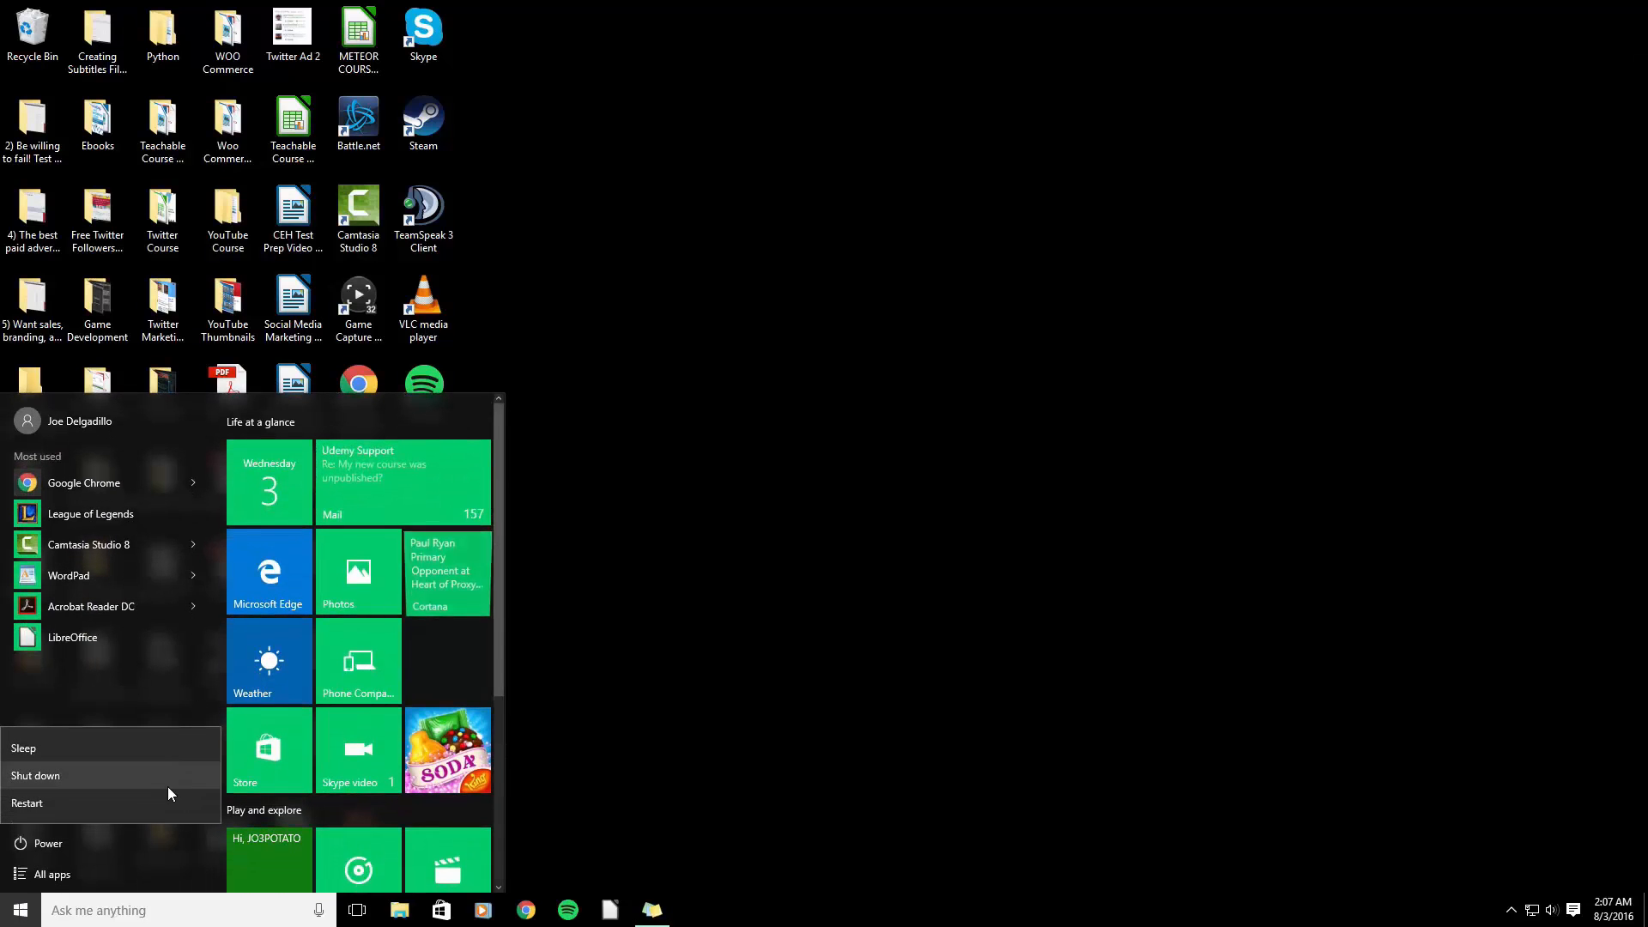
click(27, 803)
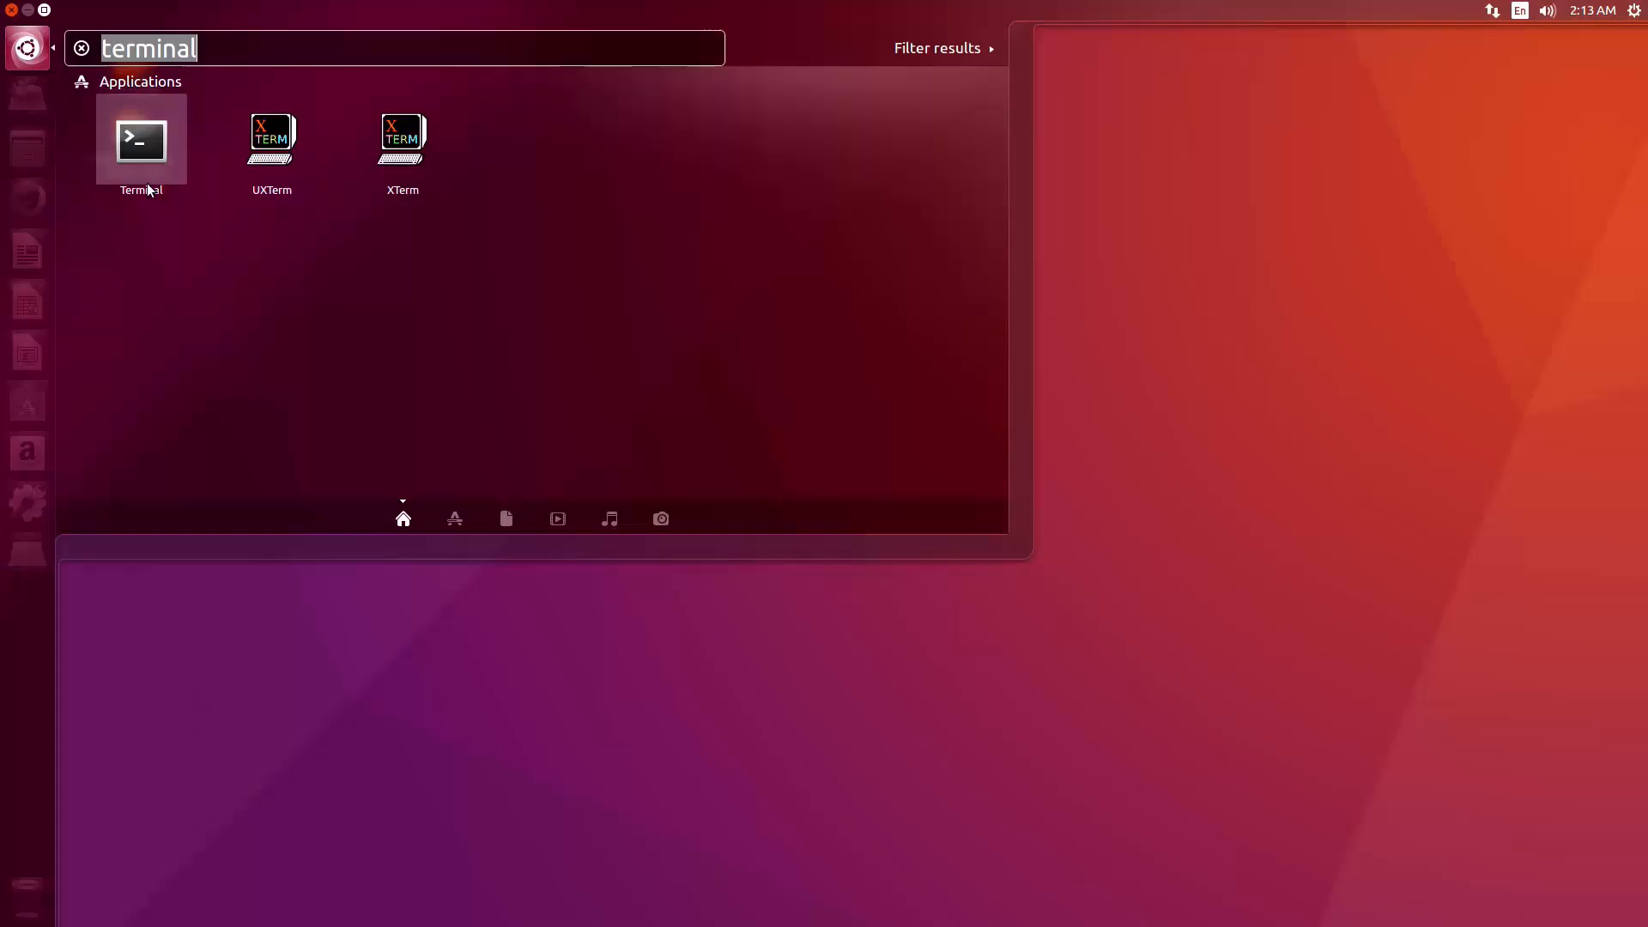
Open Terminal from the Dash's 'terminal' search results.
click(139, 140)
text(sudo apt-)
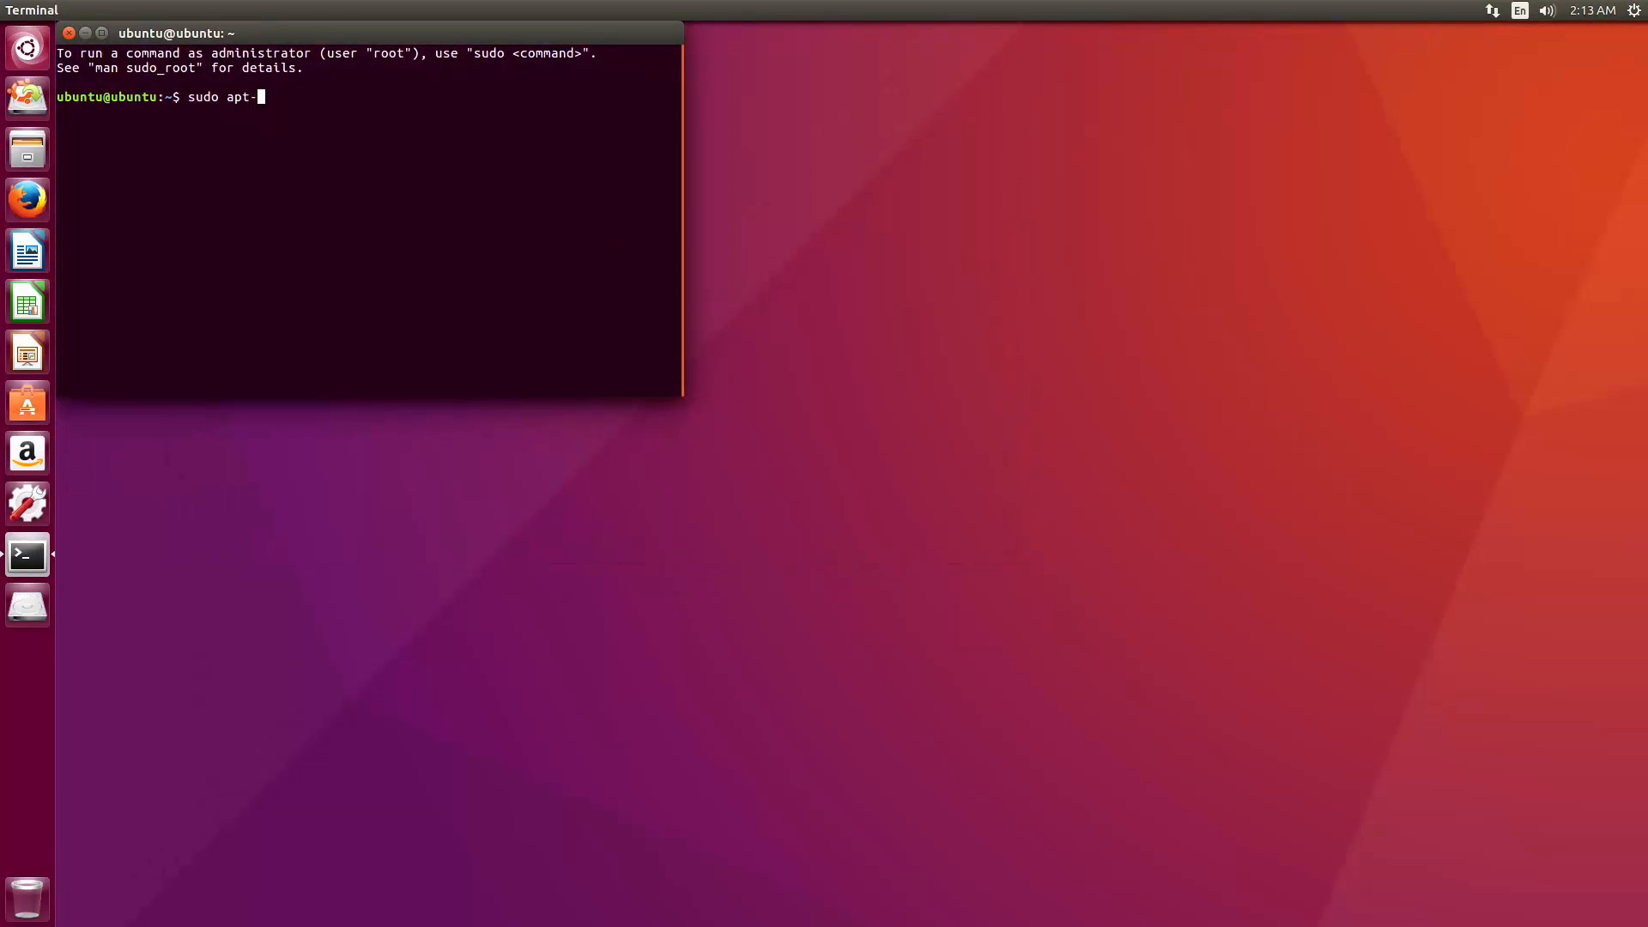
Run sudo apt-get install lilo and accept the Configuring lilo notice.
text(get)
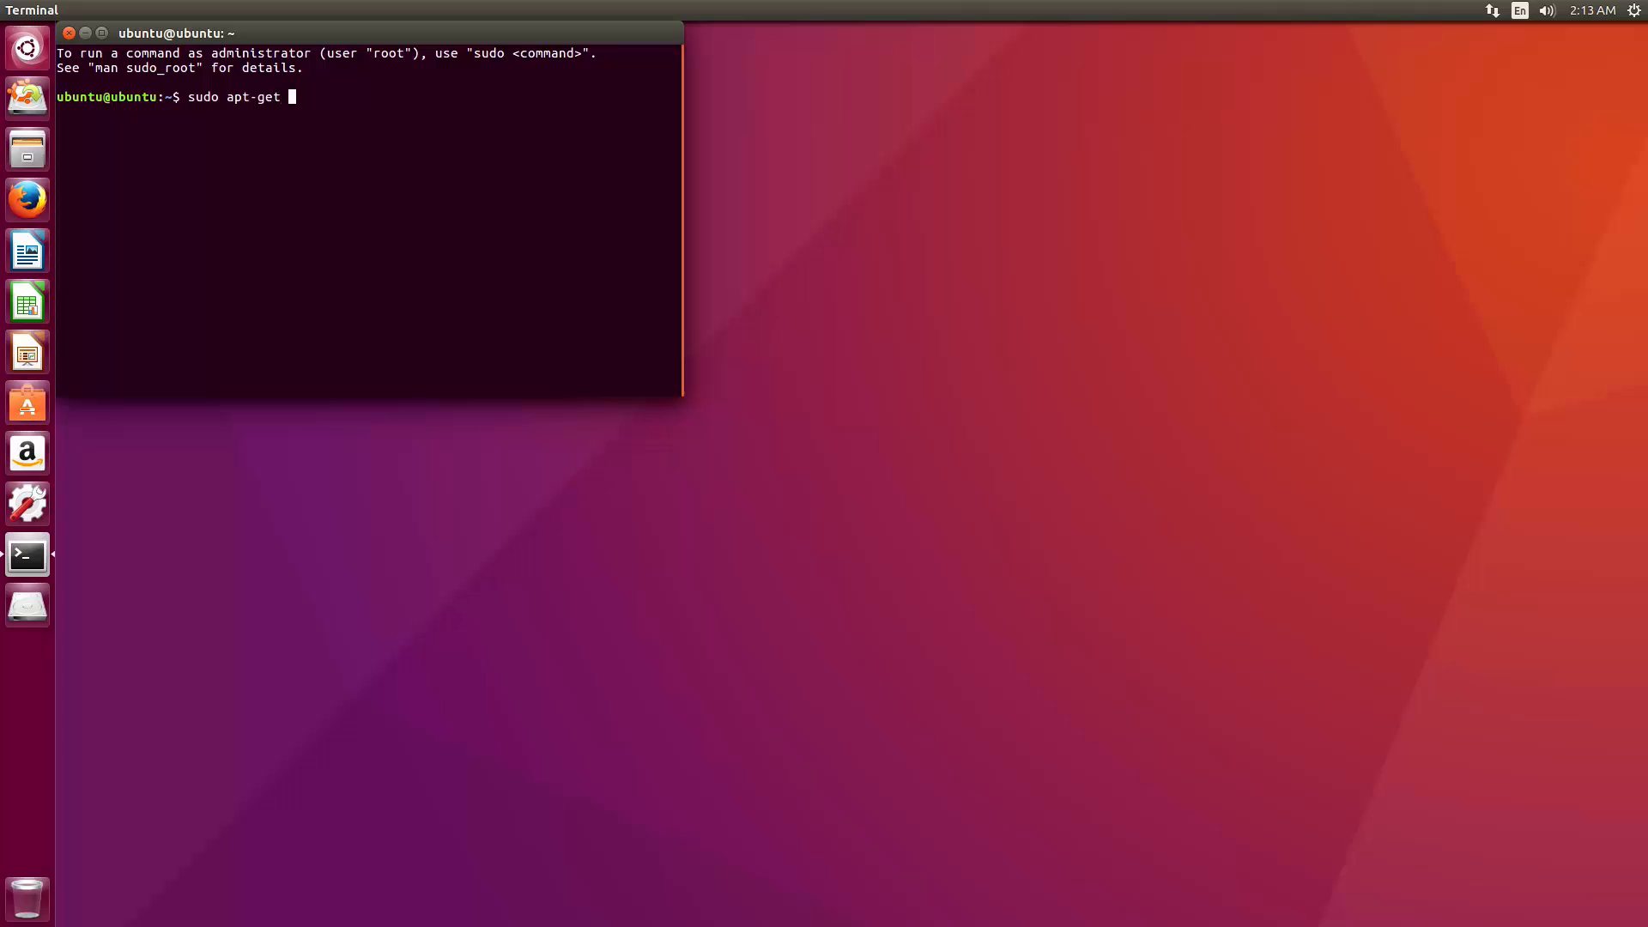
text(install)
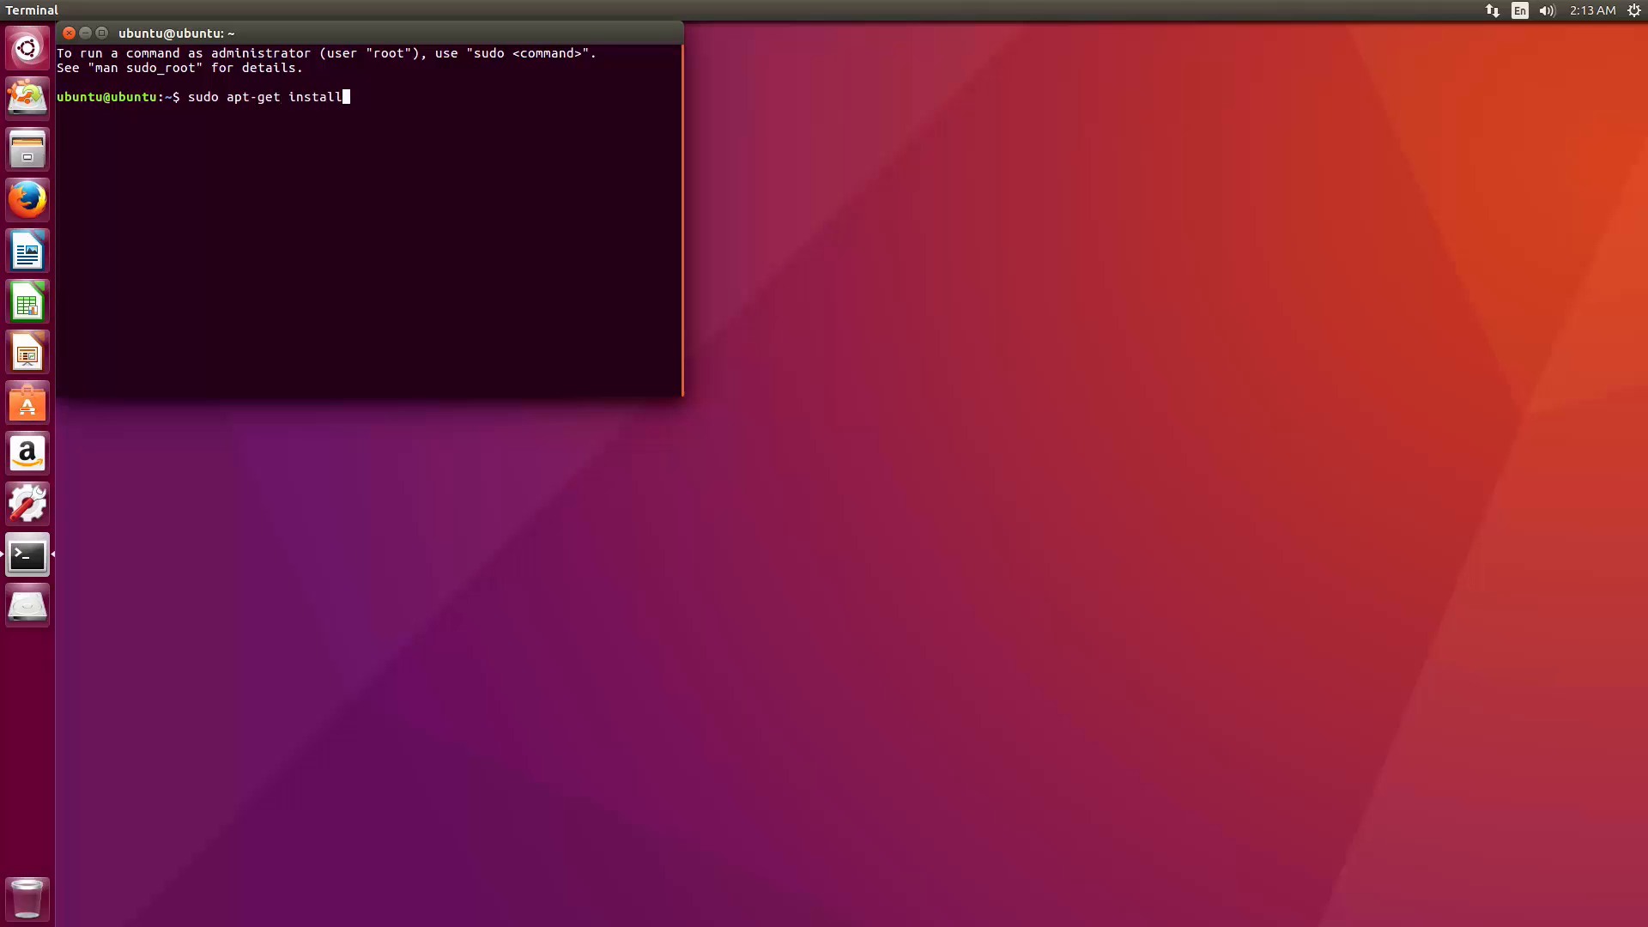
text(lilo)
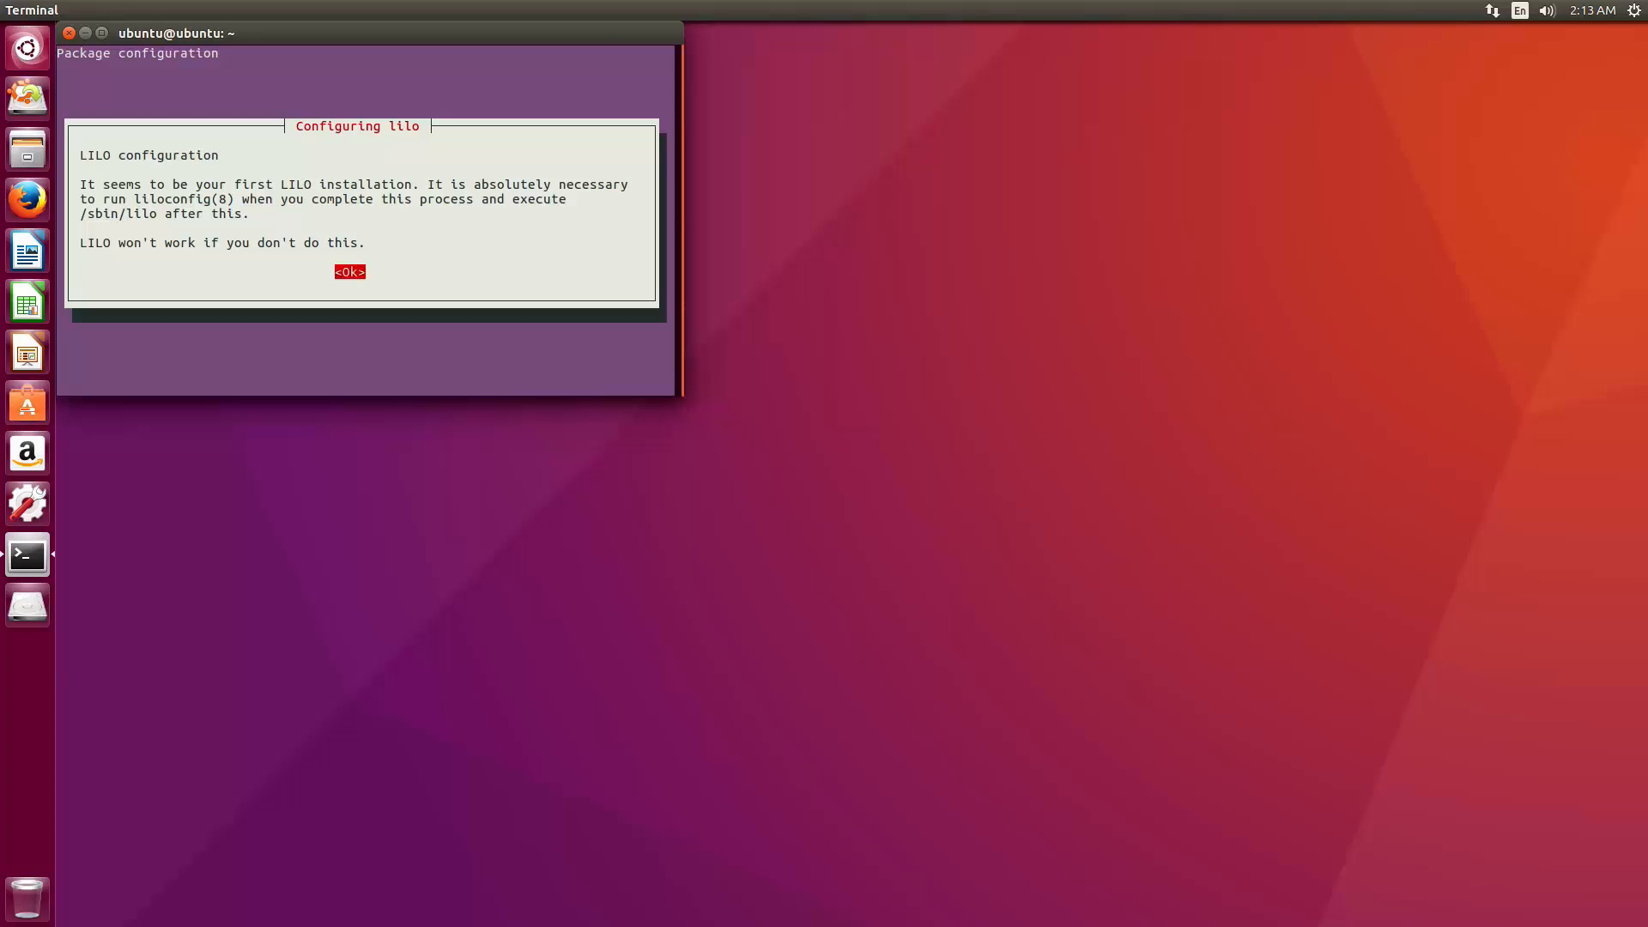
click(349, 271)
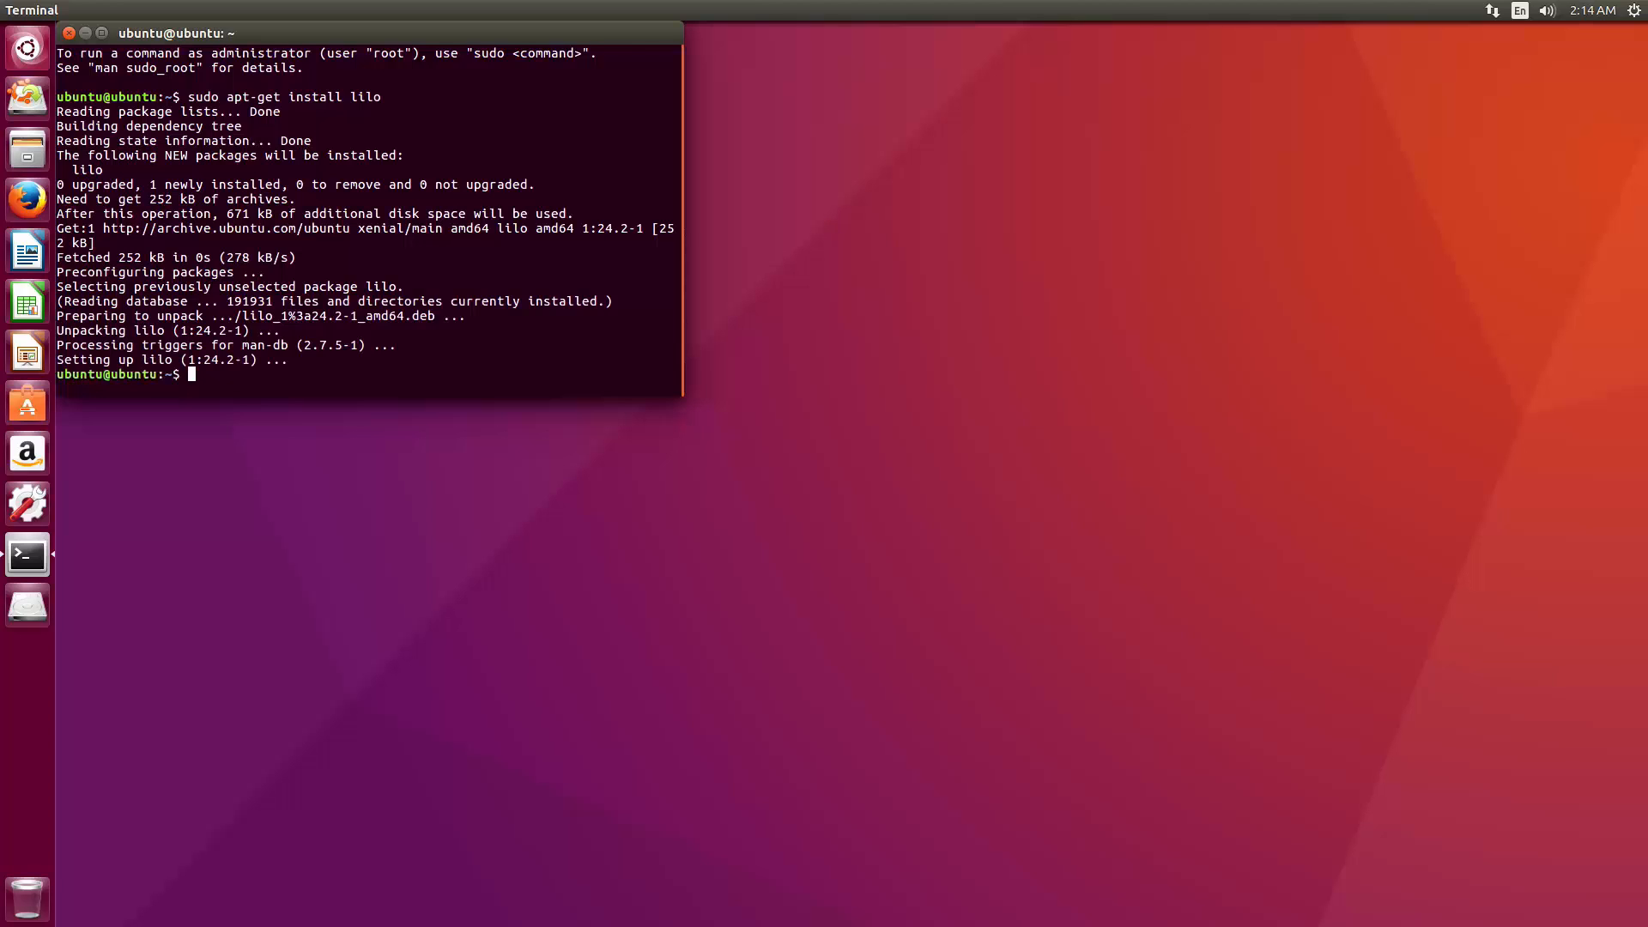
Run sudo lilo -M /dev/sda mbr to put LILO in the MBR.
text(sudo)
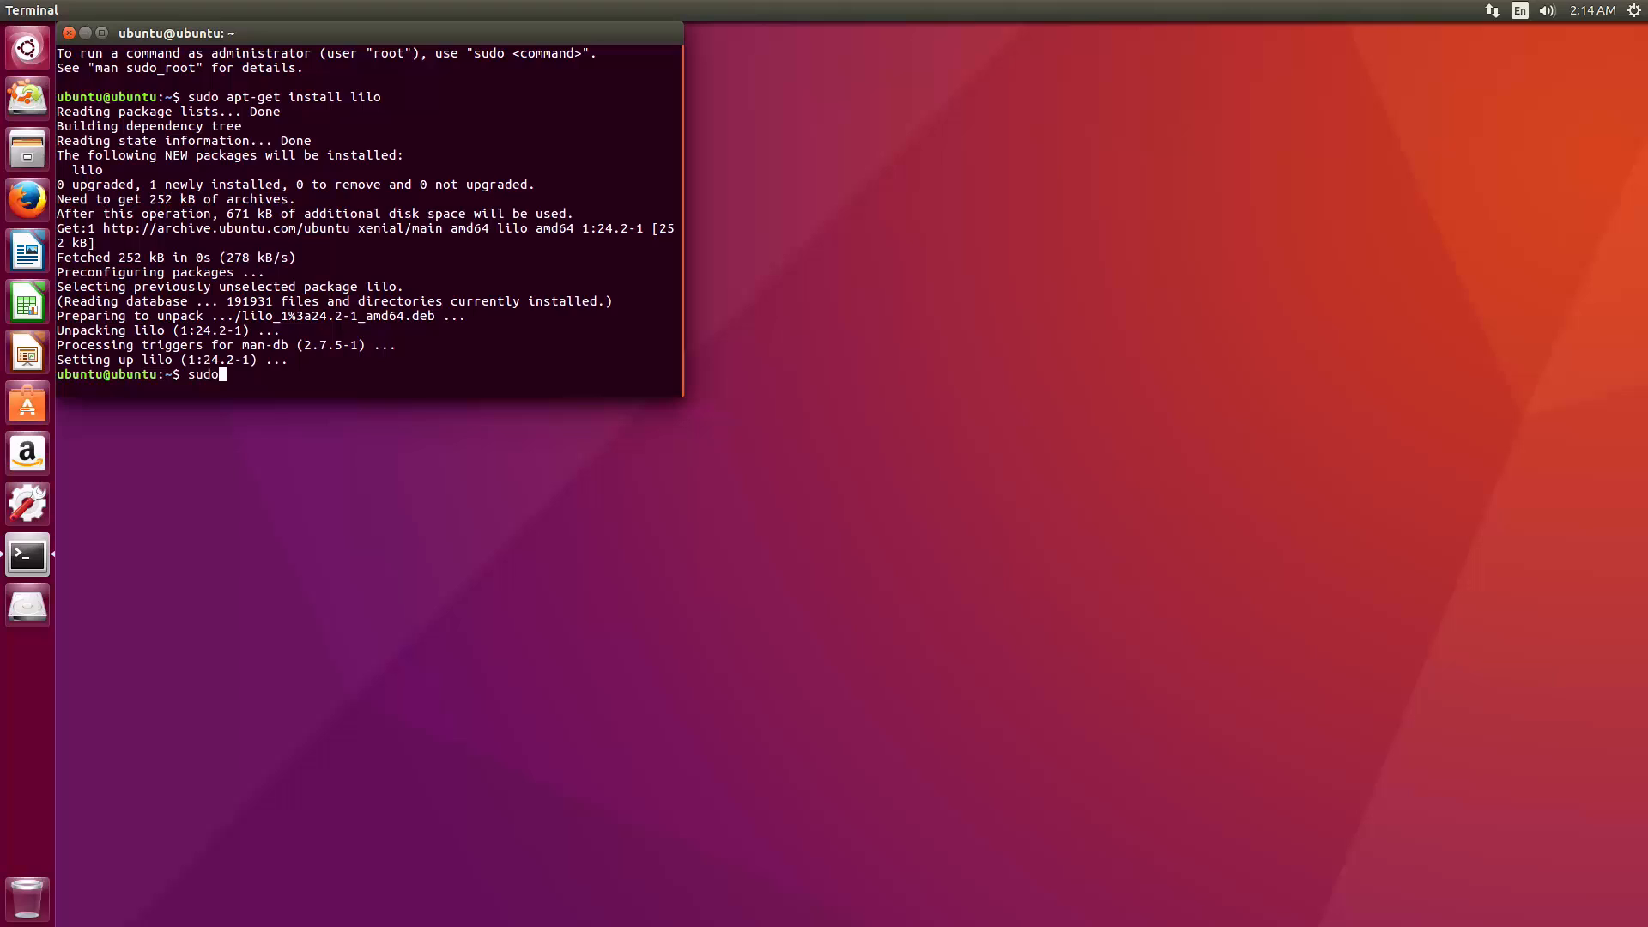
text(l)
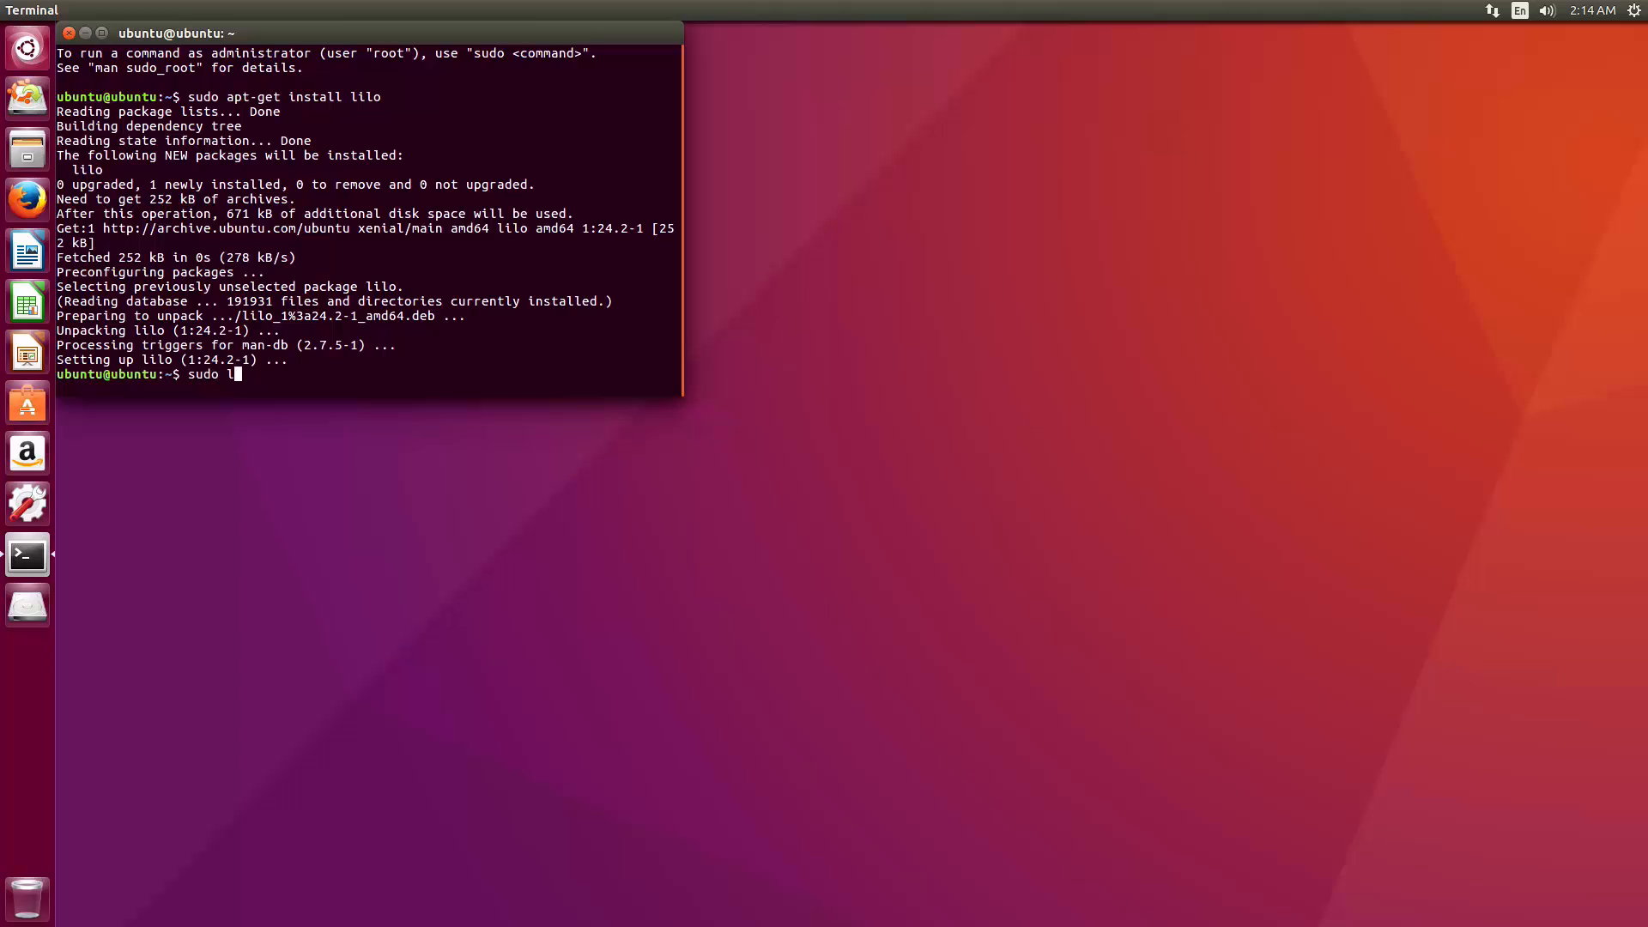
text(ilo -)
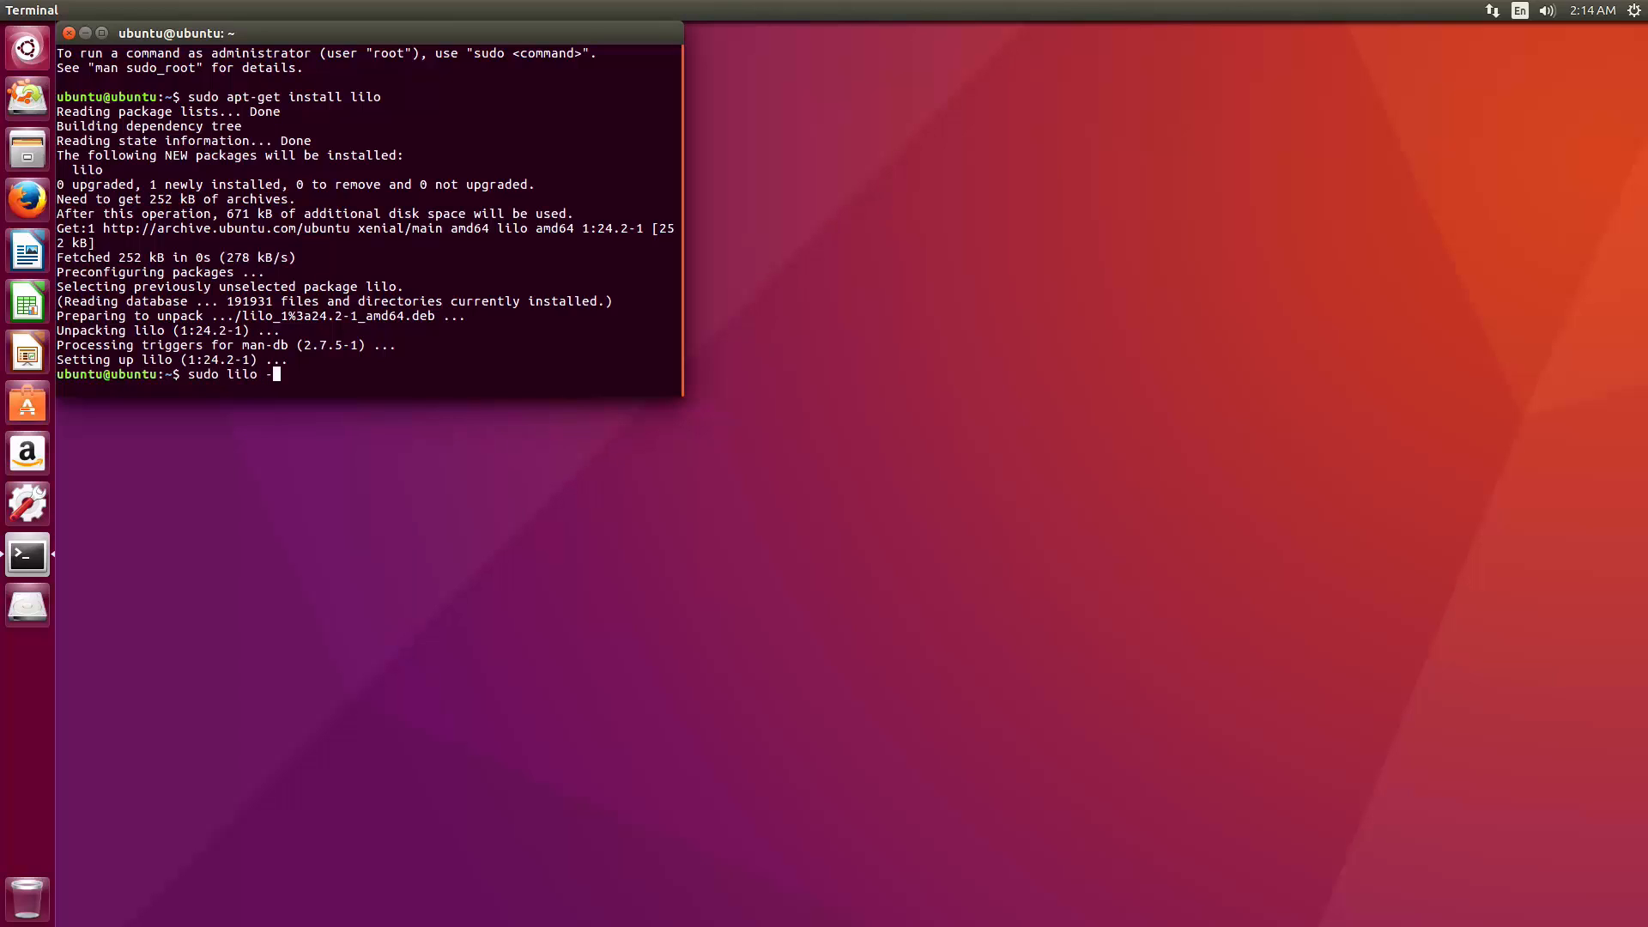
text(M /)
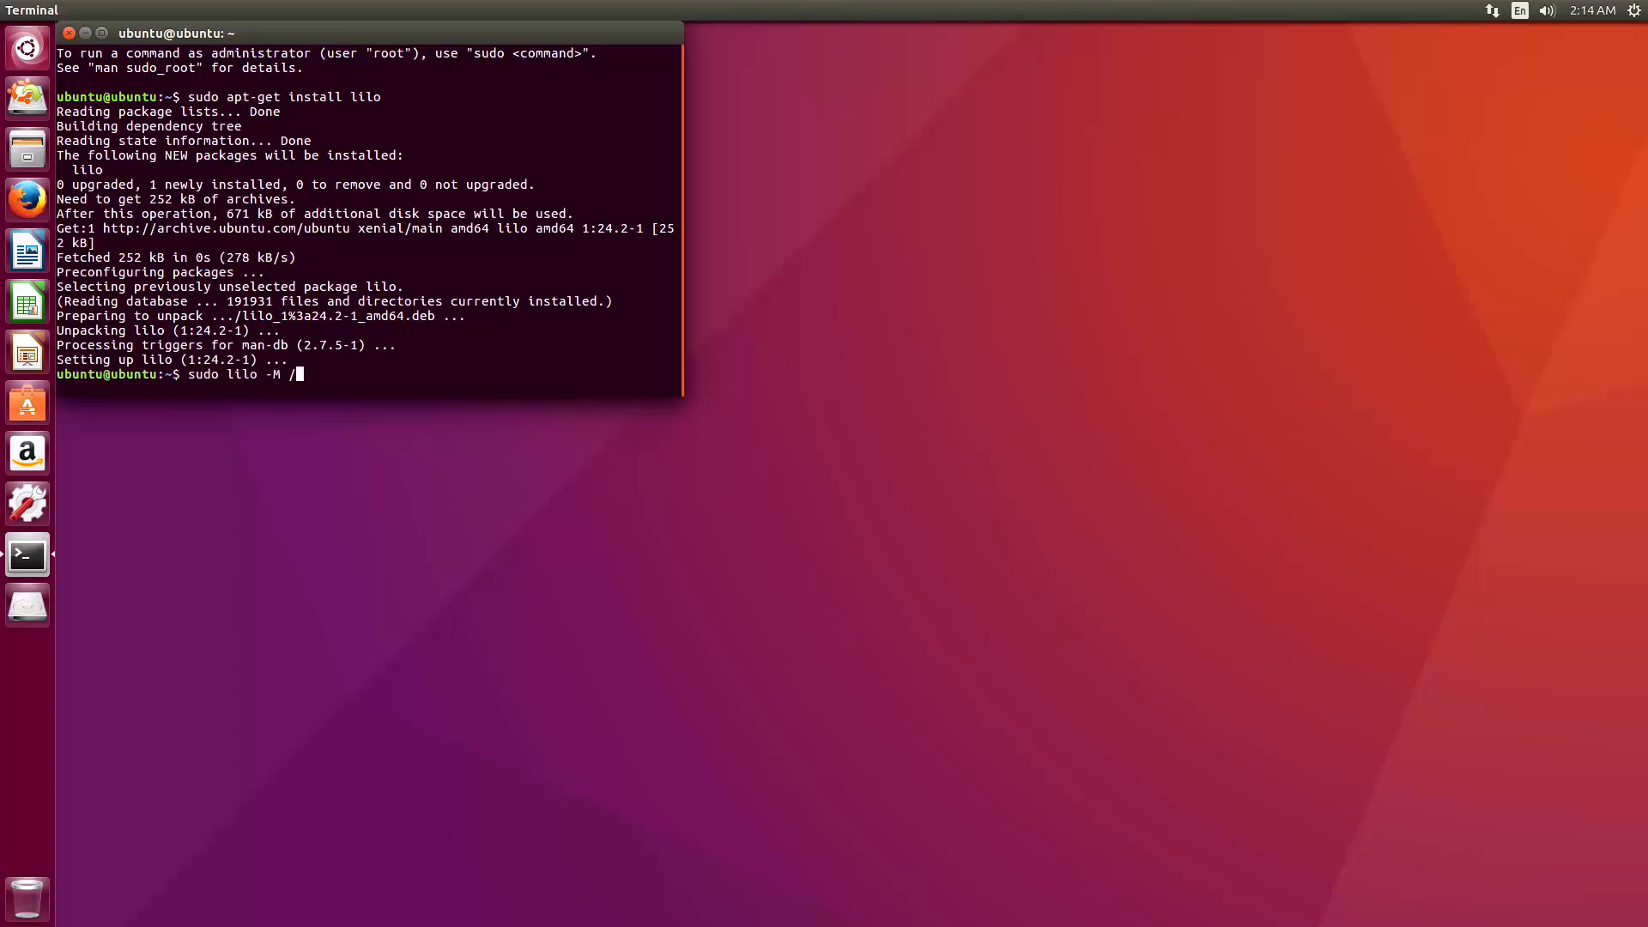
text(dev/)
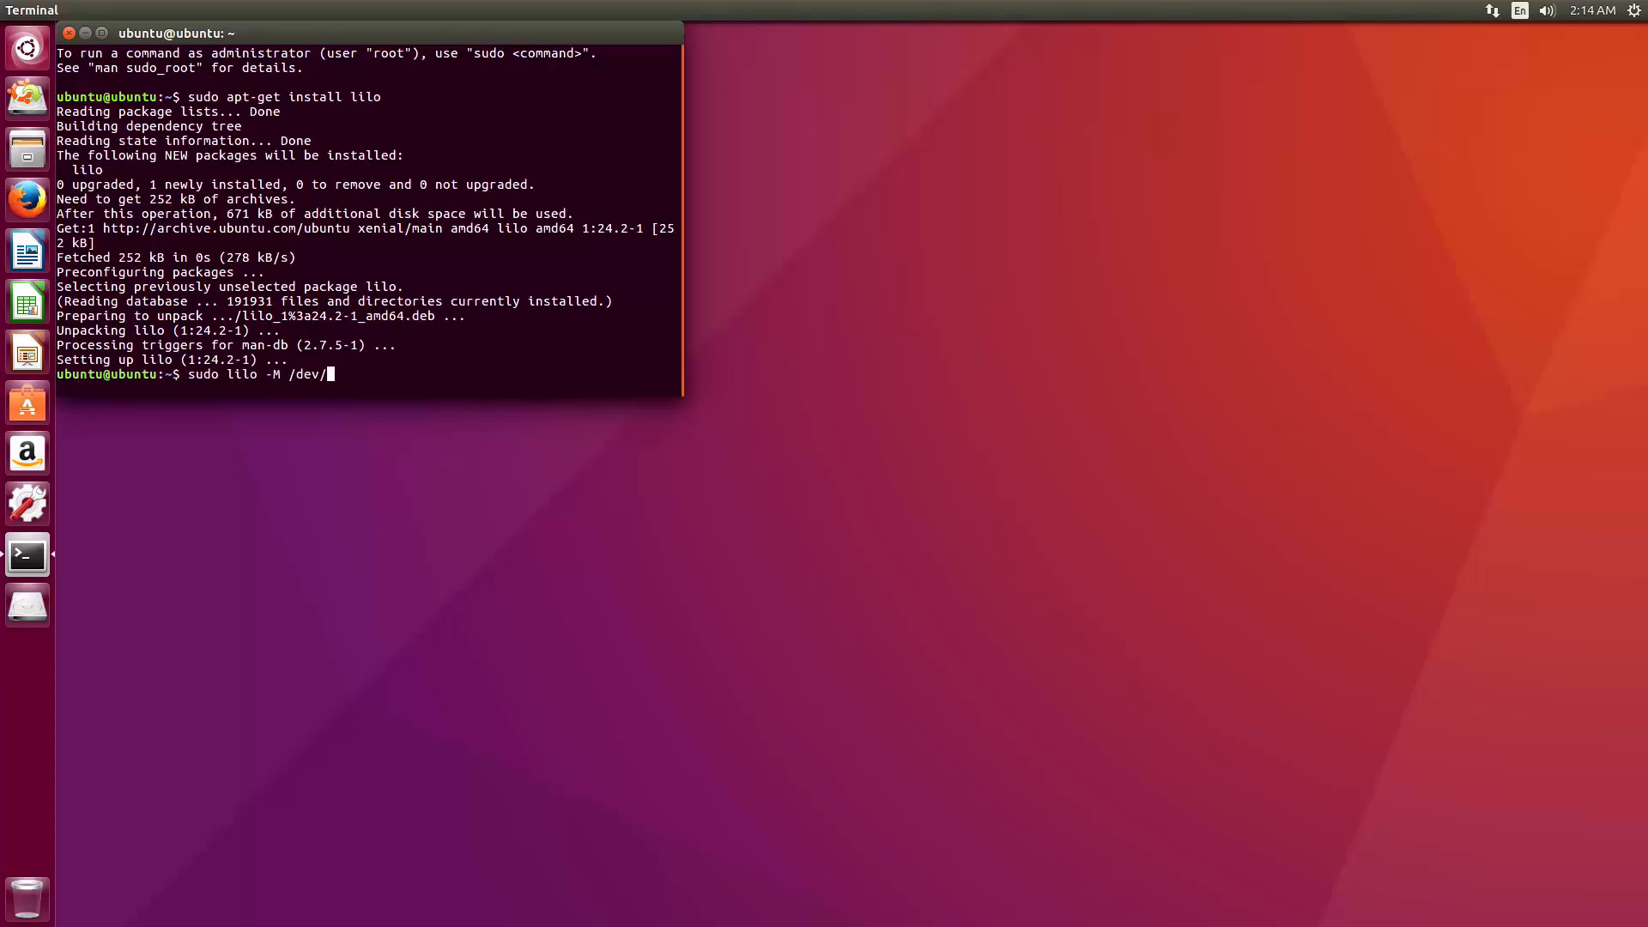
text(sda)
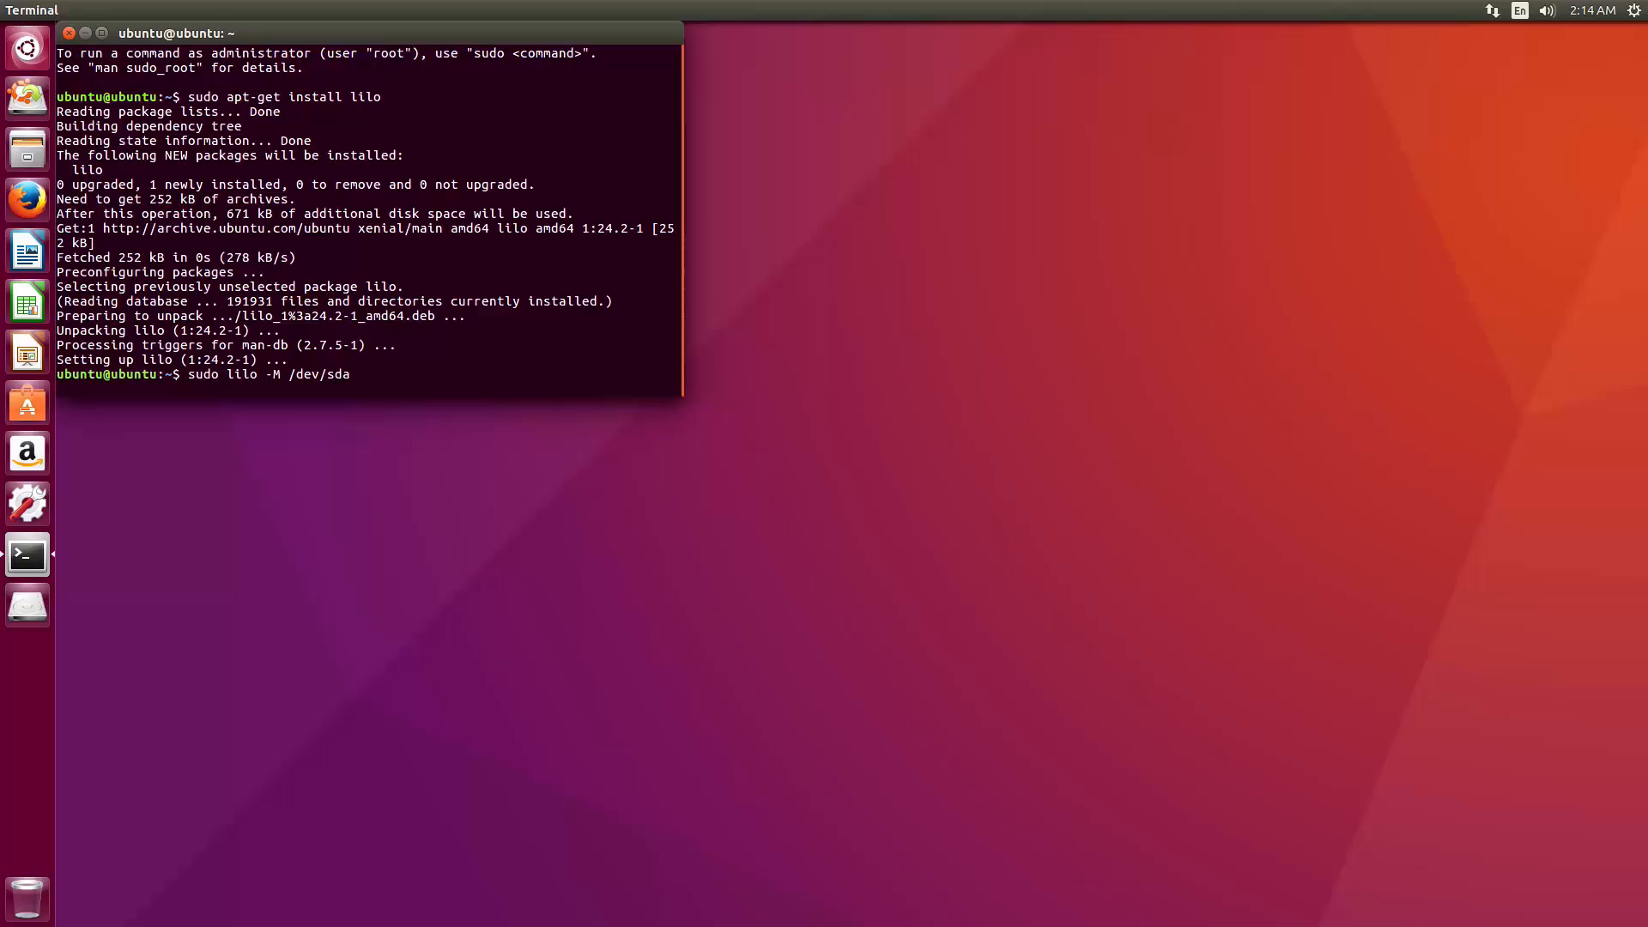
text(mbr)
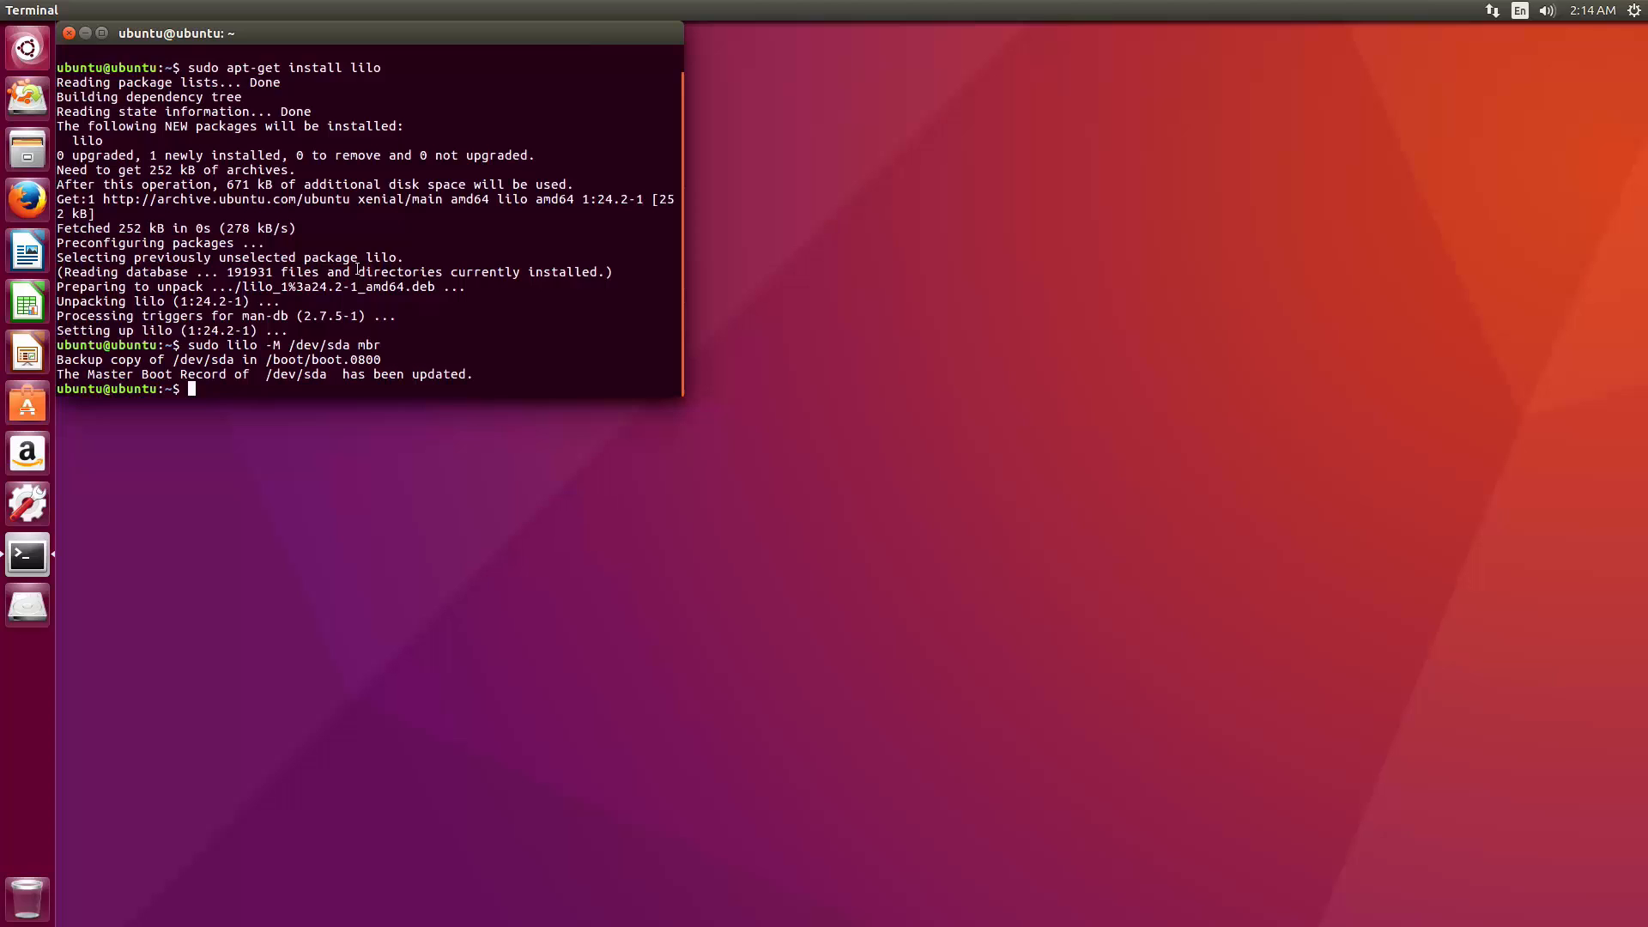
mouse_move(336, 336)
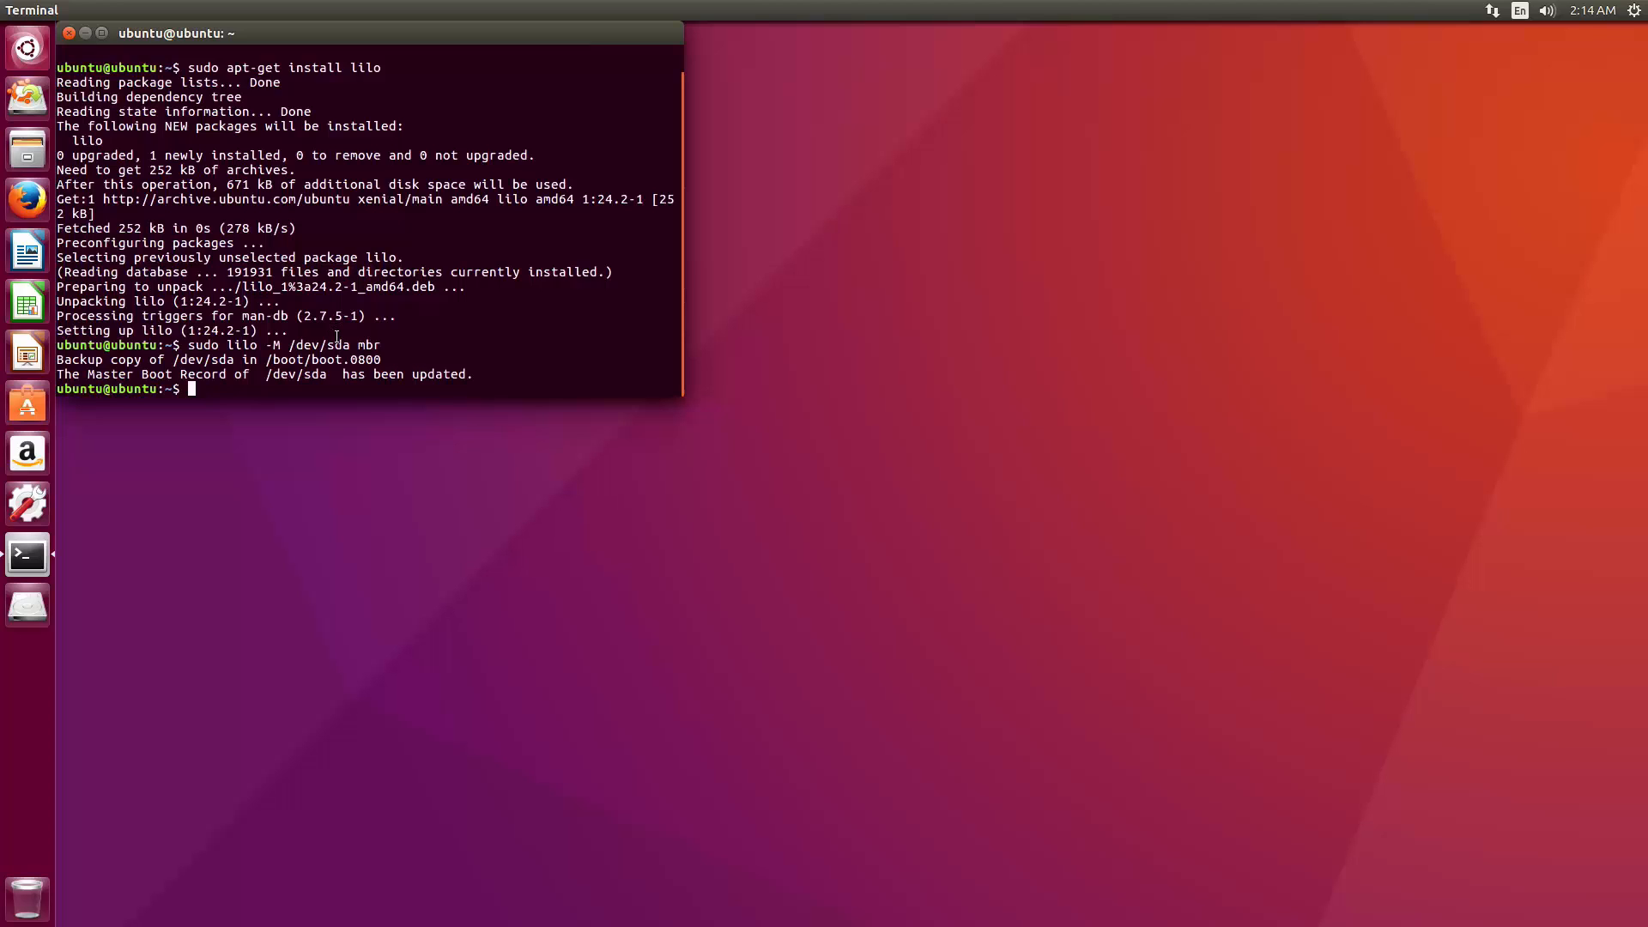
mouse_move(1477, 248)
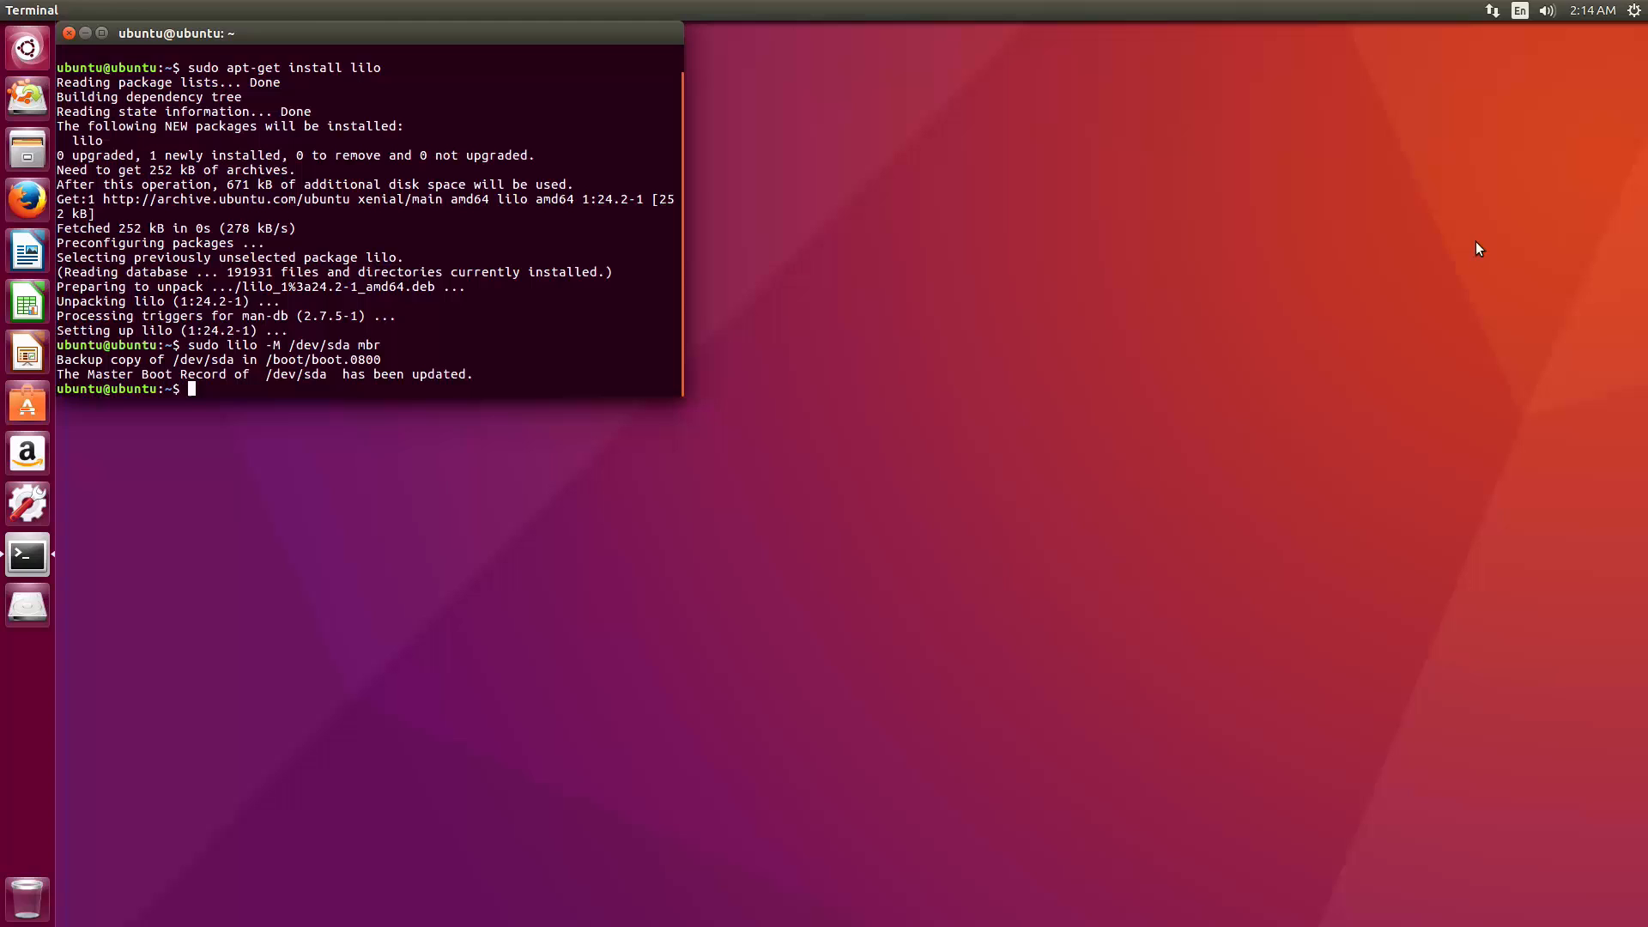
Restart the Ubuntu live session from the Unity session menu's Shut Down dialog.
click(1634, 11)
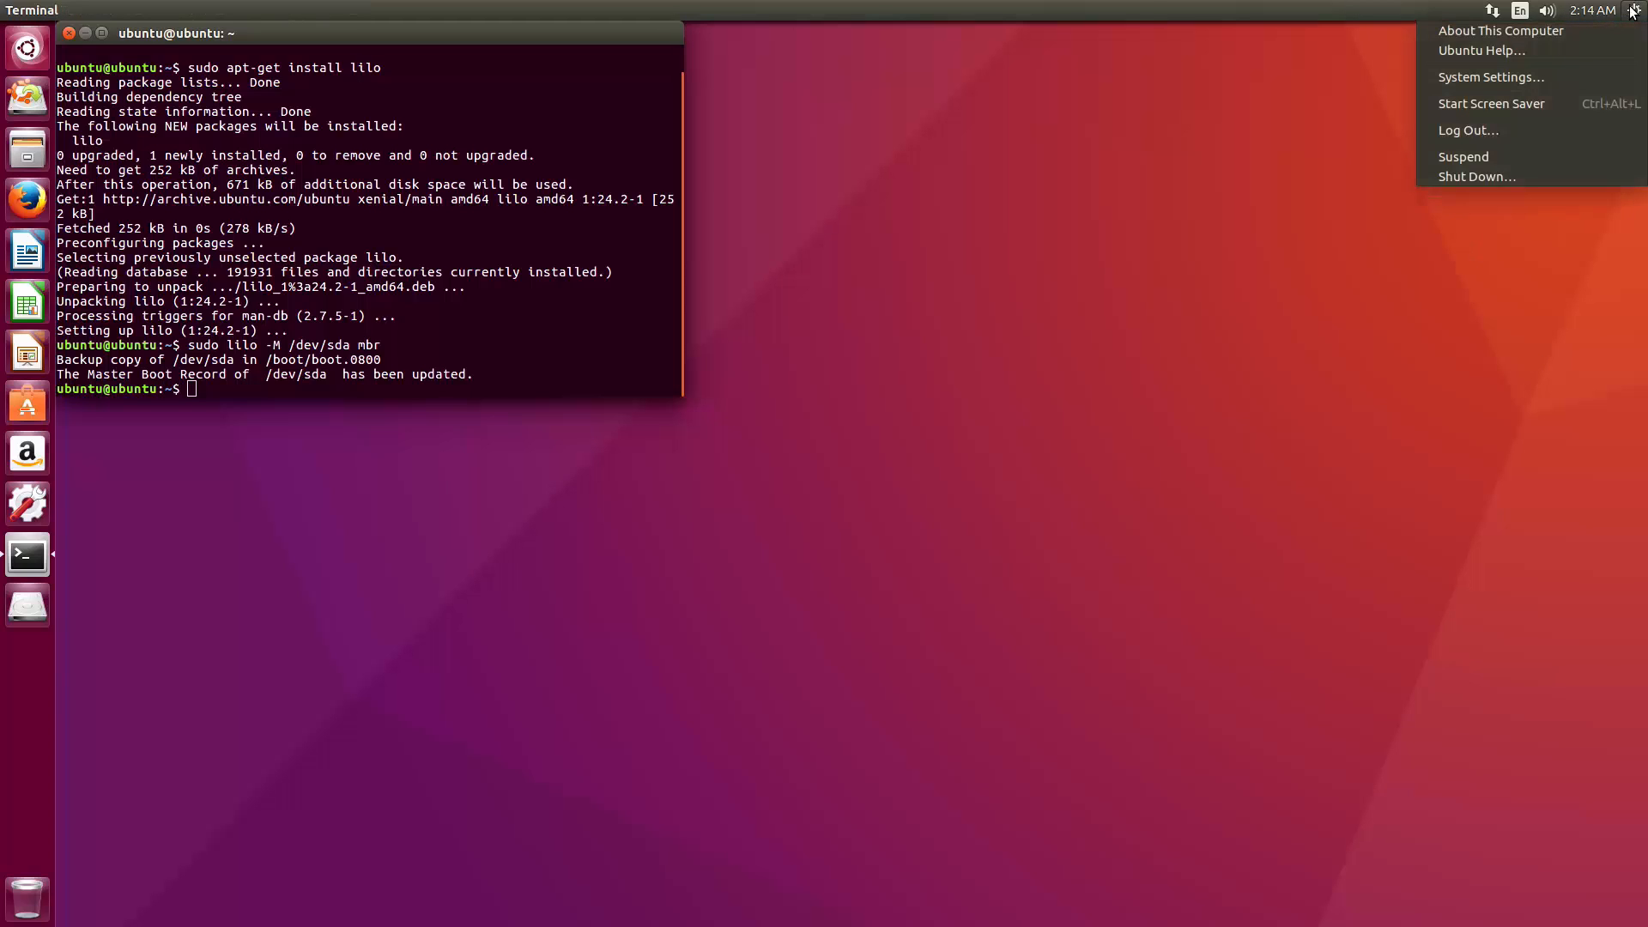
mouse_move(1473, 117)
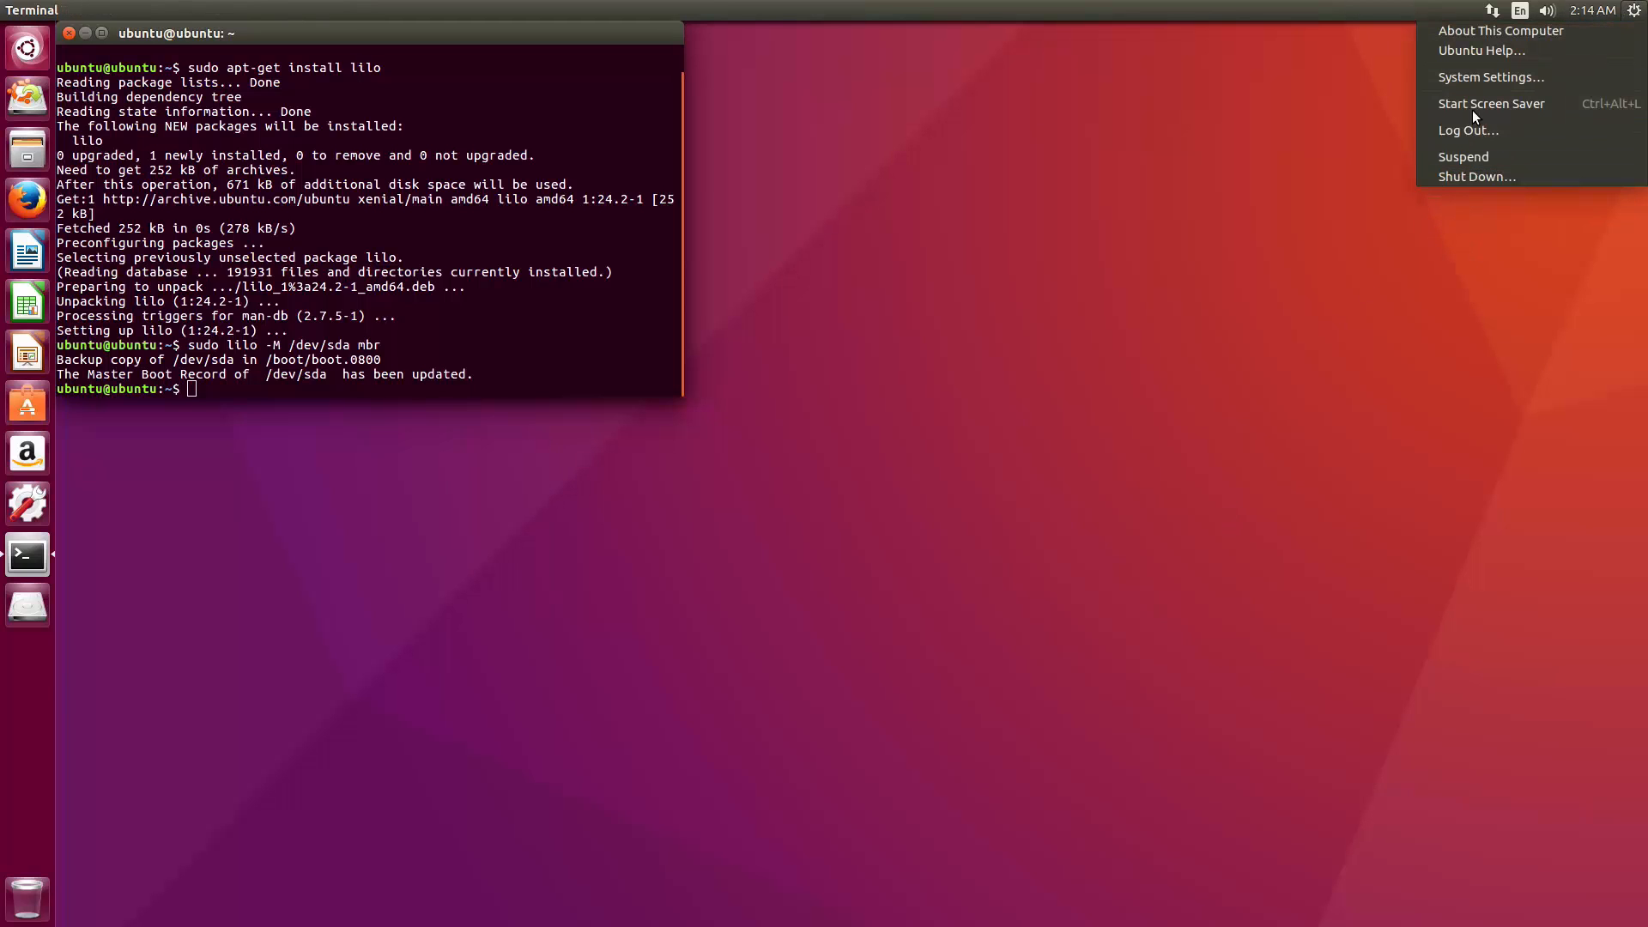
click(1475, 177)
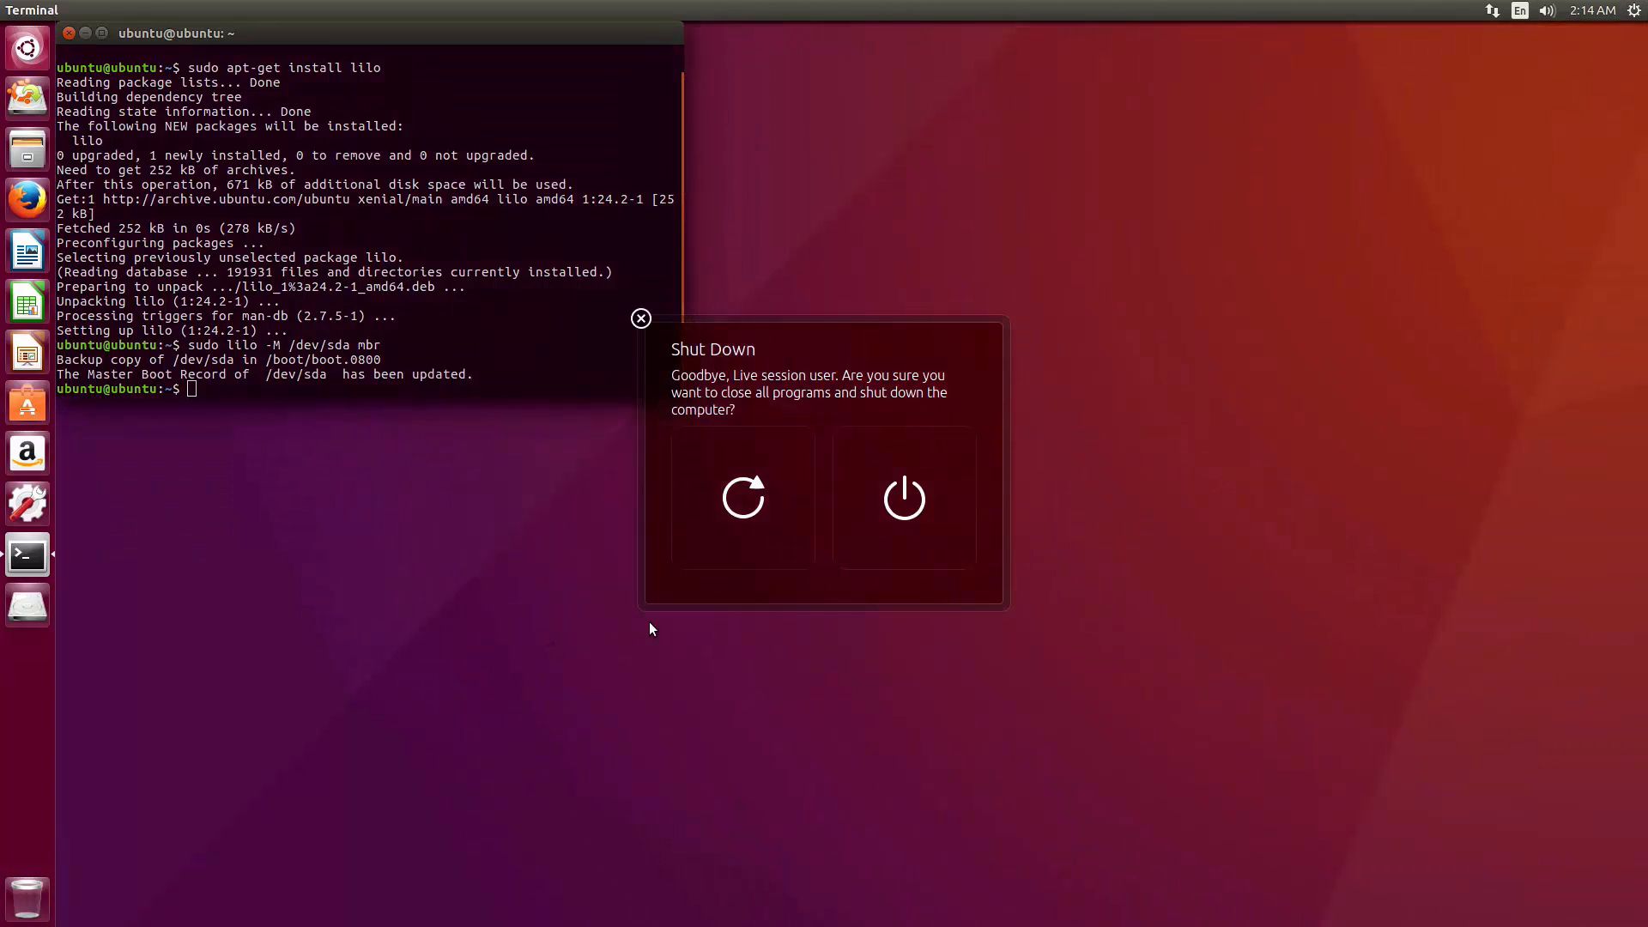
click(902, 497)
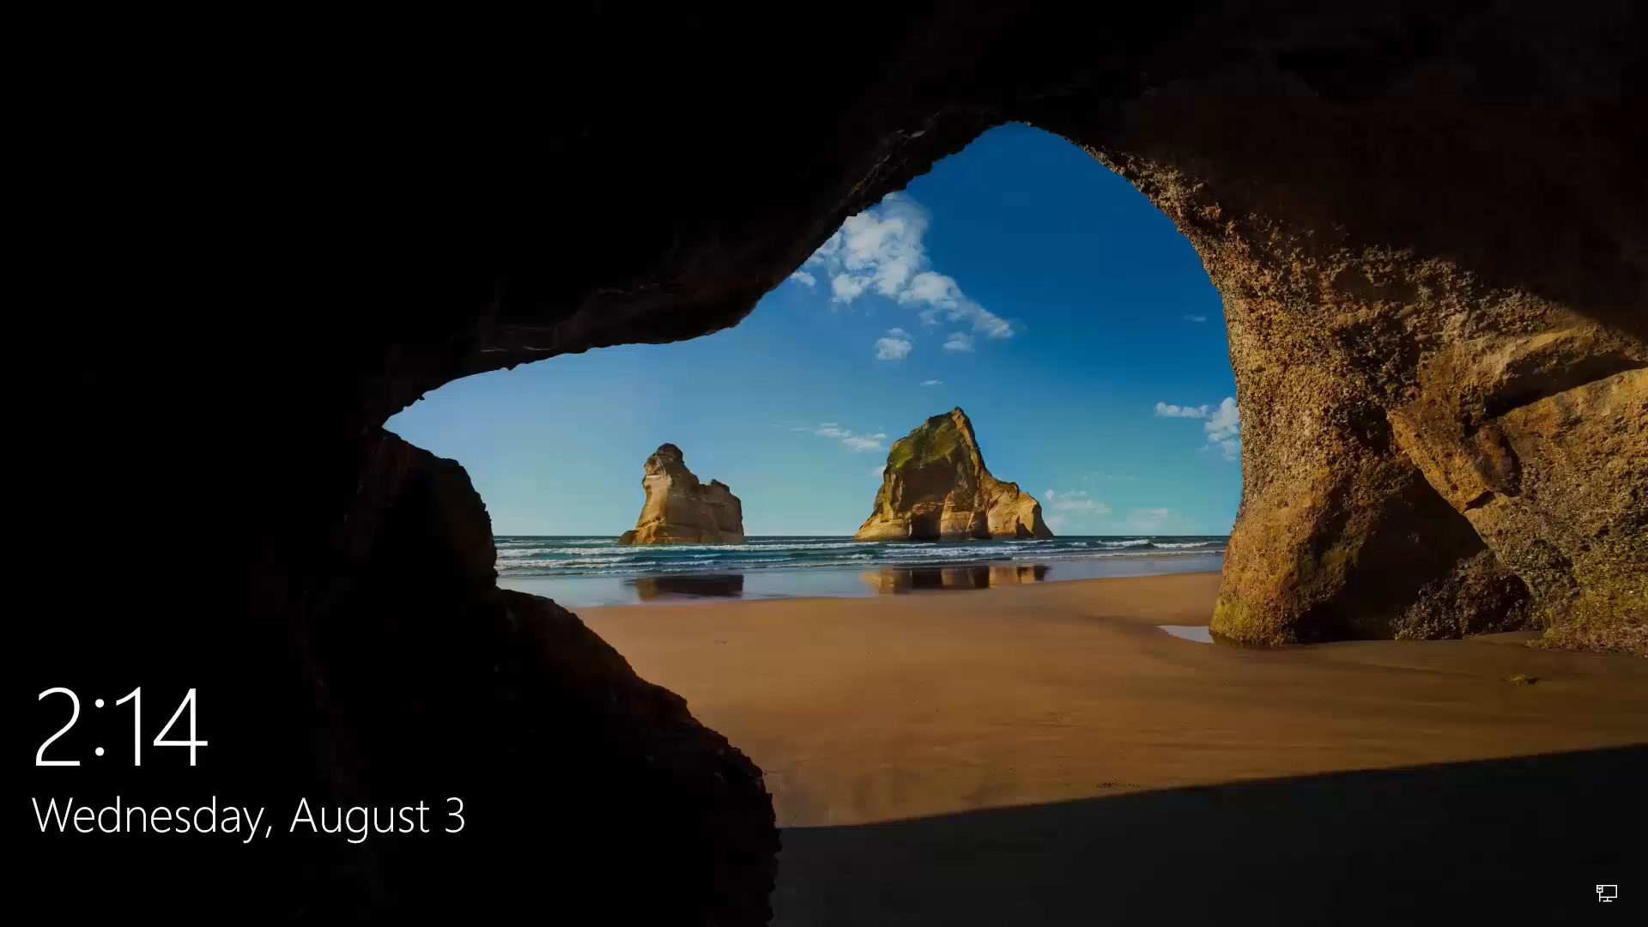